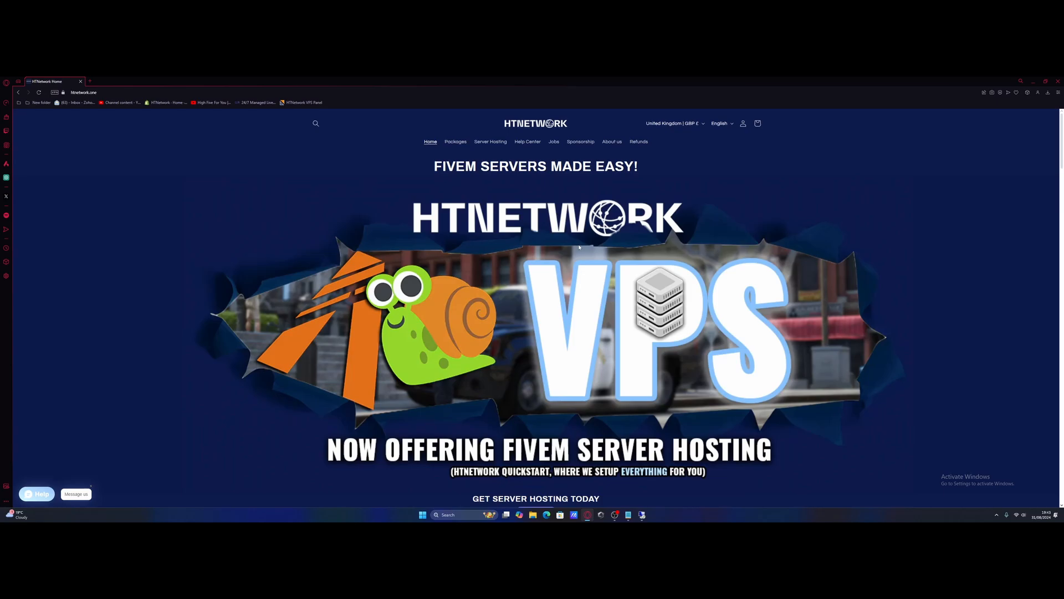
{"action": "mouse_move", "coordinate": [497, 184]}
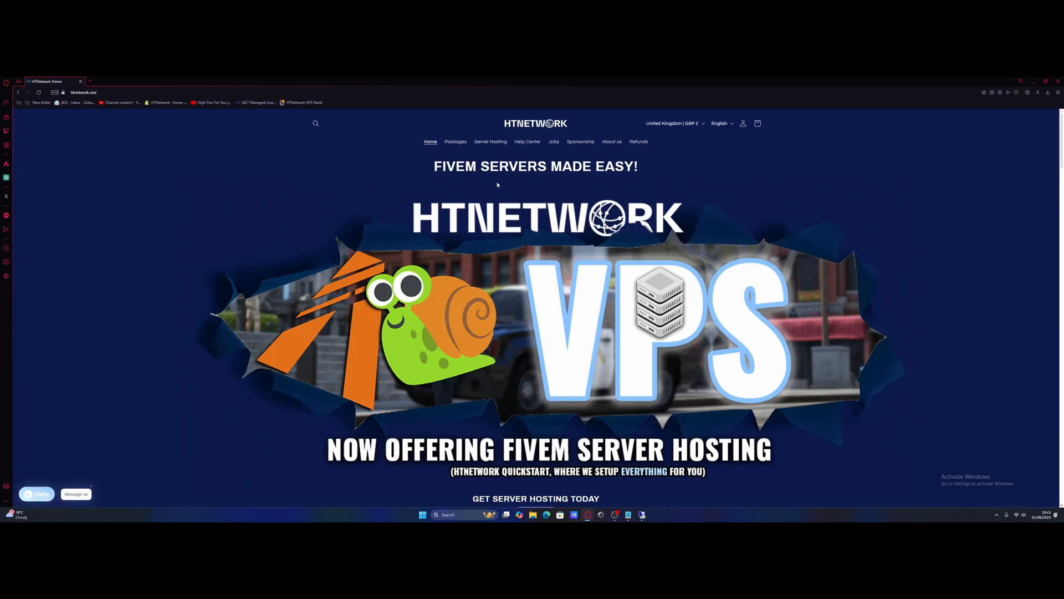
Step: Open the GameFlex Windows VPS plan from the Server Hosting listings
{"action": "left_click", "coordinate": [490, 142]}
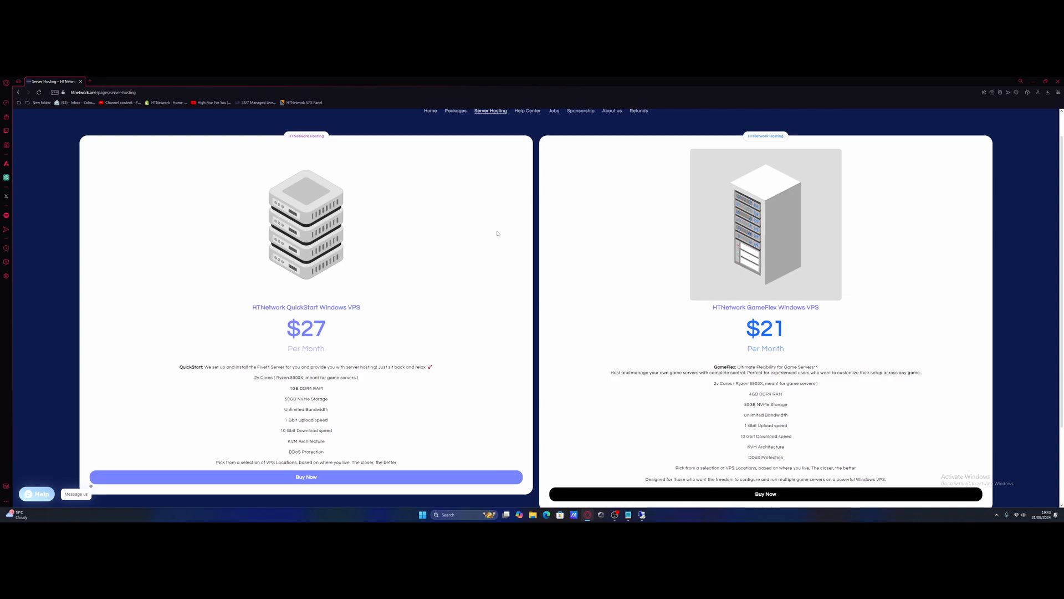
{"action": "mouse_move", "coordinate": [759, 310]}
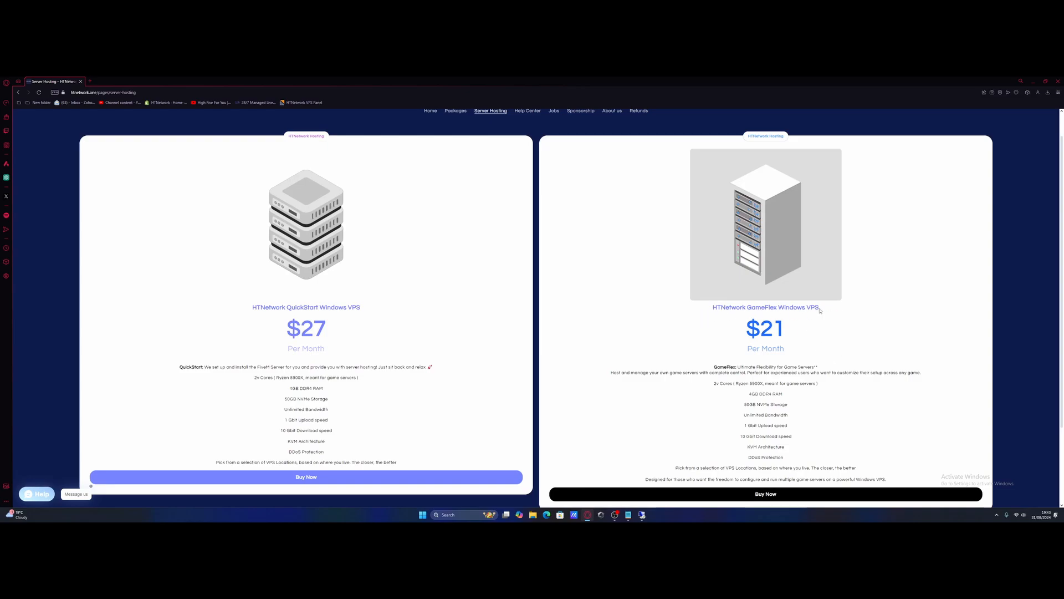
{"action": "left_click", "coordinate": [765, 494]}
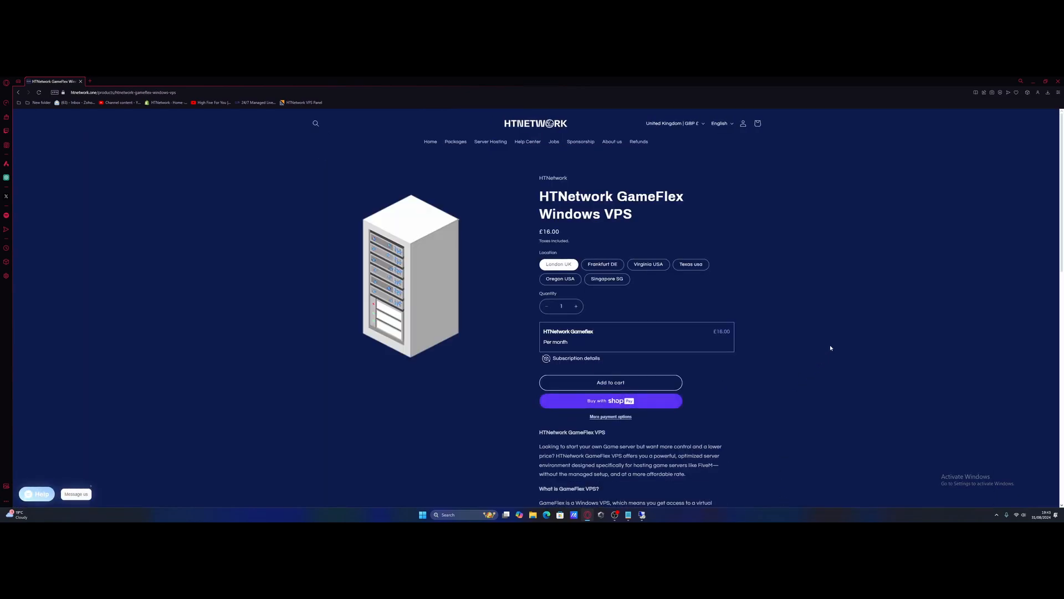
{"action": "scroll", "scroll_direction": "down", "scroll_amount": 3}
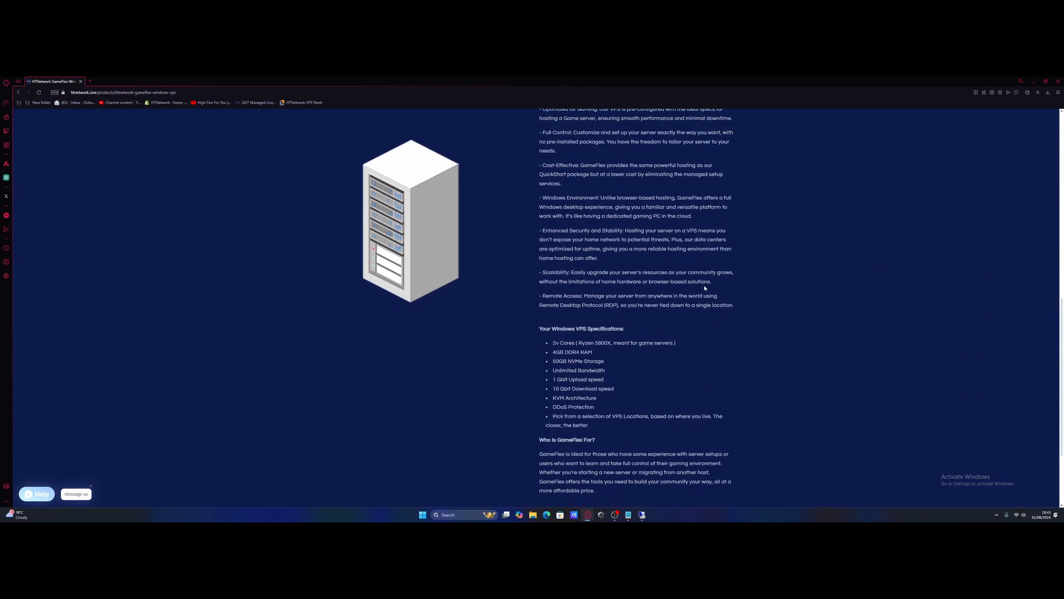
{"action": "scroll", "scroll_direction": "down", "scroll_amount": 3}
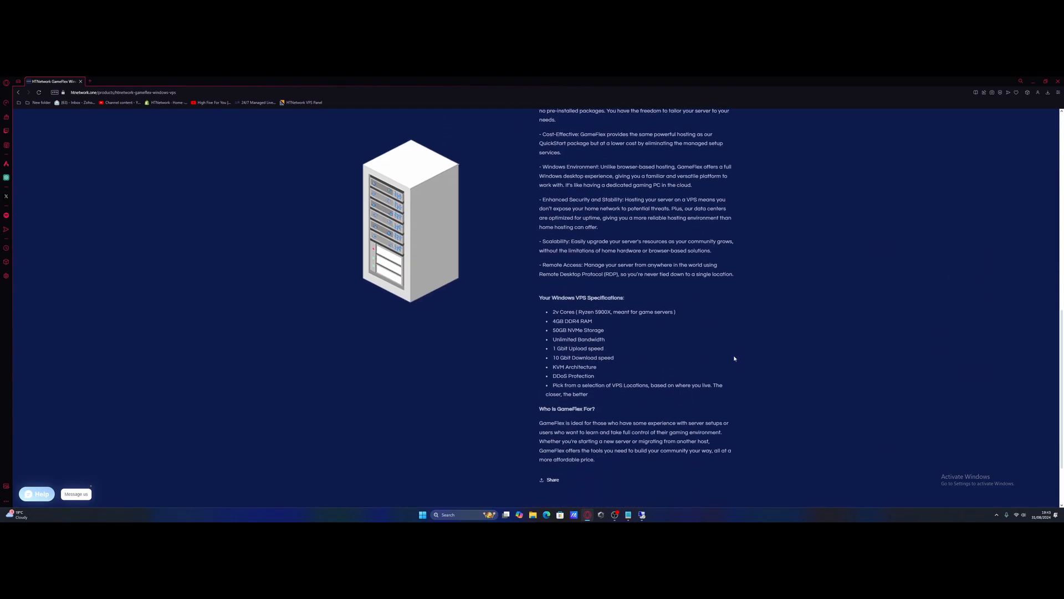
{"action": "mouse_move", "coordinate": [723, 343]}
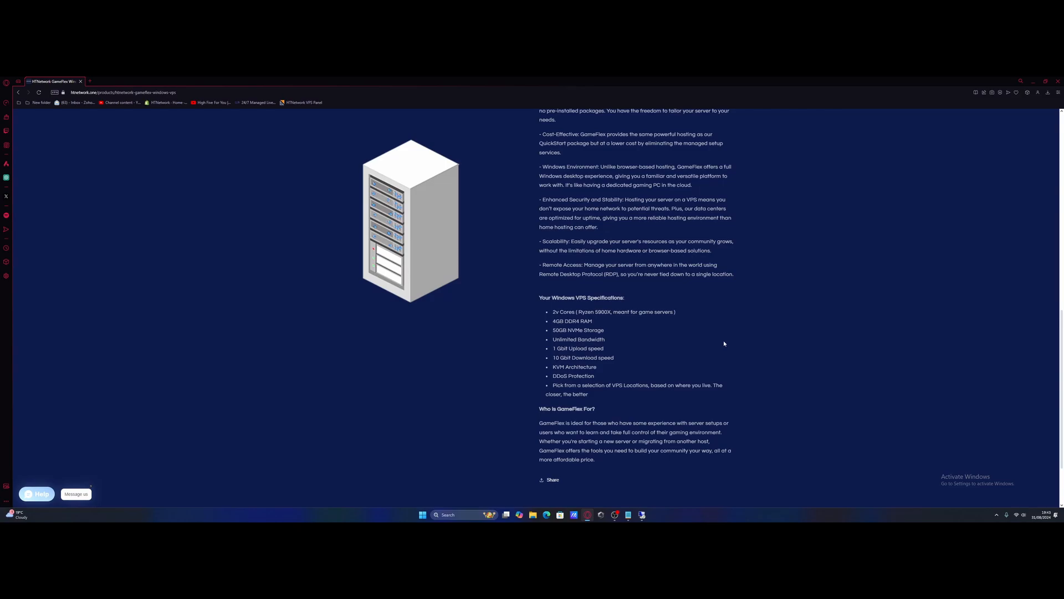
{"action": "mouse_move", "coordinate": [650, 317]}
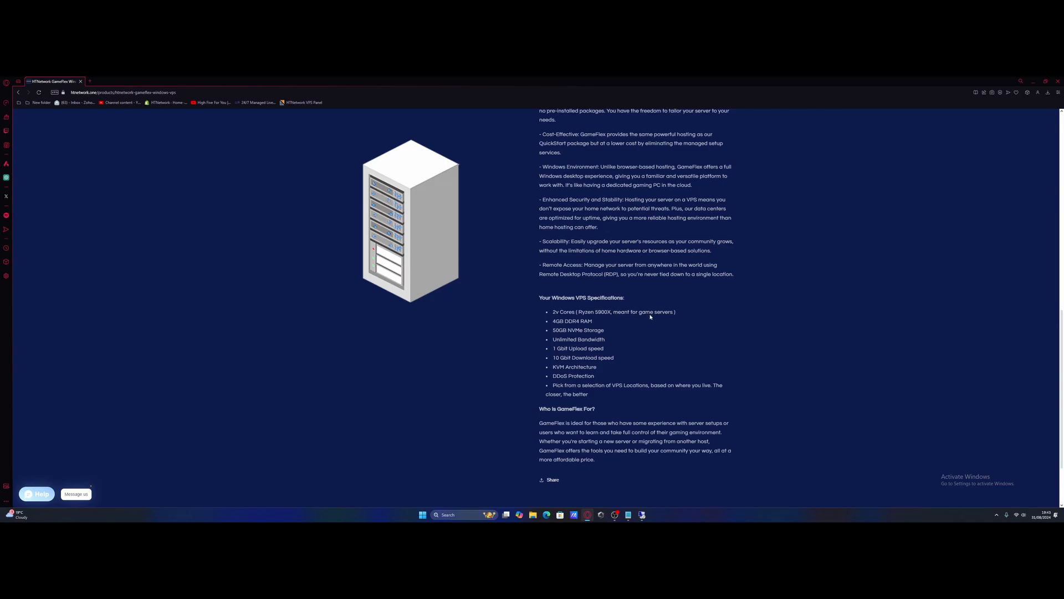
{"action": "mouse_move", "coordinate": [589, 326]}
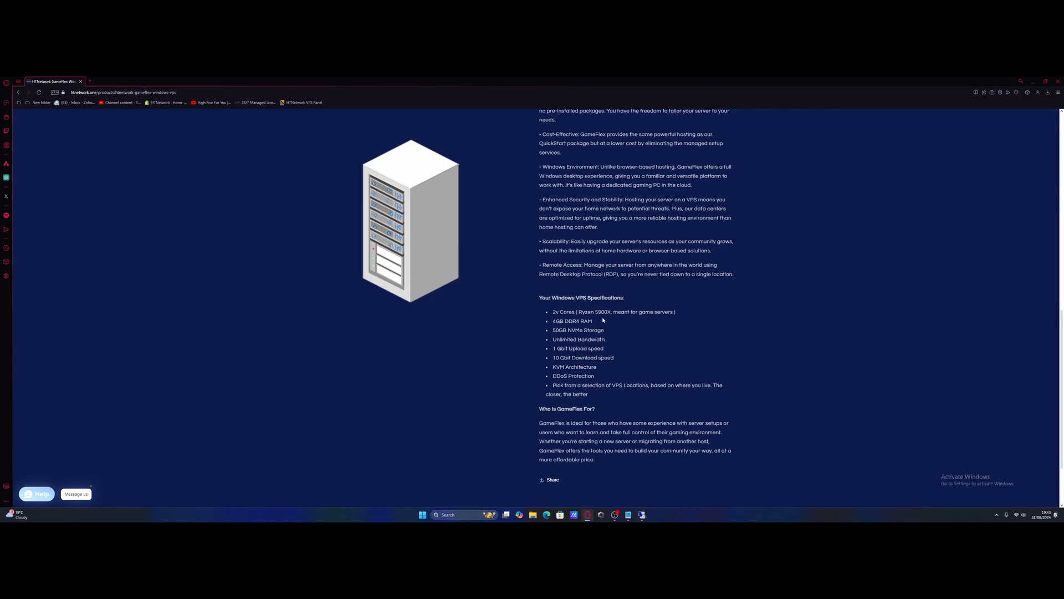
{"action": "mouse_move", "coordinate": [563, 339]}
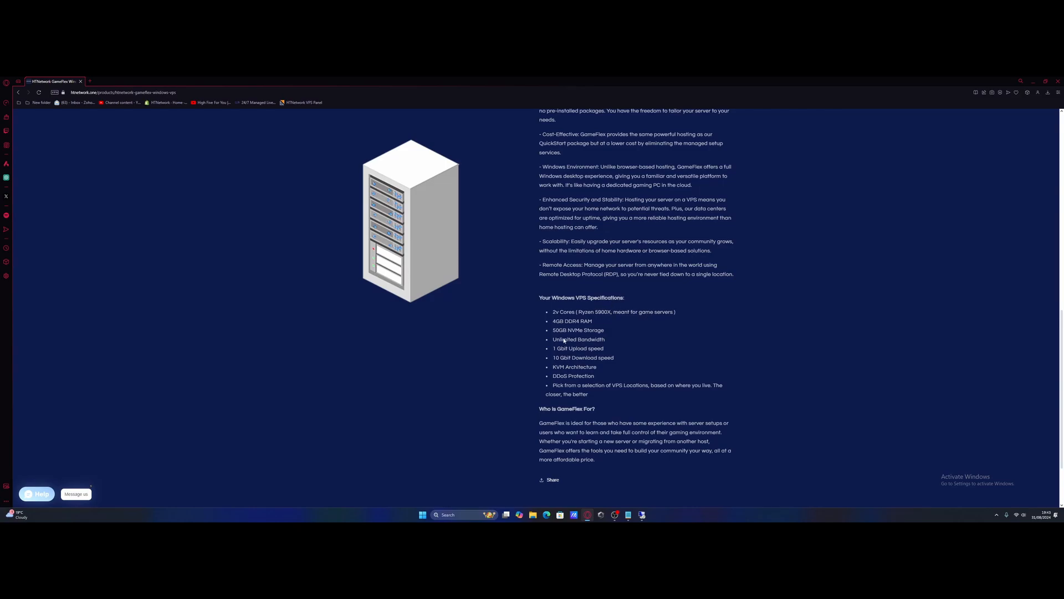
{"action": "mouse_move", "coordinate": [607, 312]}
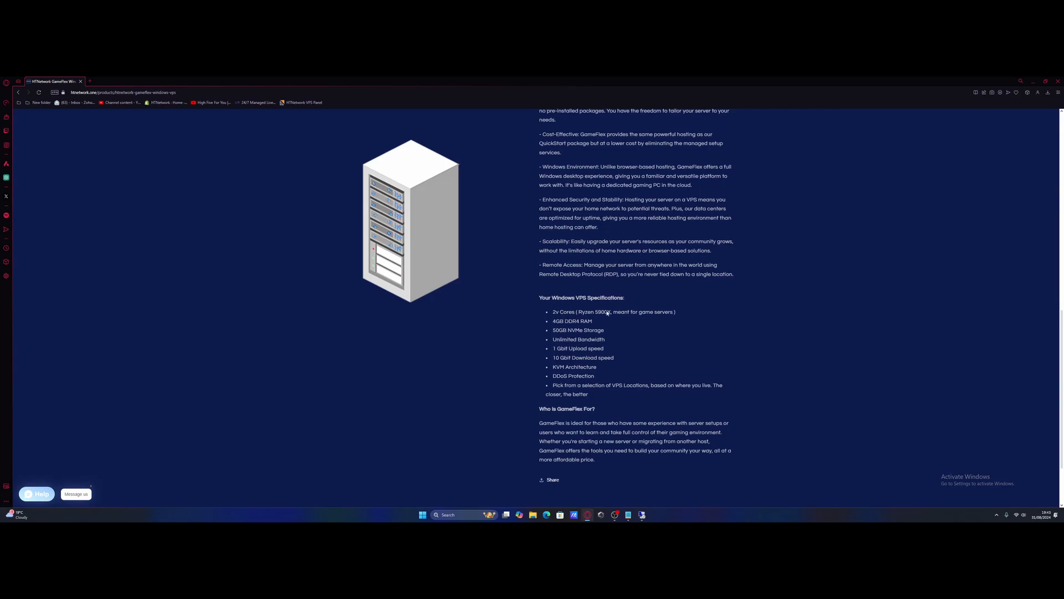
{"action": "mouse_move", "coordinate": [605, 320]}
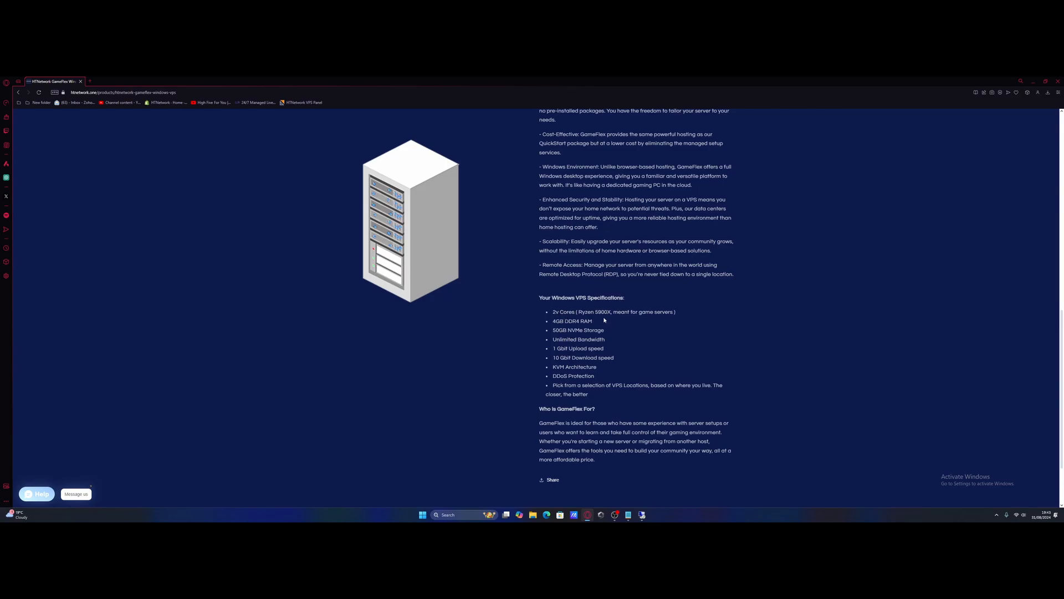
{"action": "mouse_move", "coordinate": [590, 332]}
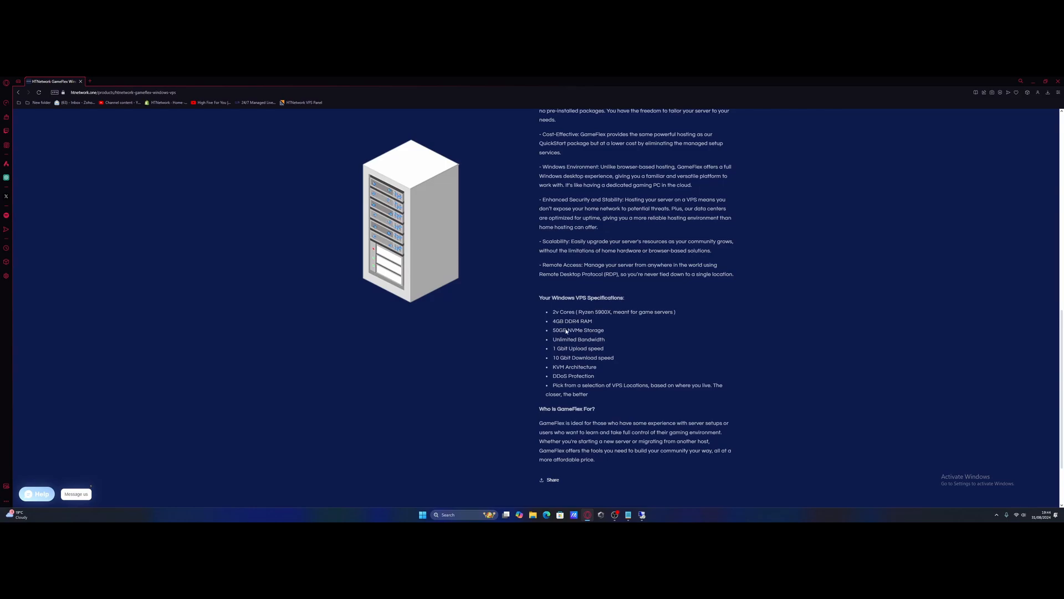
{"action": "mouse_move", "coordinate": [582, 355]}
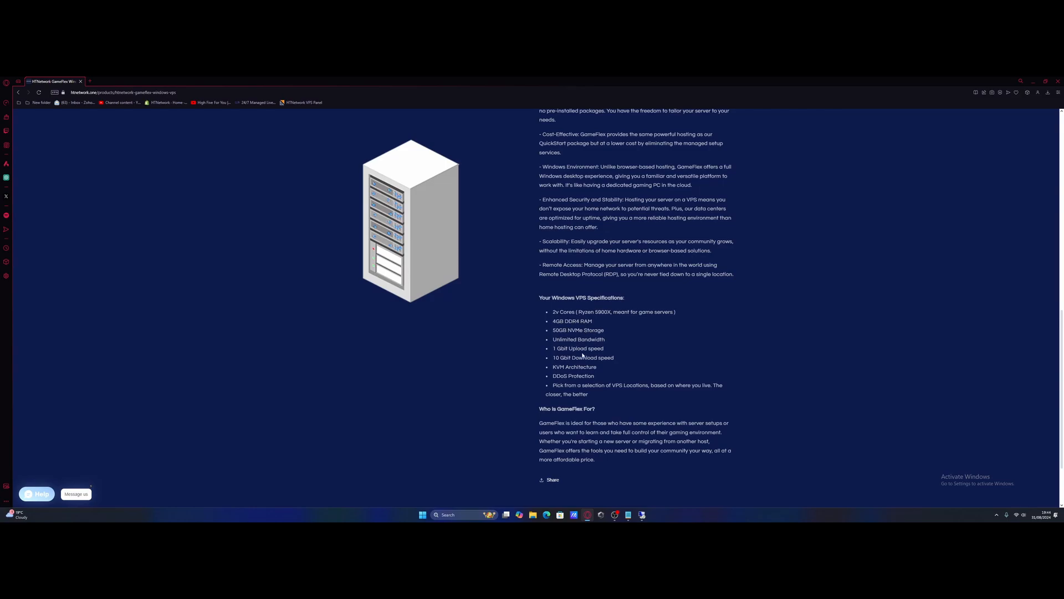
{"action": "mouse_move", "coordinate": [602, 402]}
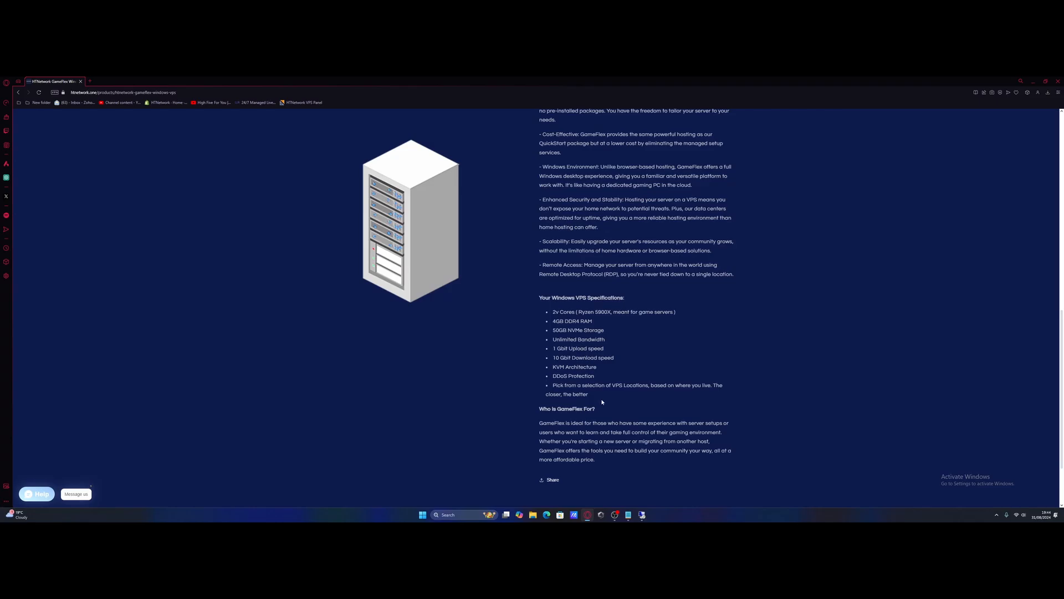
{"action": "mouse_move", "coordinate": [628, 408]}
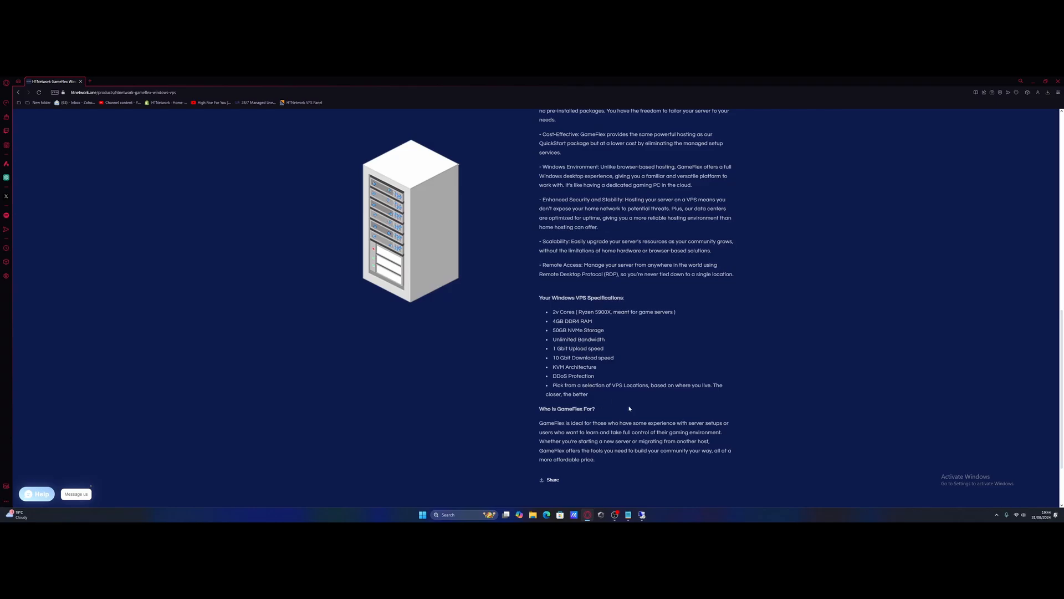
Step: Keep London UK and check out the £16 monthly GameFlex VPS via Shop Pay
{"action": "scroll", "scroll_direction": "up", "scroll_amount": 3}
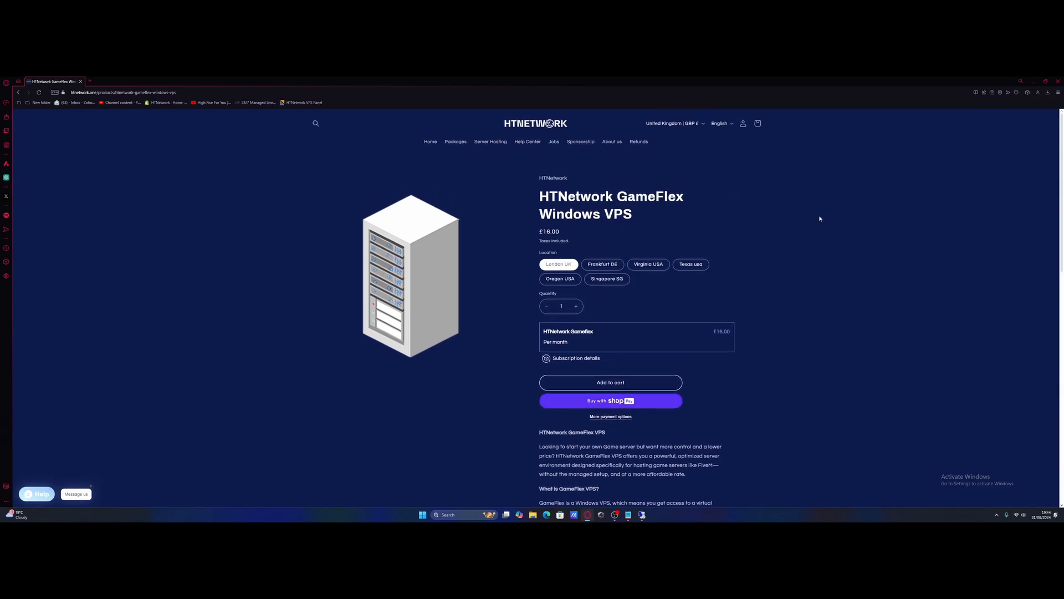
{"action": "mouse_move", "coordinate": [565, 238]}
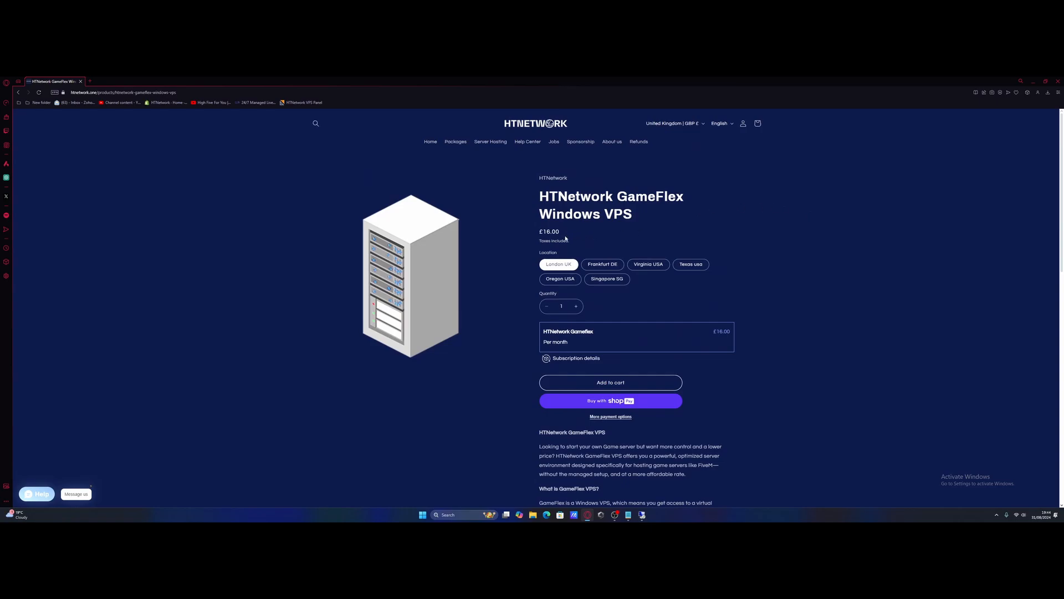
{"action": "mouse_move", "coordinate": [568, 272]}
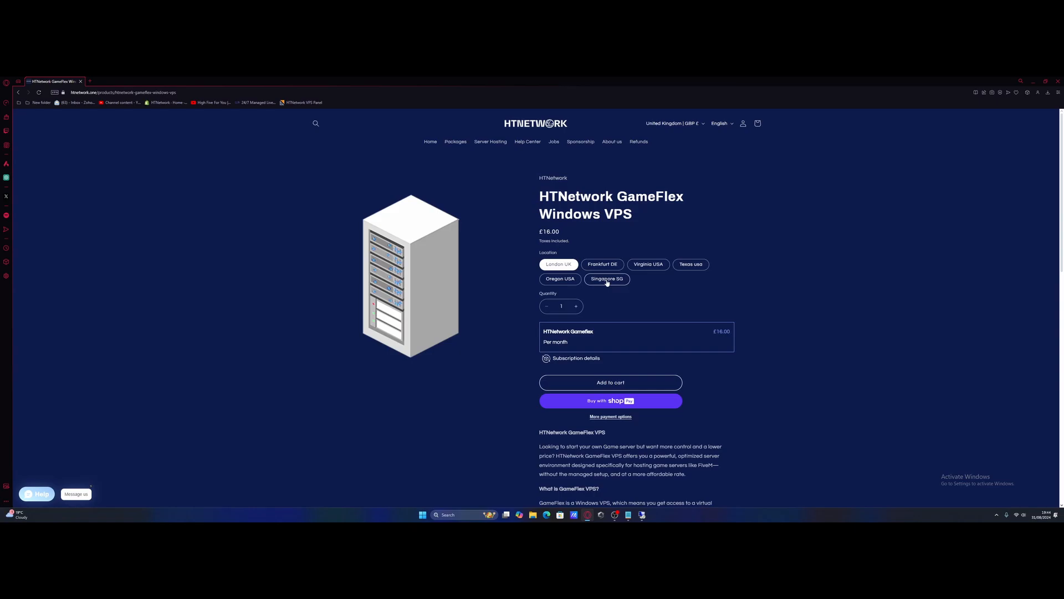
{"action": "mouse_move", "coordinate": [716, 289]}
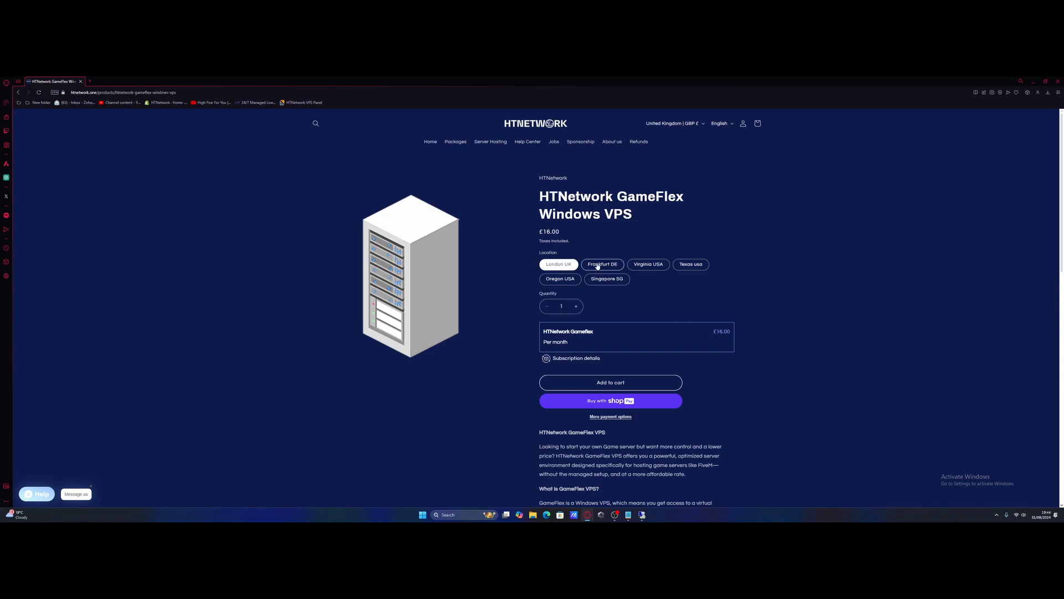
{"action": "mouse_move", "coordinate": [637, 291]}
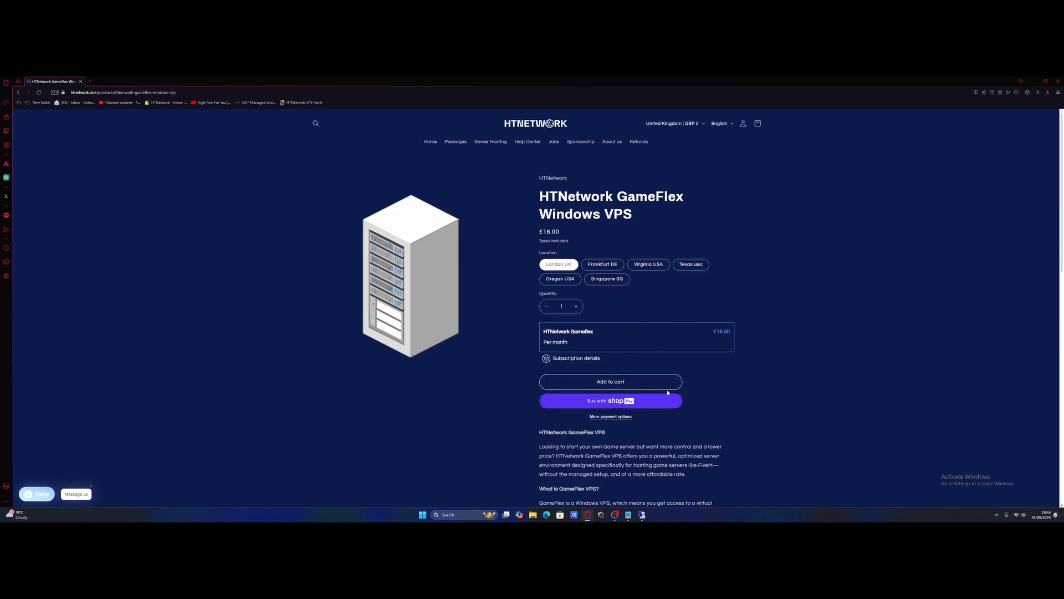
{"action": "left_click", "coordinate": [610, 382]}
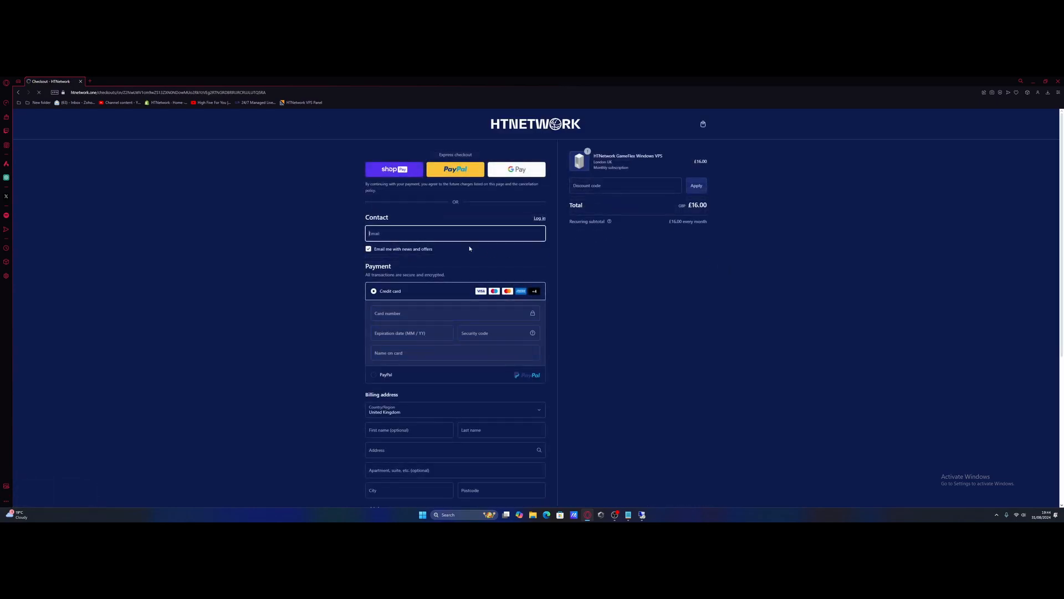
{"action": "scroll", "scroll_direction": "down", "scroll_amount": 3}
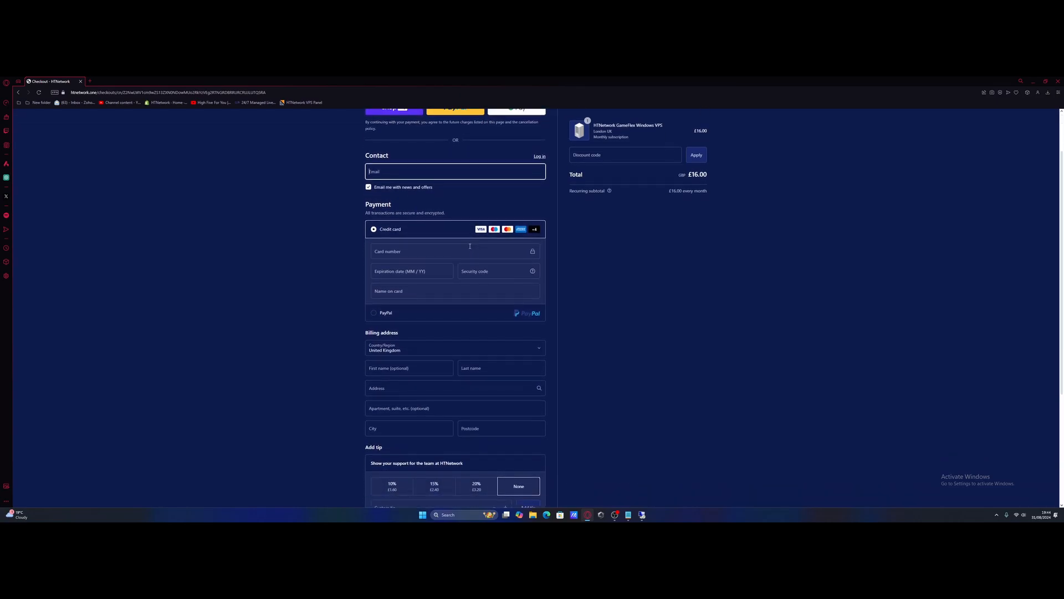
{"action": "scroll", "scroll_direction": "down", "scroll_amount": 3}
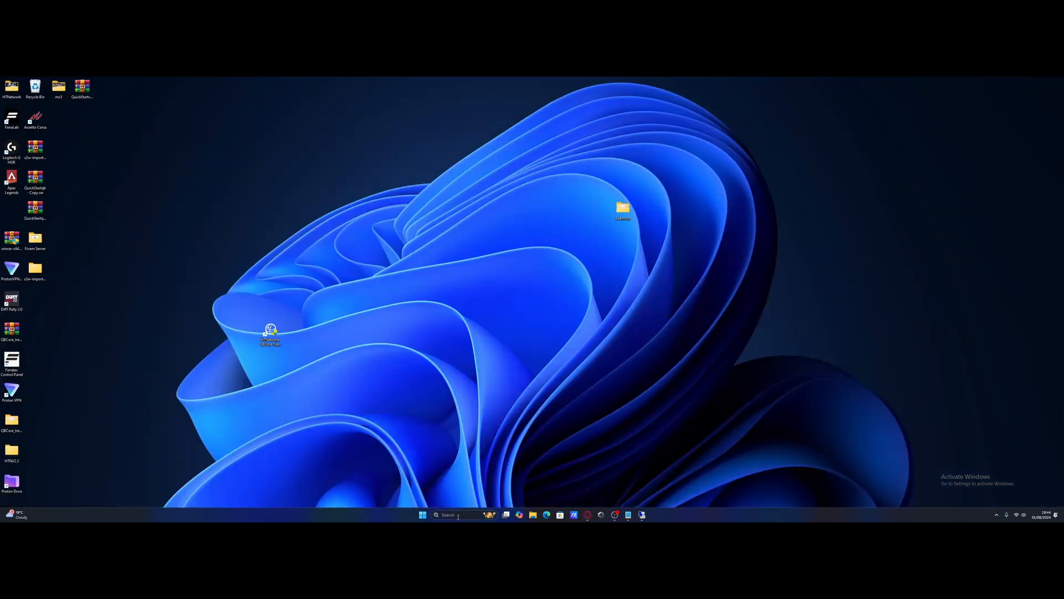
Step: Connect to the VPS with Remote Desktop Connection and maximize the session
{"action": "type", "text": "remote Desktop Connectio"}
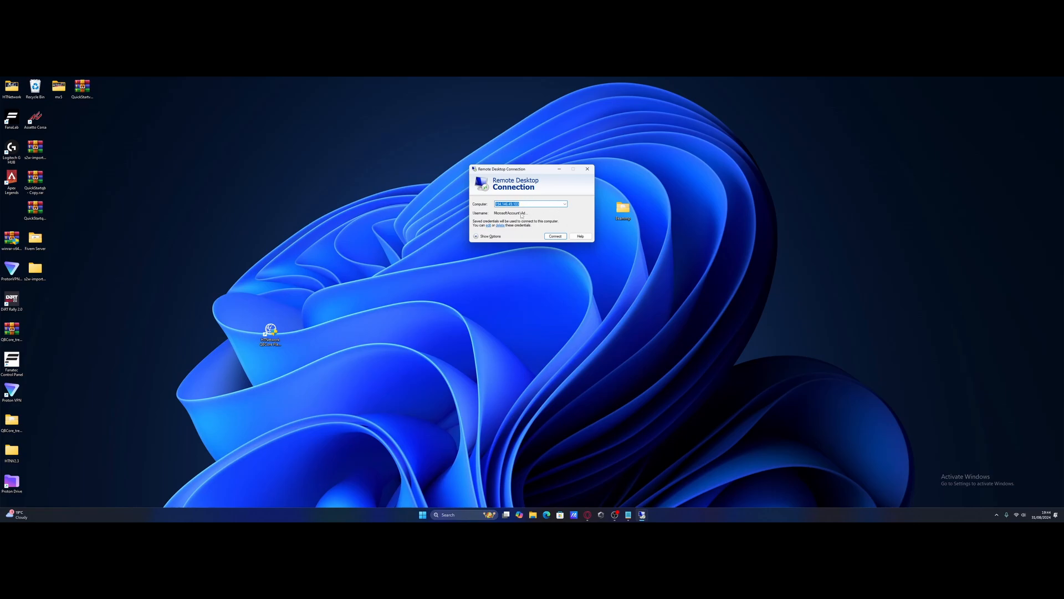
{"action": "left_click", "coordinate": [587, 168]}
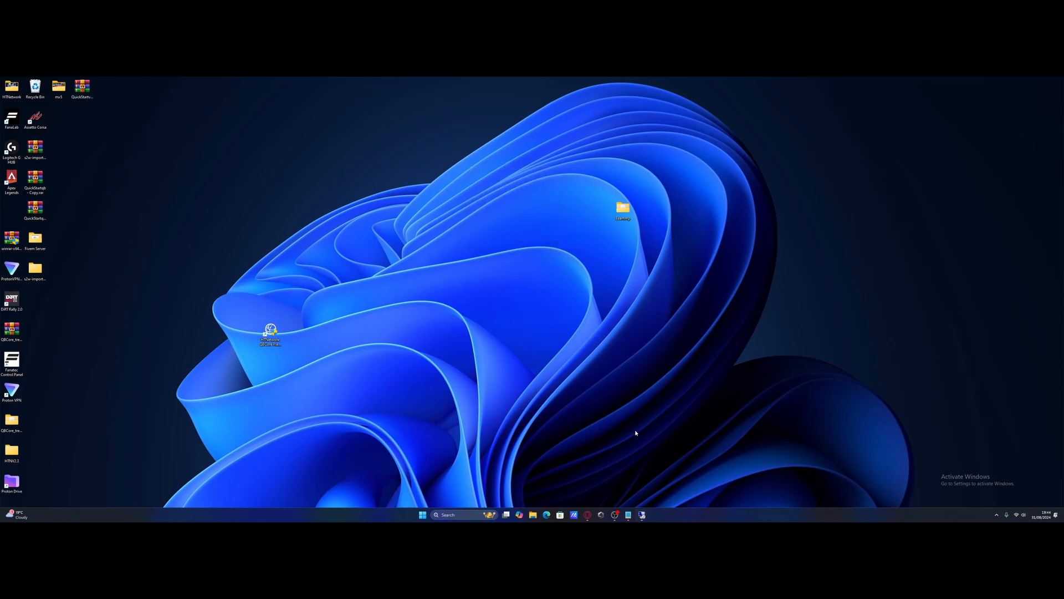
{"action": "double_click", "coordinate": [270, 334]}
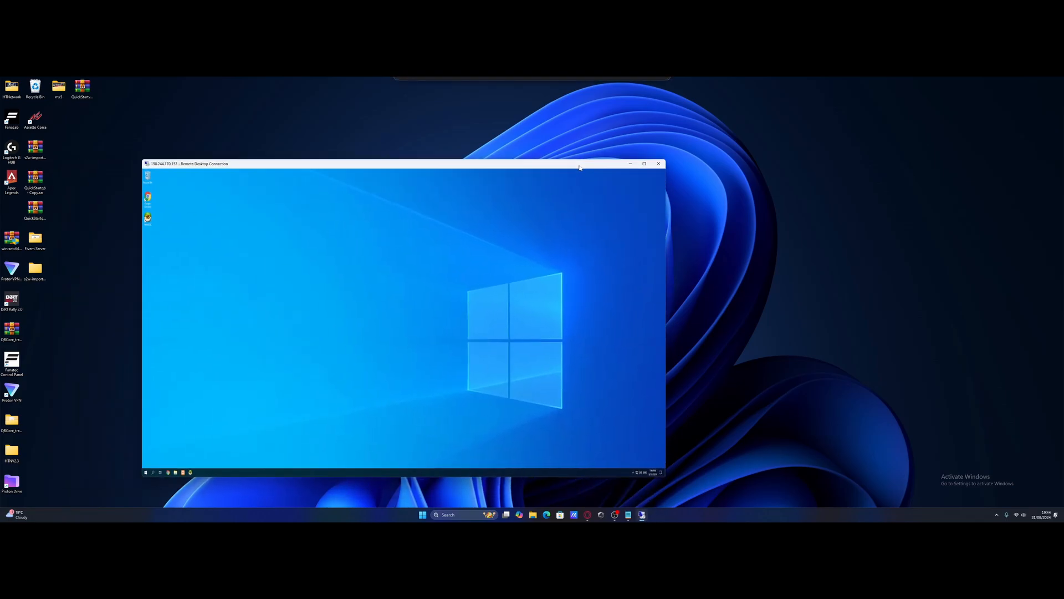
{"action": "left_click", "coordinate": [644, 163]}
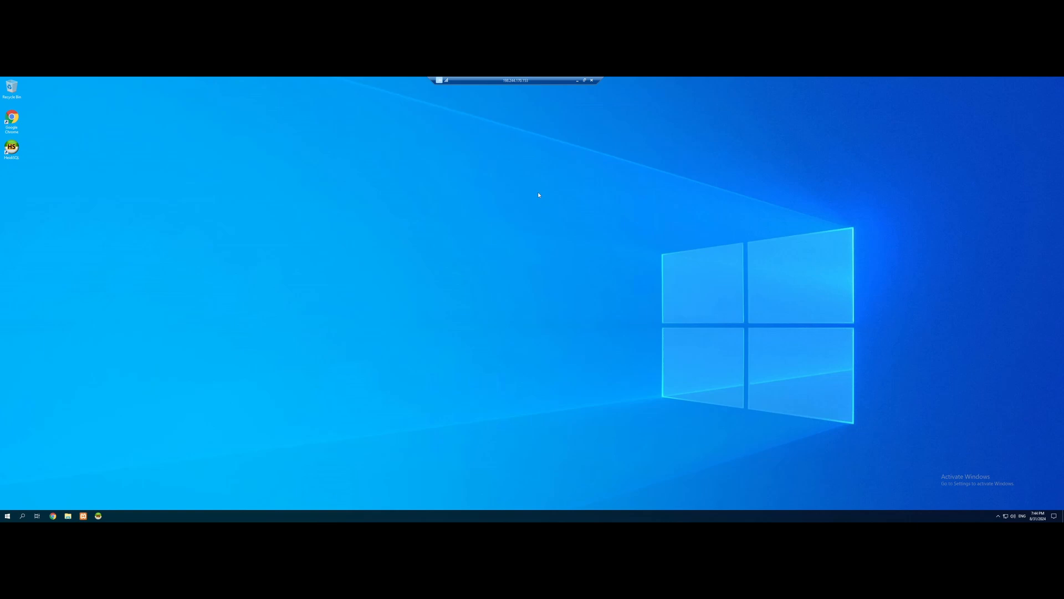
{"action": "mouse_move", "coordinate": [483, 264]}
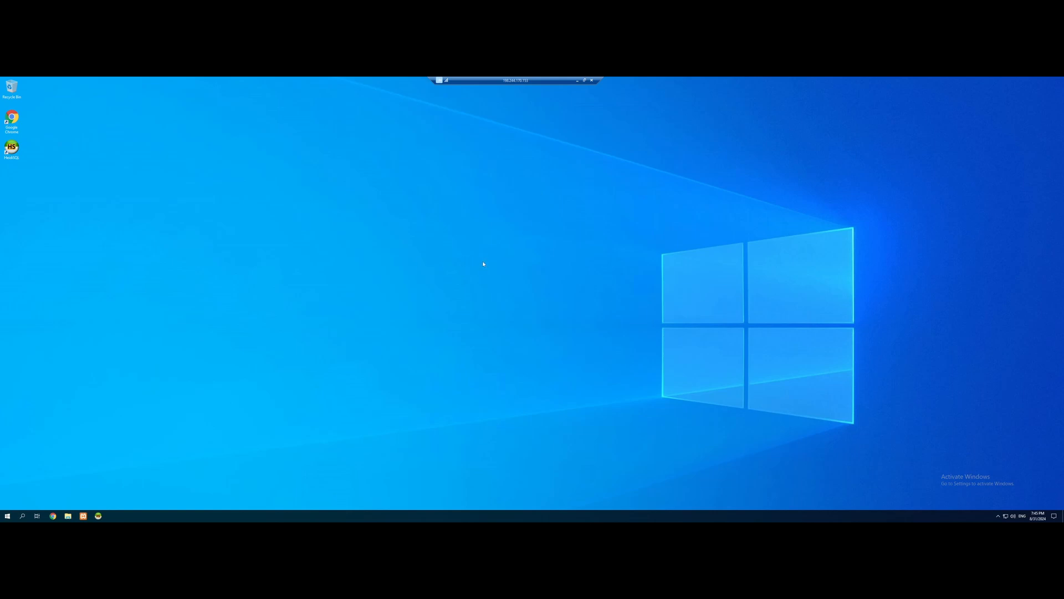
{"action": "mouse_move", "coordinate": [504, 294]}
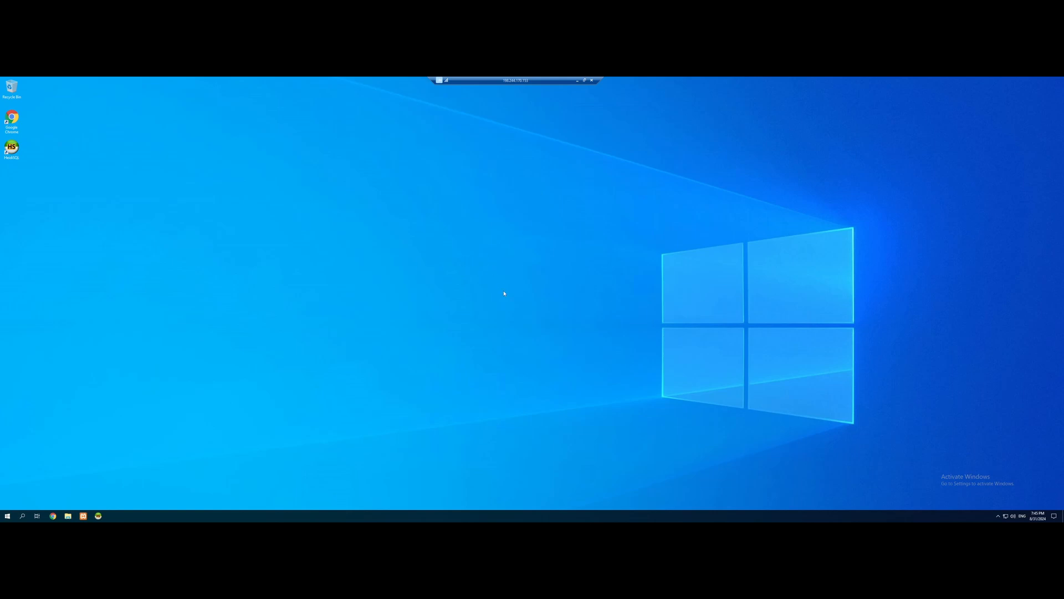
Step: Create a FiveM Server desktop folder holding a Server Files subfolder, opened on the right
{"action": "right_click", "coordinate": [487, 295]}
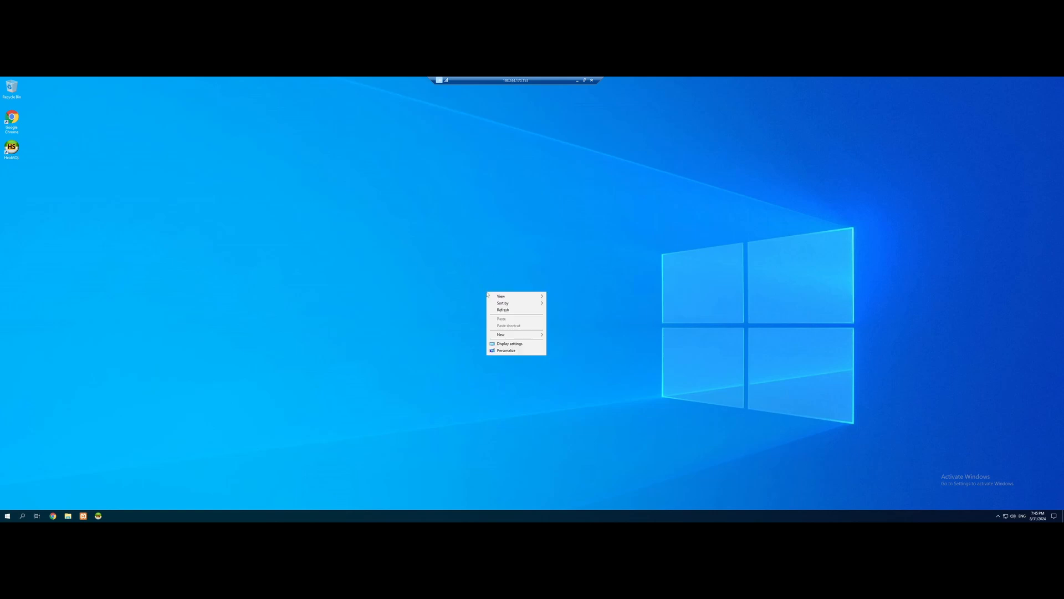
{"action": "mouse_move", "coordinate": [501, 334]}
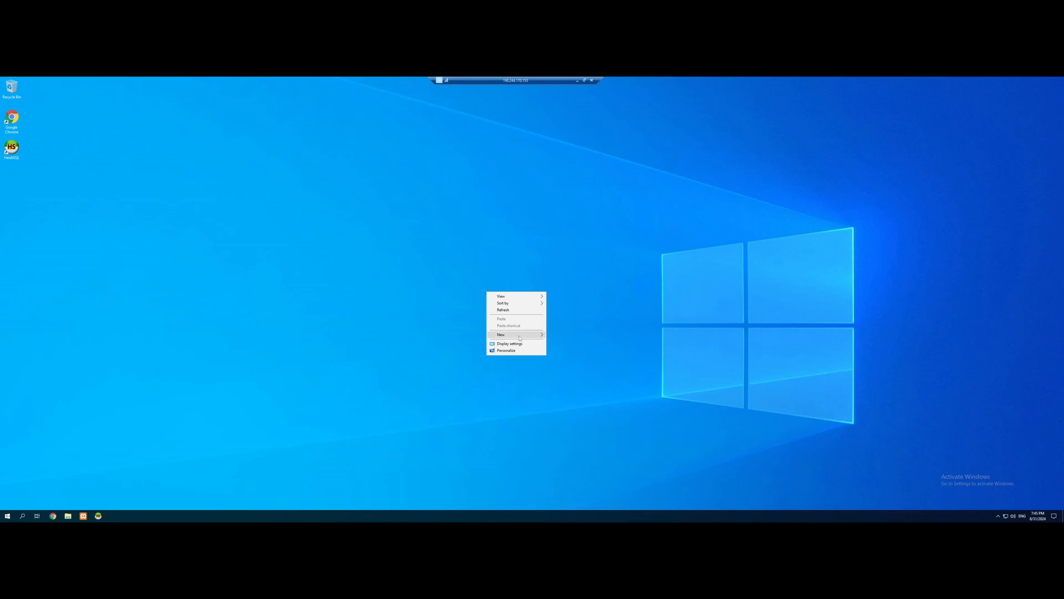
{"action": "left_click", "coordinate": [500, 334]}
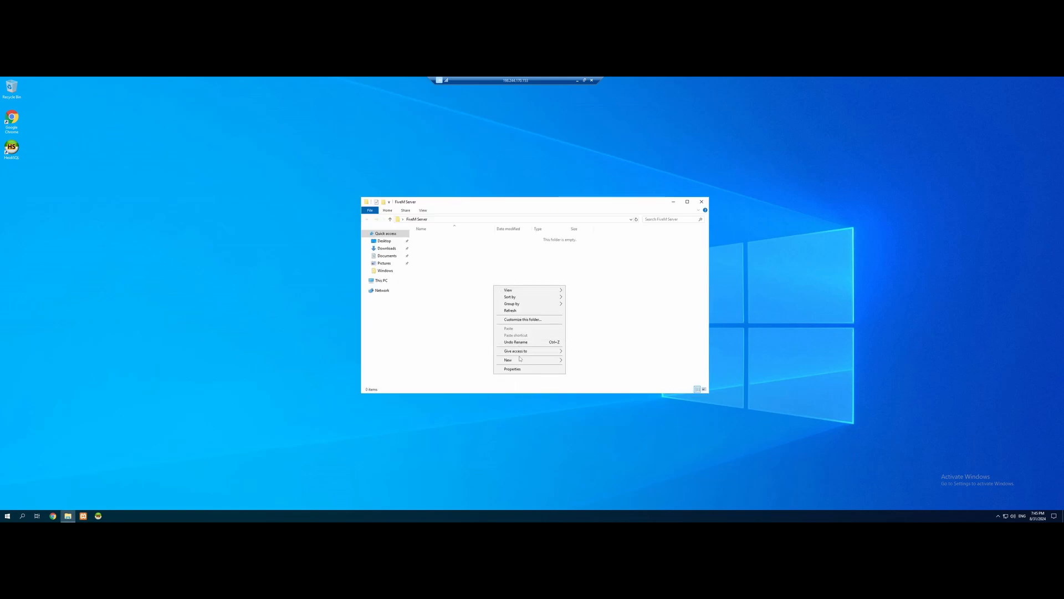
{"action": "left_click", "coordinate": [508, 360]}
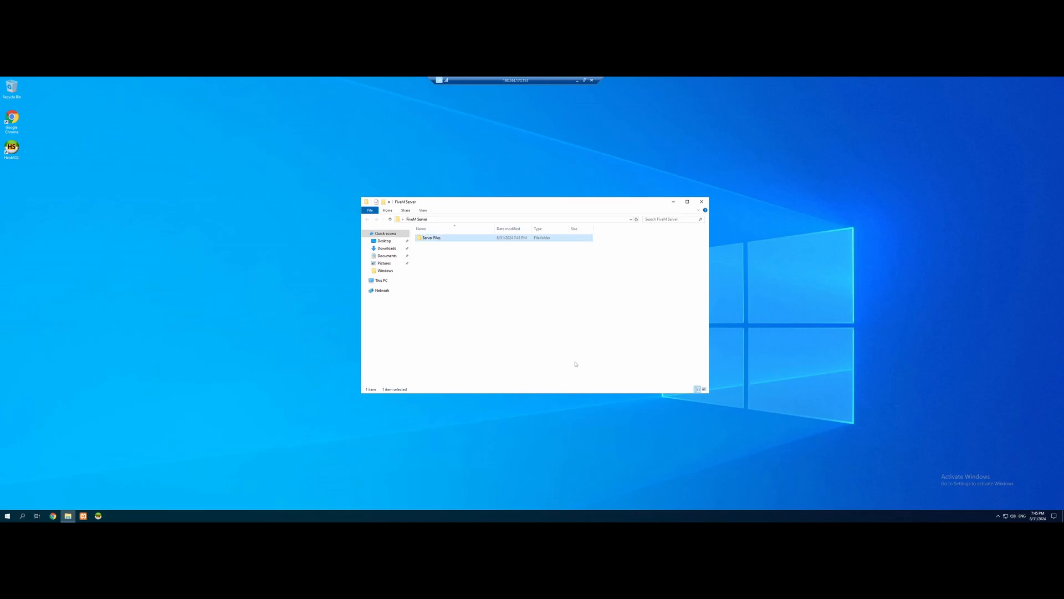
{"action": "mouse_move", "coordinate": [439, 251]}
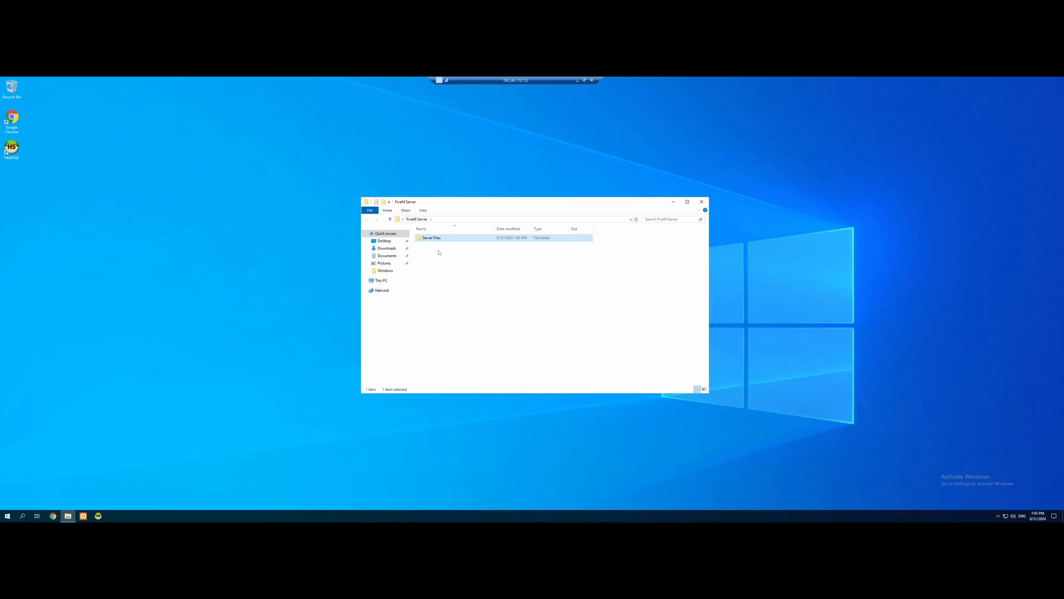
{"action": "double_click", "coordinate": [433, 237]}
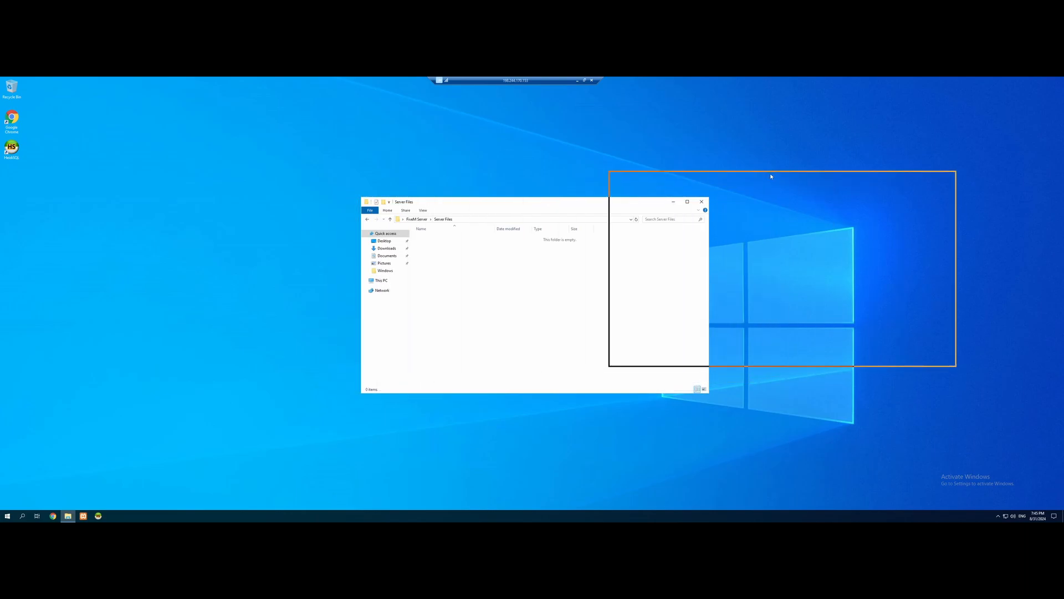
{"action": "left_click_drag", "start_coordinate": [475, 202], "coordinate": [781, 193]}
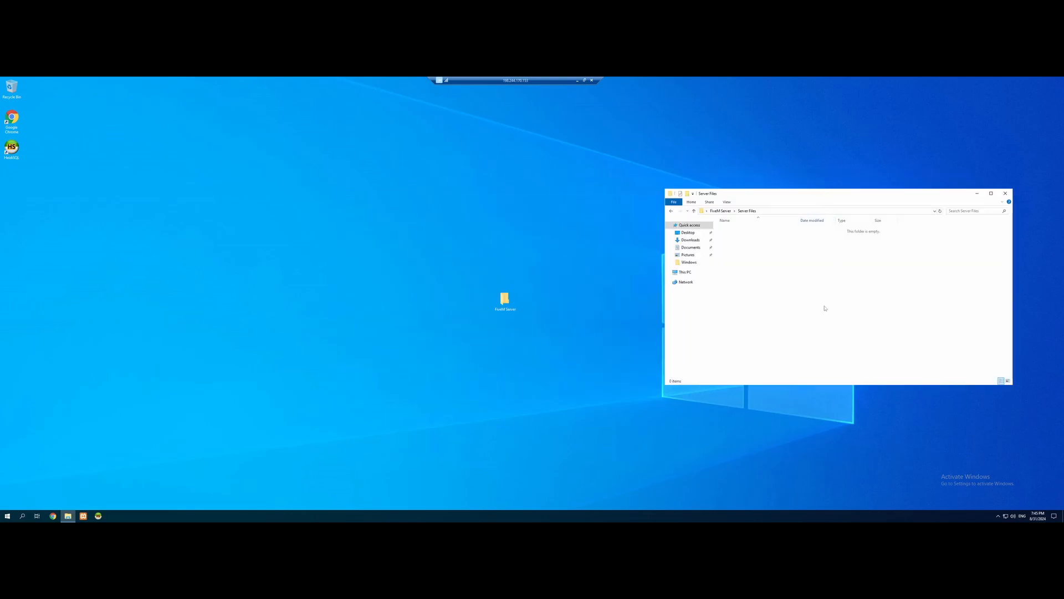
{"action": "mouse_move", "coordinate": [25, 475]}
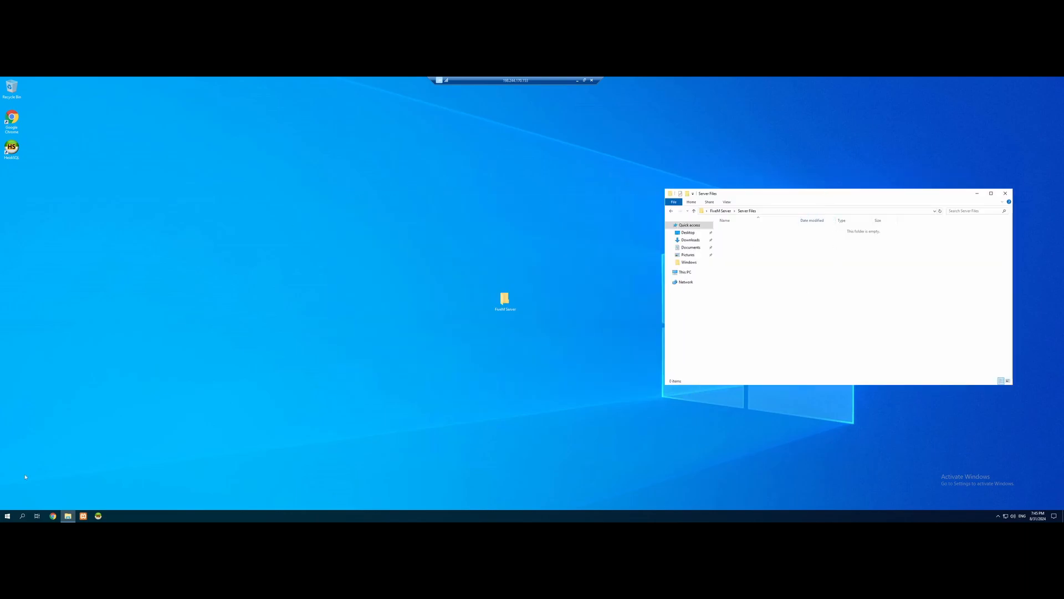
Step: Find the FiveM Windows server artifacts in Chrome and download a server build
{"action": "left_click", "coordinate": [52, 516]}
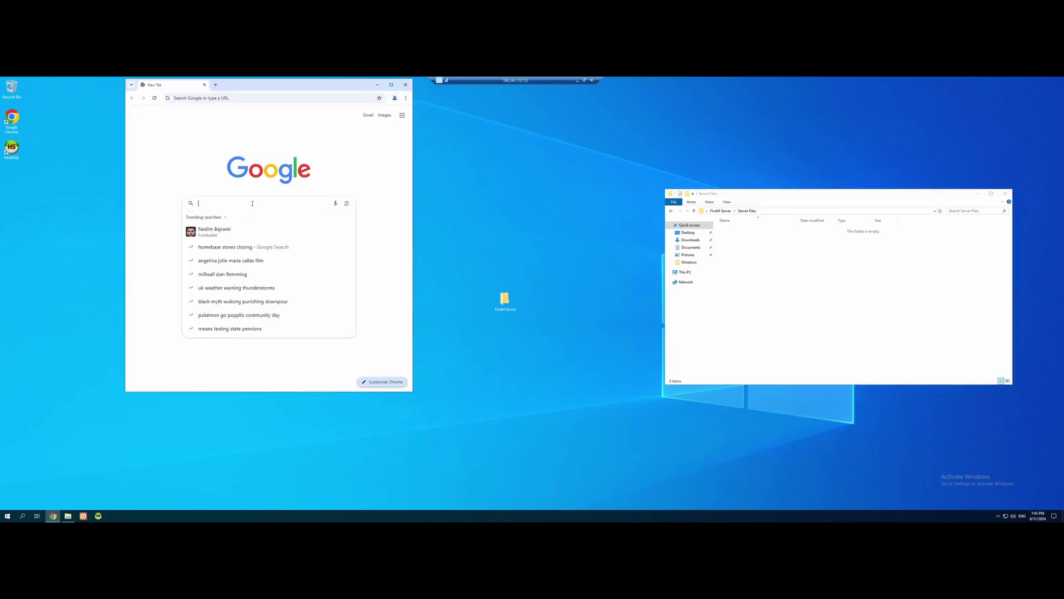
{"action": "type", "text": "fivem server list"}
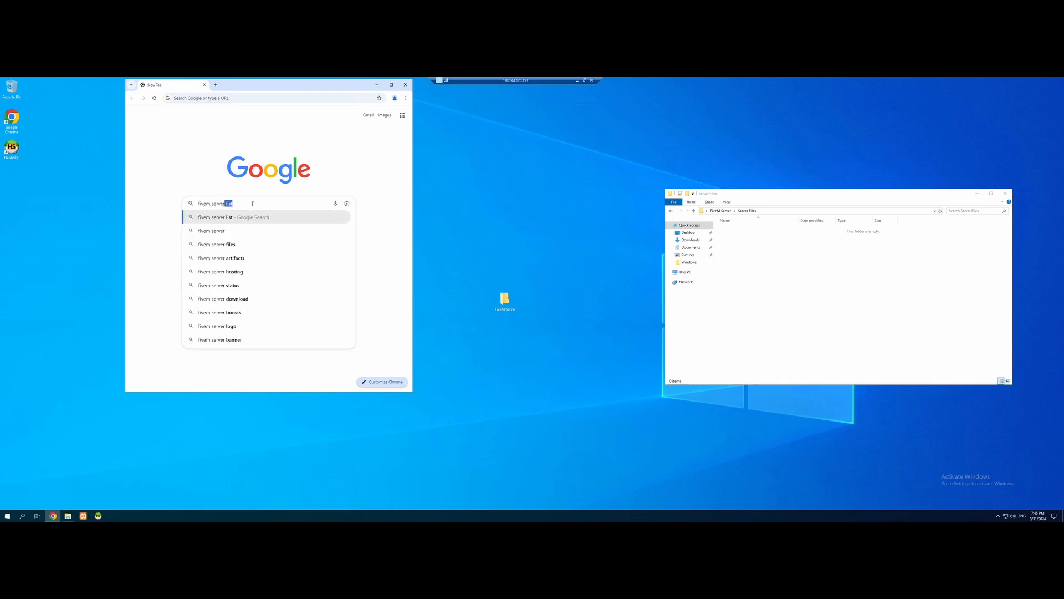
{"action": "mouse_move", "coordinate": [265, 271]}
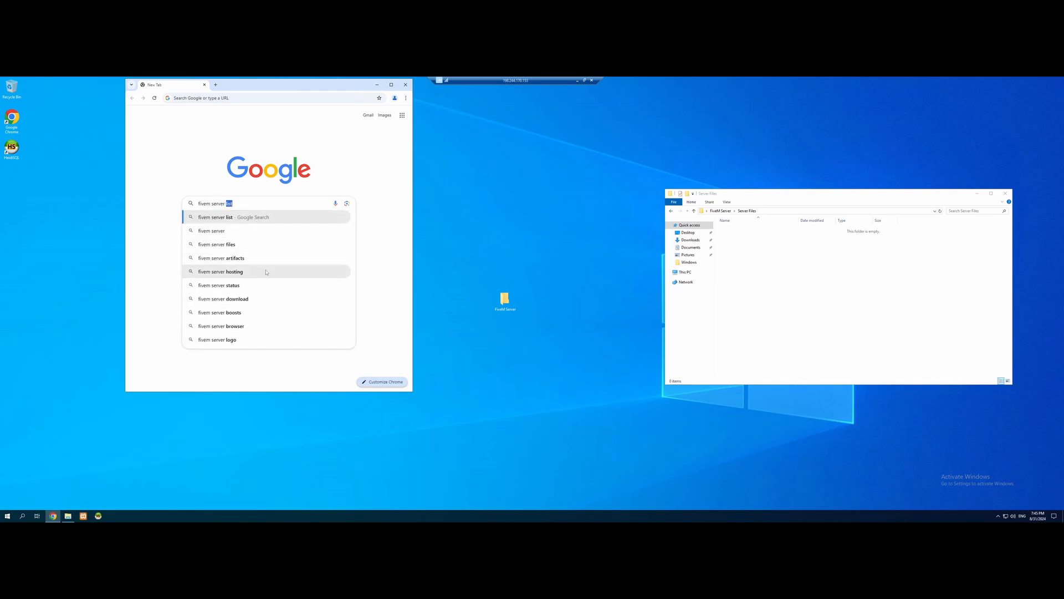
{"action": "left_click", "coordinate": [221, 258]}
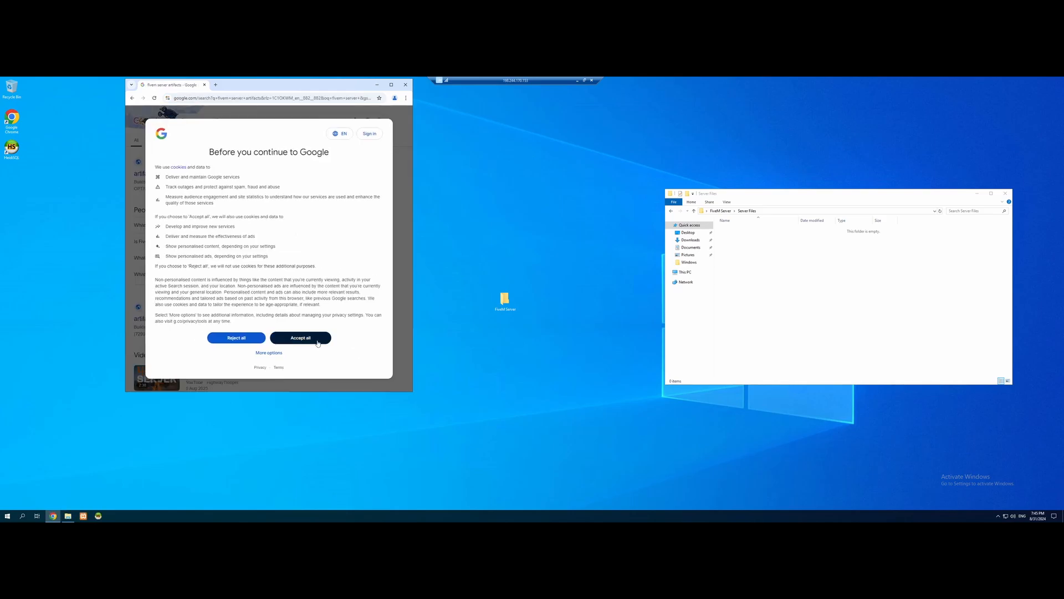
{"action": "left_click", "coordinate": [300, 338]}
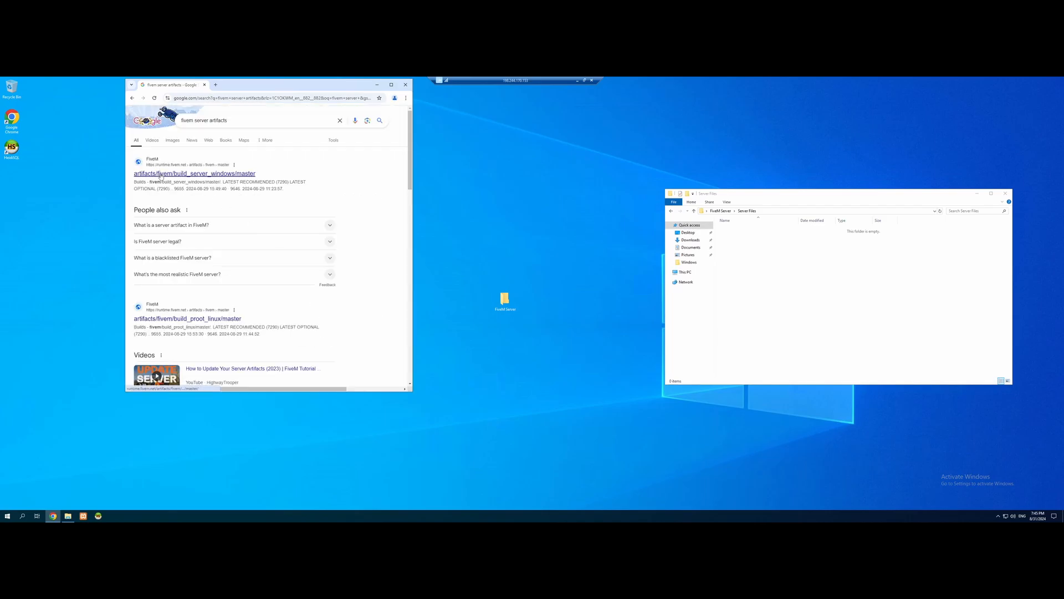
{"action": "left_click", "coordinate": [195, 173]}
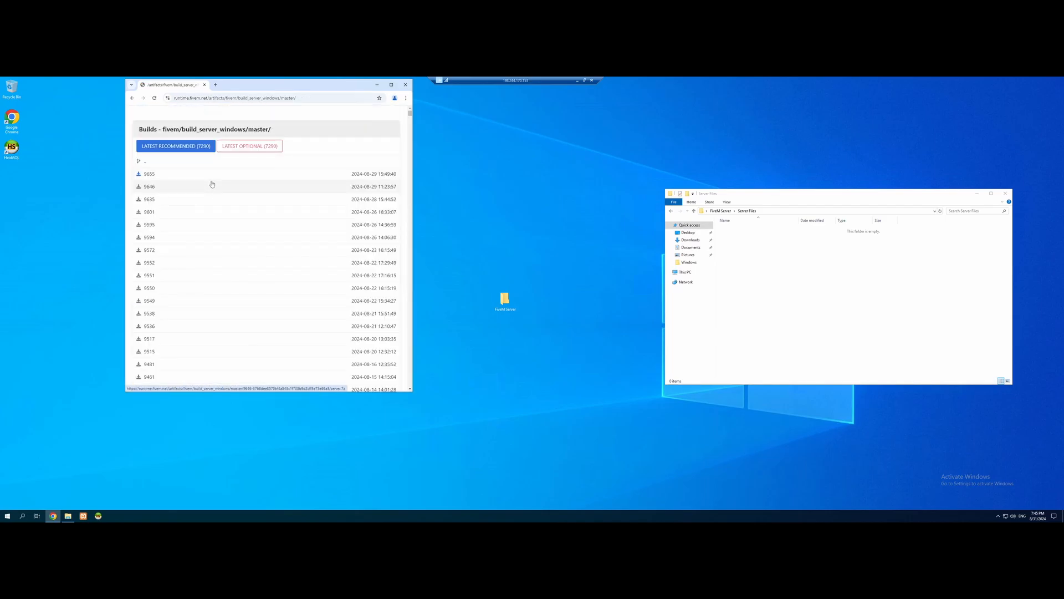
{"action": "mouse_move", "coordinate": [140, 175]}
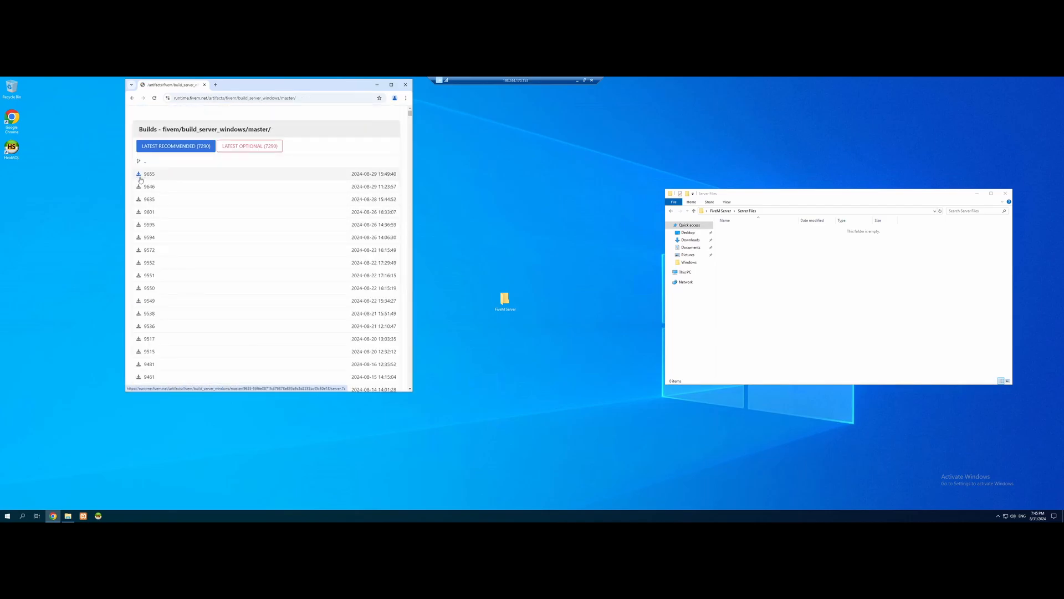
{"action": "mouse_move", "coordinate": [140, 185]}
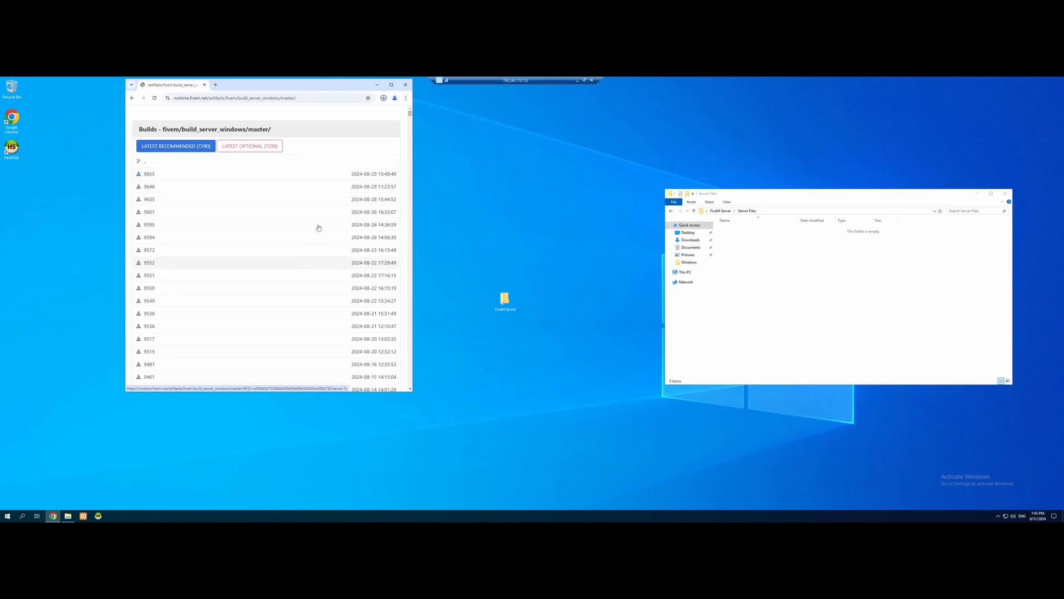
{"action": "left_click", "coordinate": [383, 97]}
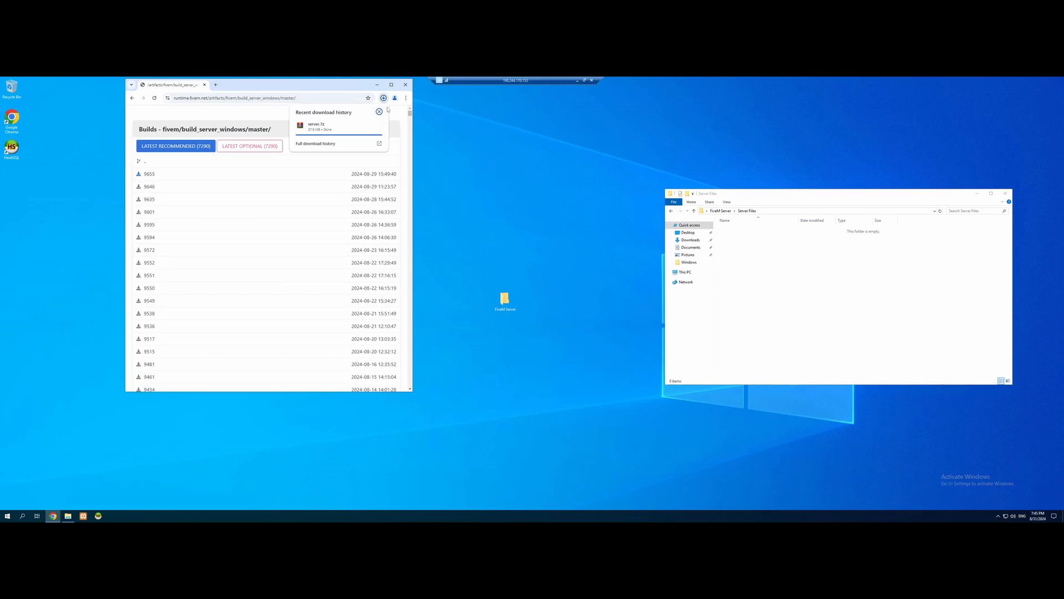
{"action": "mouse_move", "coordinate": [332, 128]}
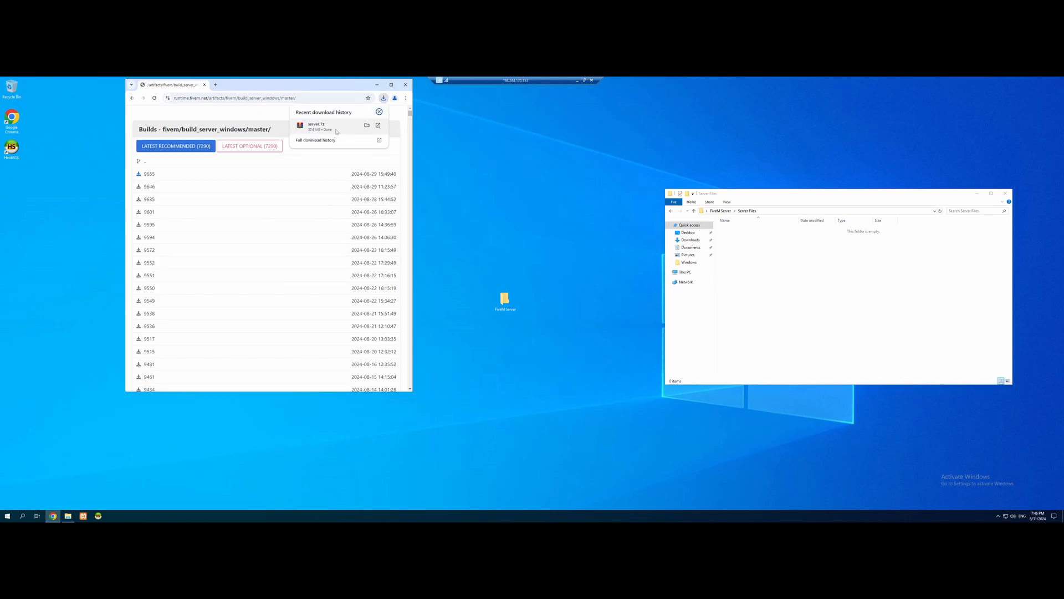
{"action": "mouse_move", "coordinate": [354, 131]}
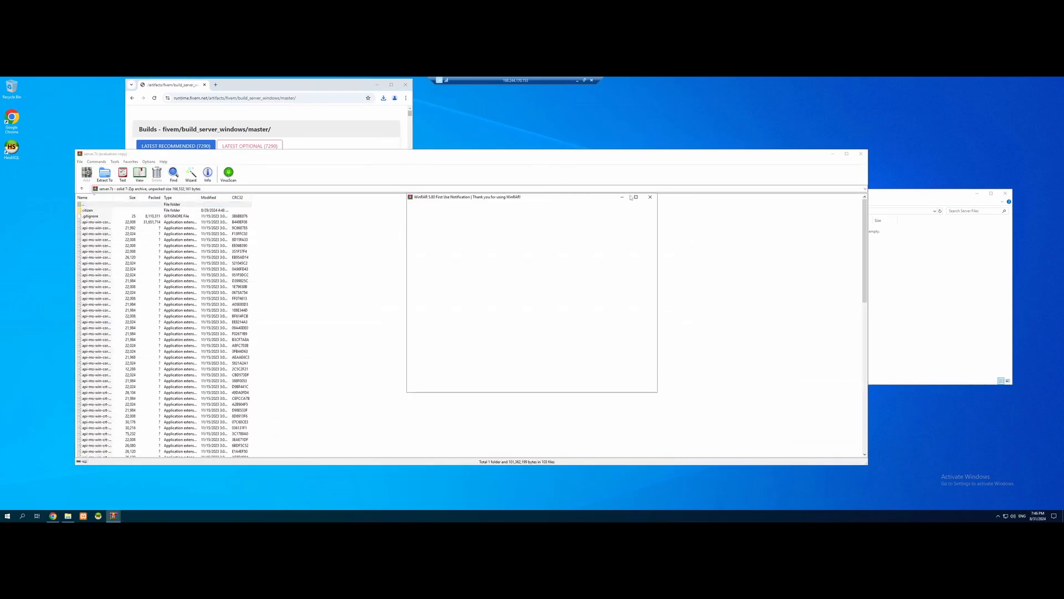
Step: Extract all server.7z contents into Server Files, then close Chrome and WinRAR
{"action": "left_click", "coordinate": [649, 197]}
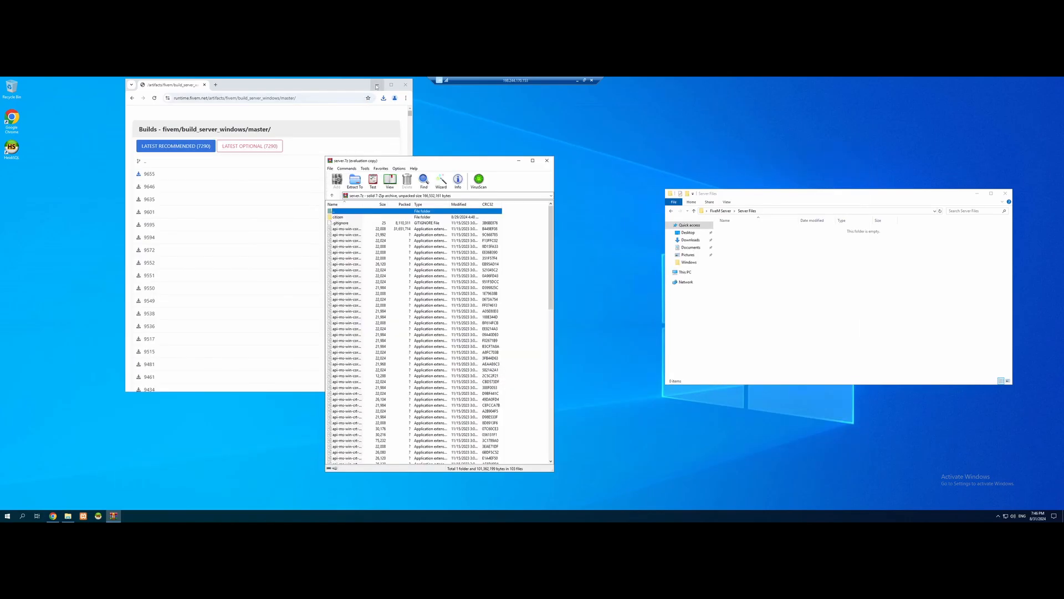
{"action": "mouse_move", "coordinate": [405, 85]}
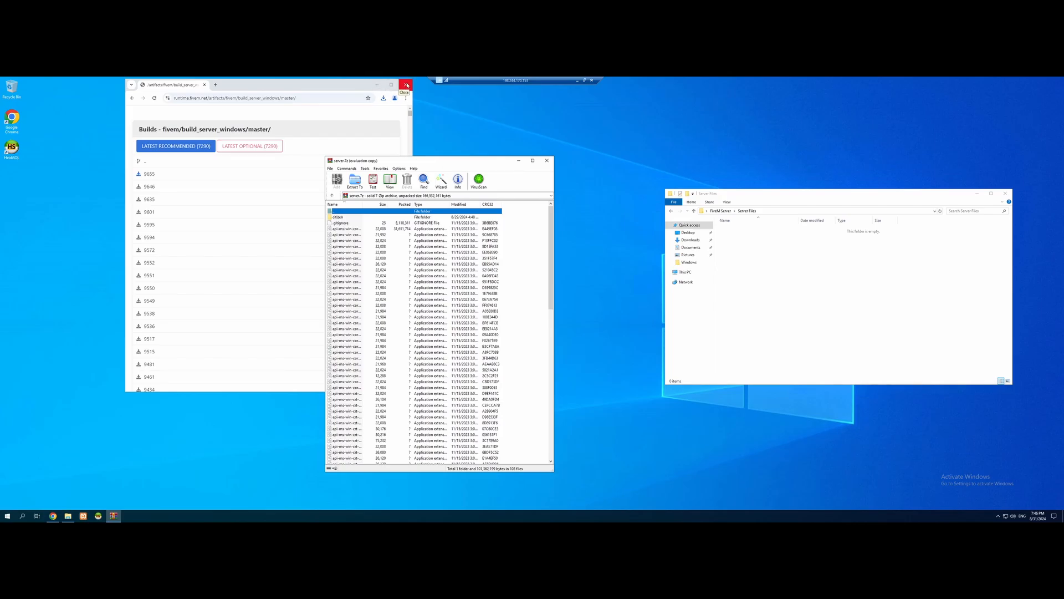
{"action": "left_click", "coordinate": [406, 84]}
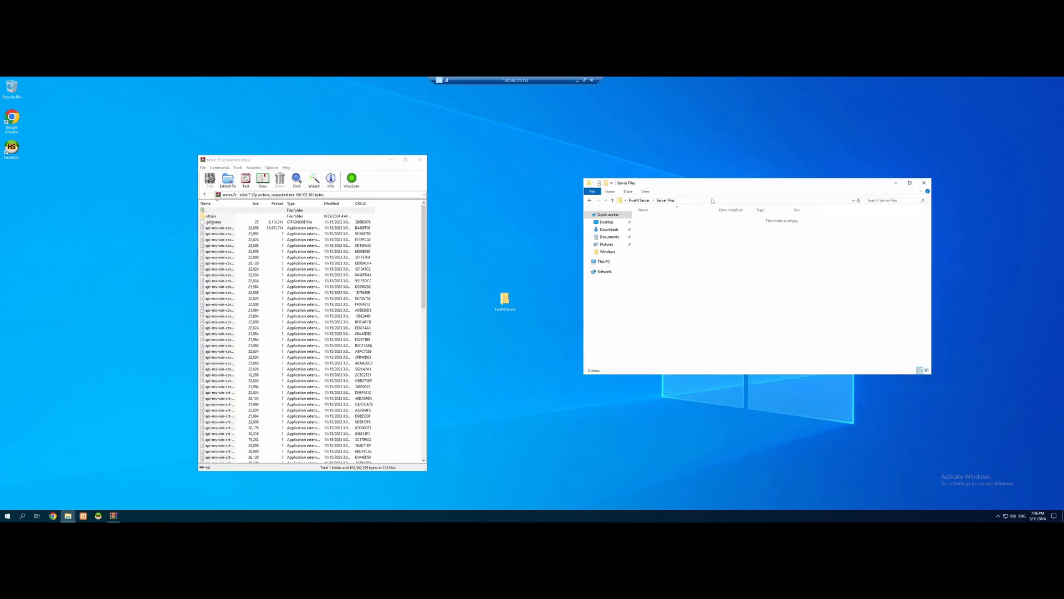
{"action": "left_click", "coordinate": [292, 209]}
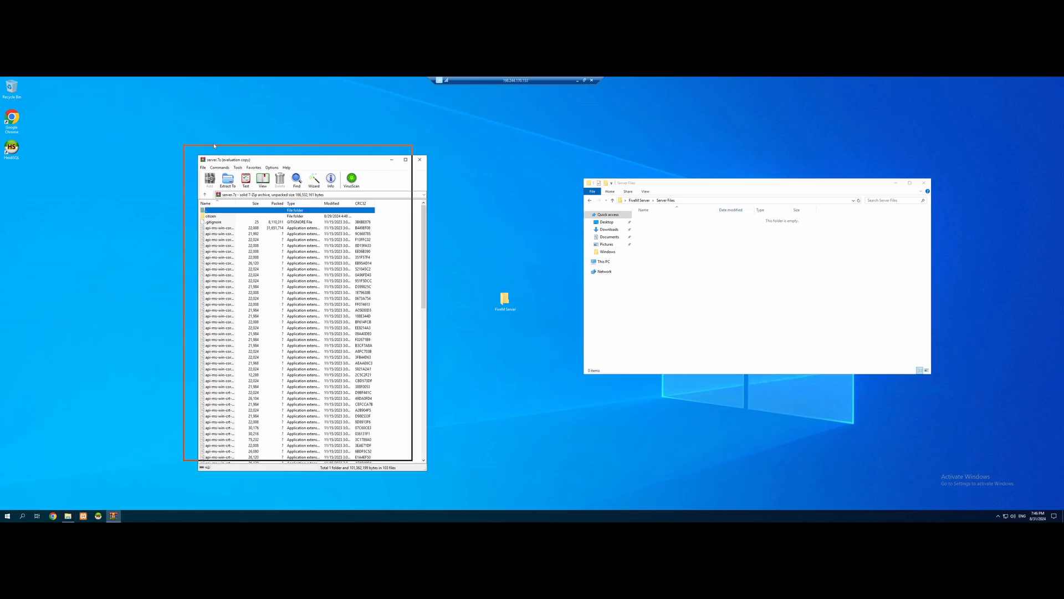
{"action": "left_click_drag", "start_coordinate": [305, 160], "coordinate": [305, 146]}
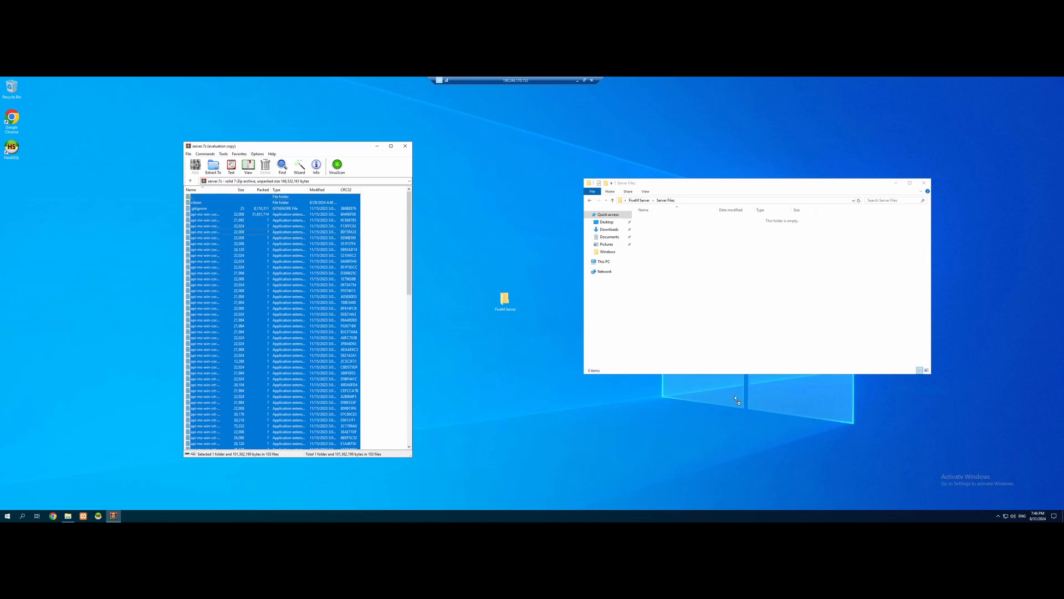
{"action": "left_click", "coordinate": [212, 165]}
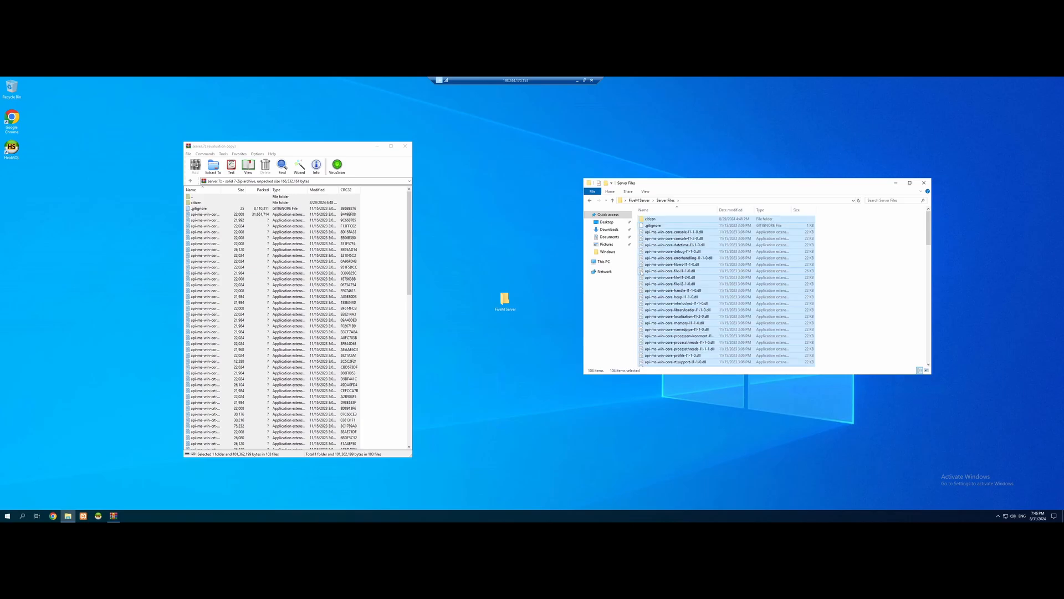
{"action": "left_click", "coordinate": [406, 145]}
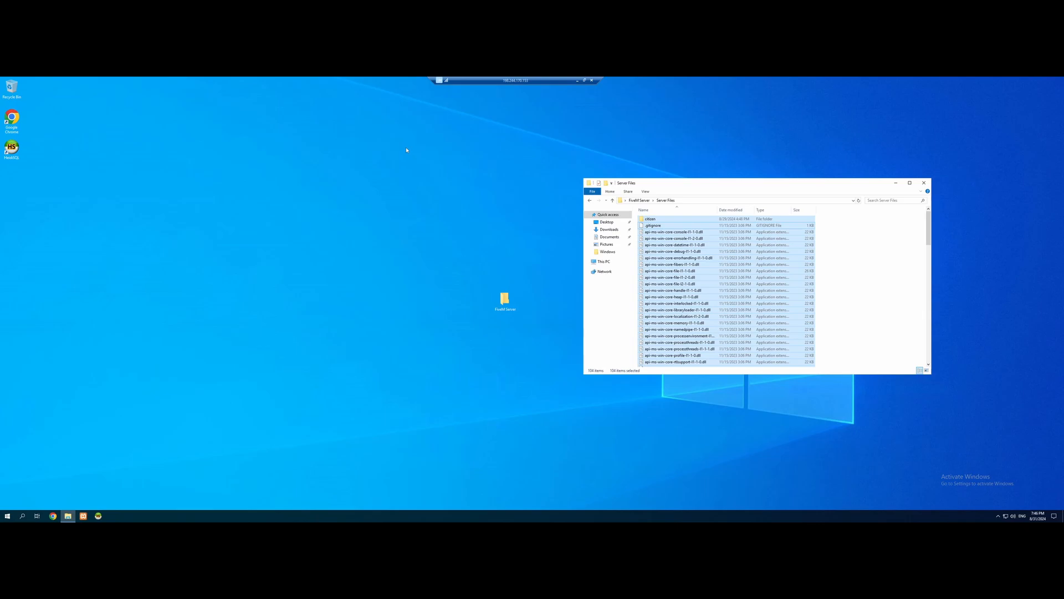
Step: Launch FXServer.exe from the Server Files folder
{"action": "left_click", "coordinate": [798, 269]}
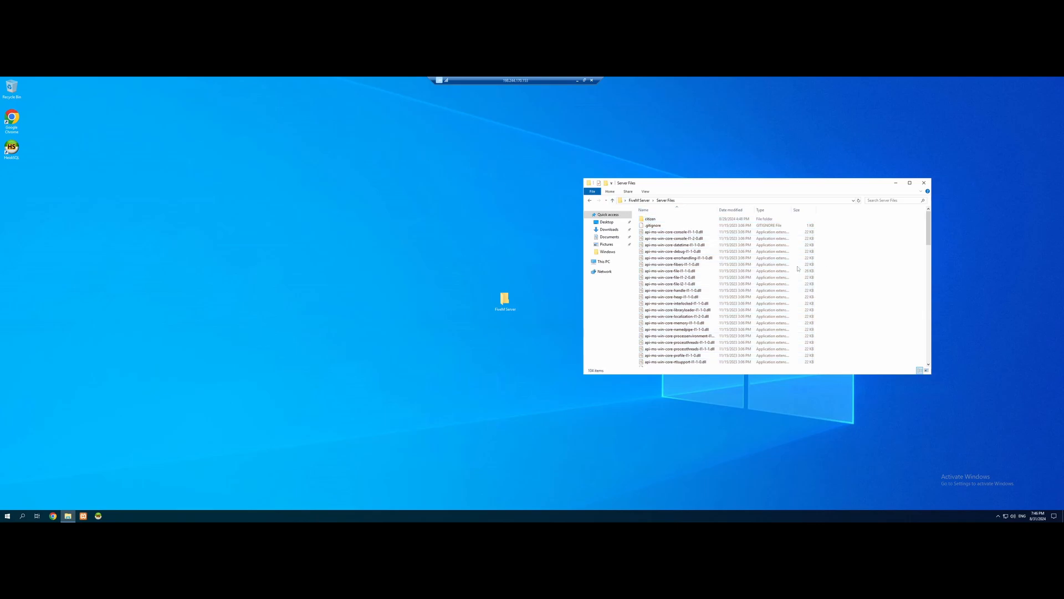
{"action": "scroll", "scroll_direction": "down", "scroll_amount": 3}
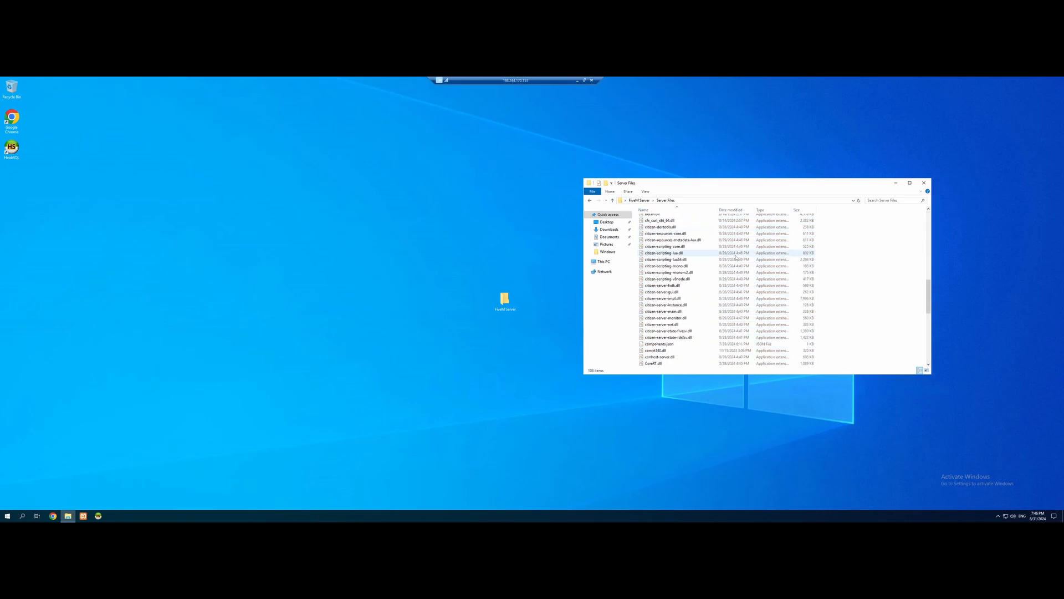
{"action": "scroll", "scroll_direction": "down", "scroll_amount": 3}
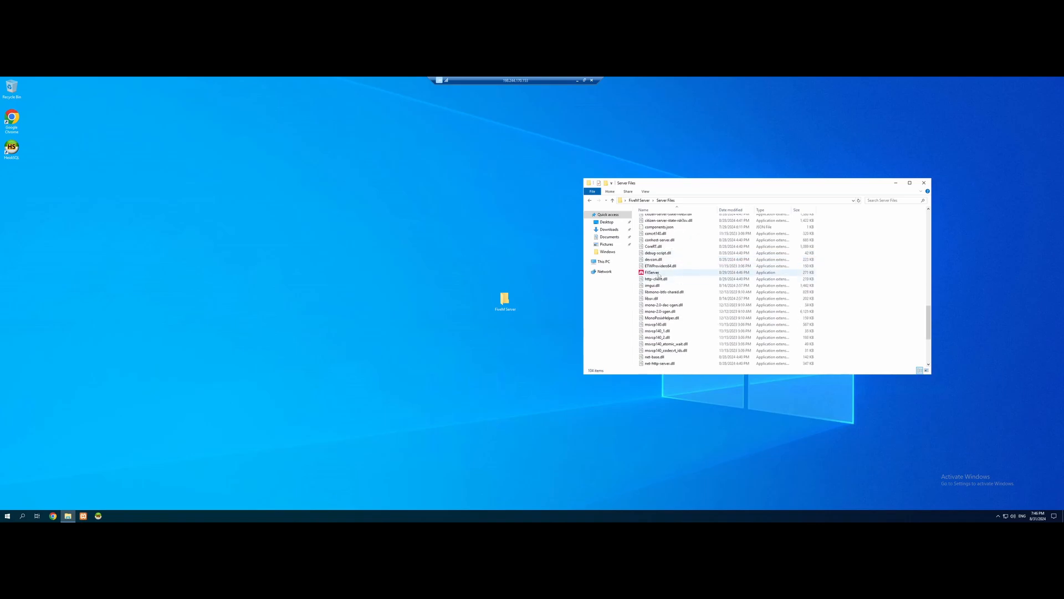
{"action": "mouse_move", "coordinate": [651, 272]}
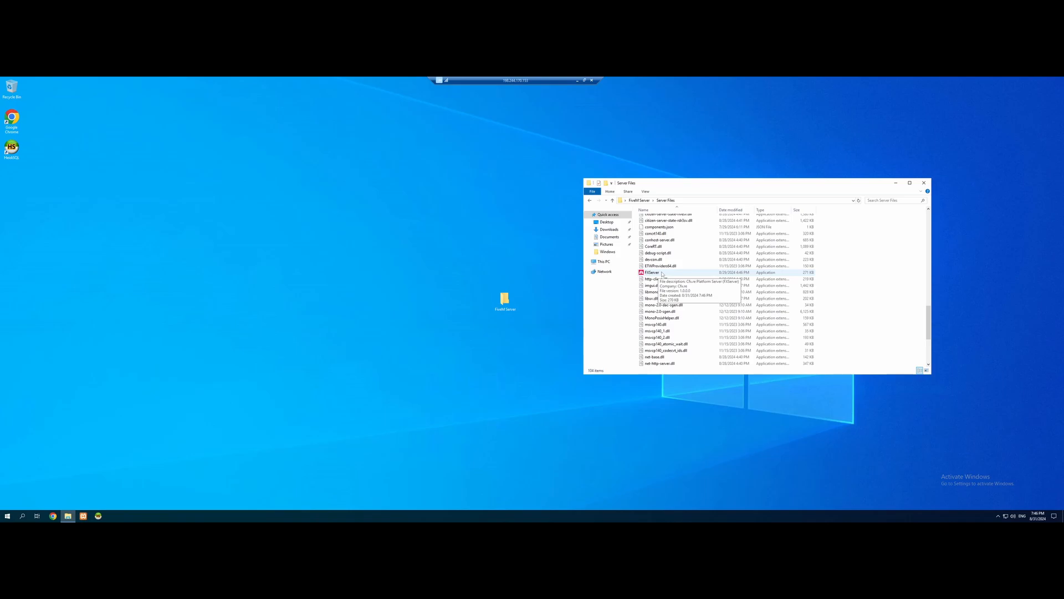
{"action": "double_click", "coordinate": [652, 272]}
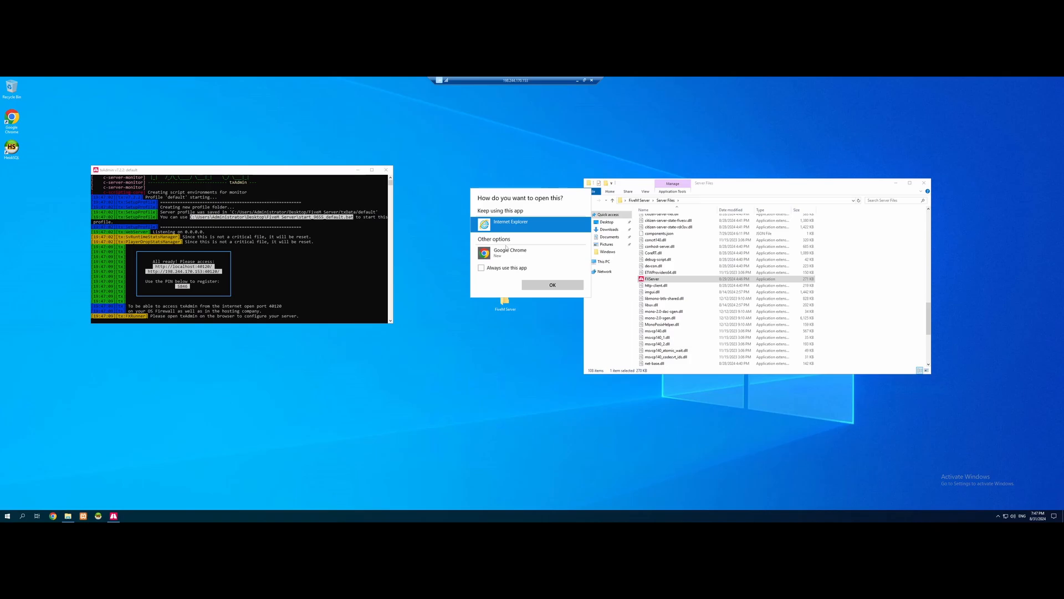
Step: Open the txAdmin link in Google Chrome, set as the always-used app
{"action": "left_click", "coordinate": [509, 251]}
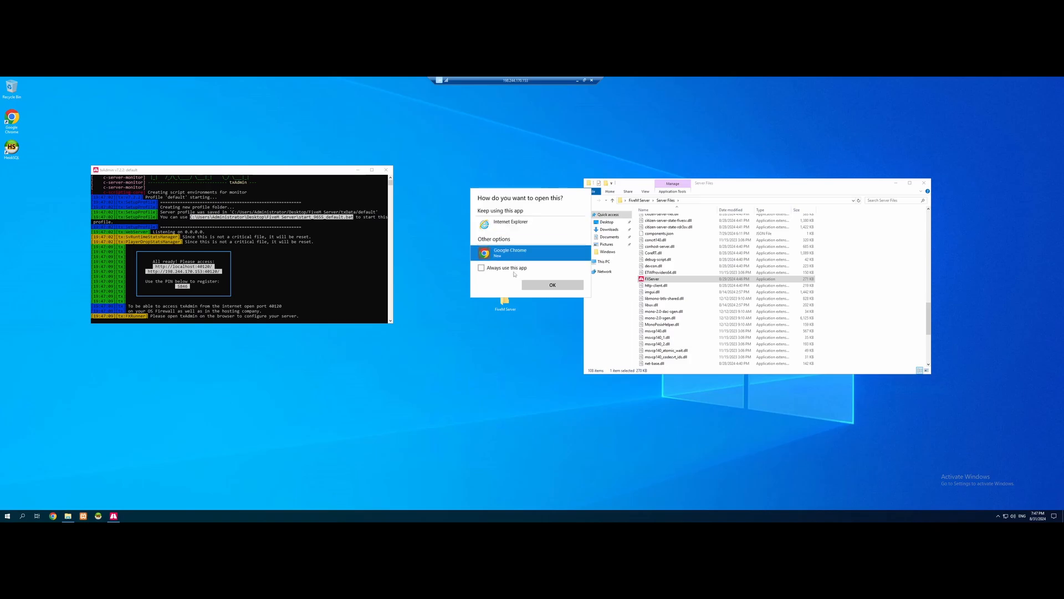
{"action": "left_click", "coordinate": [481, 267]}
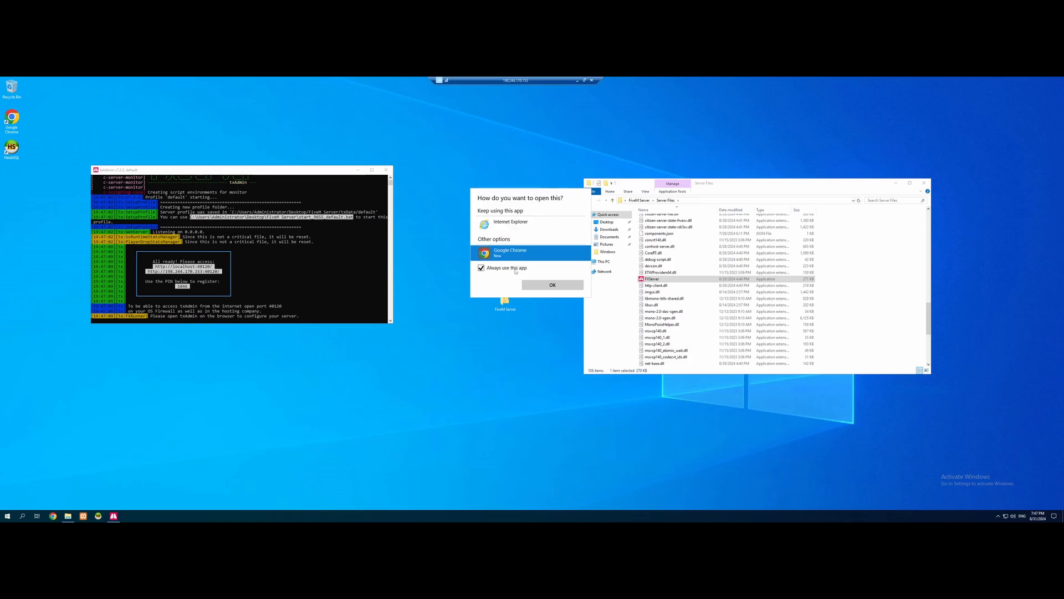
{"action": "left_click", "coordinate": [552, 284]}
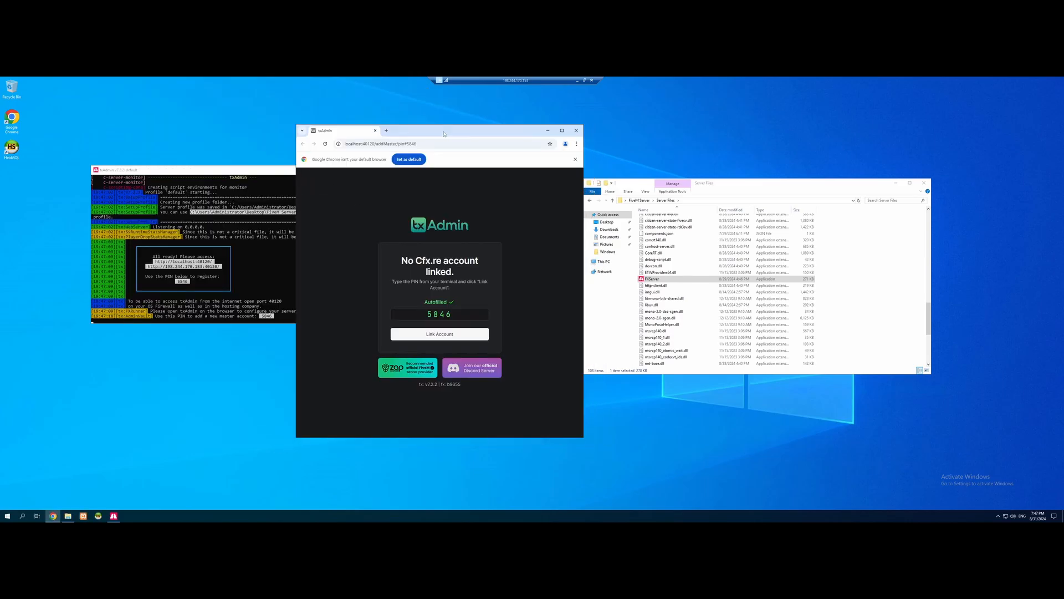
Step: Link the Cfx.re account, set a backup password, and register the master admin
{"action": "left_click", "coordinate": [439, 333]}
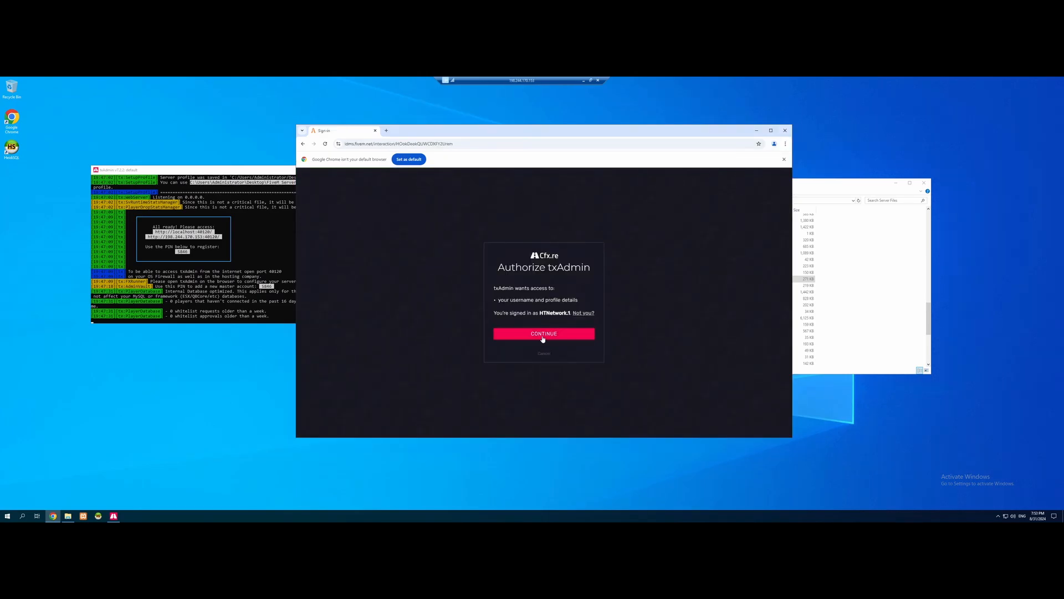
{"action": "left_click", "coordinate": [543, 333]}
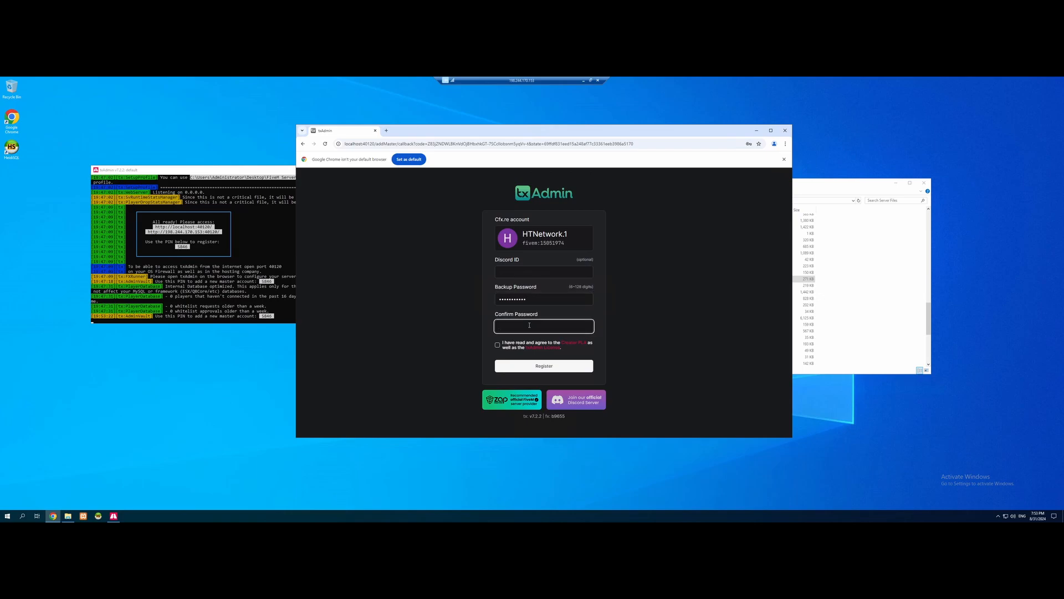
{"action": "type", "text": "password"}
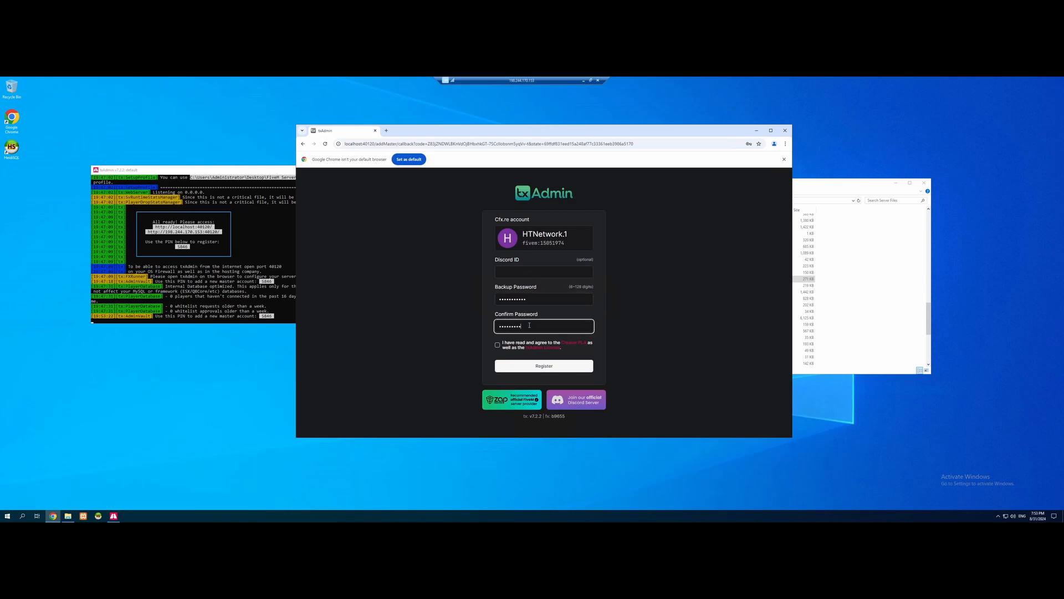
{"action": "left_click", "coordinate": [497, 345]}
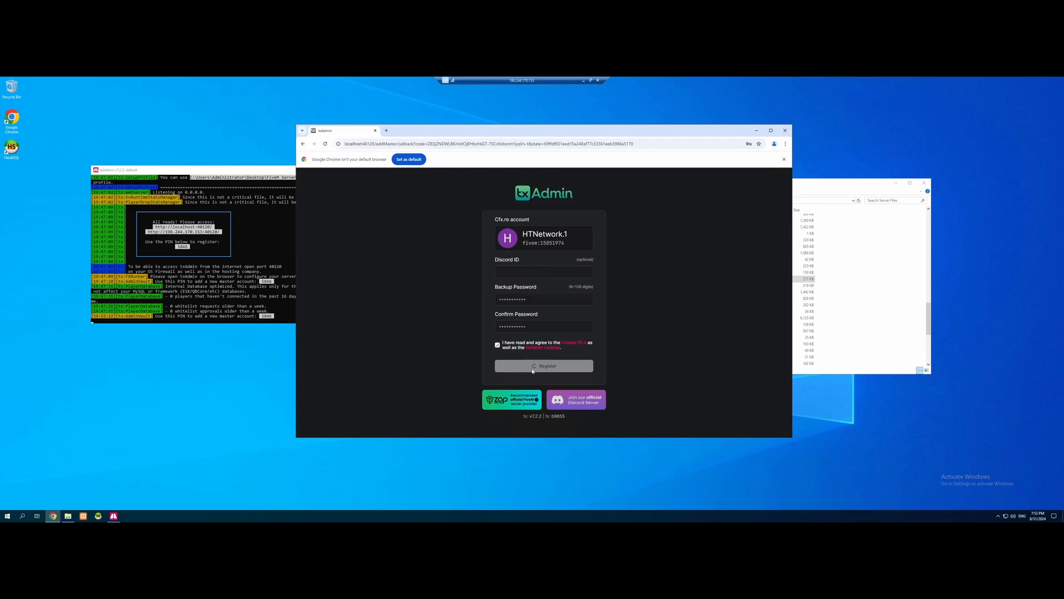
{"action": "left_click", "coordinate": [543, 366]}
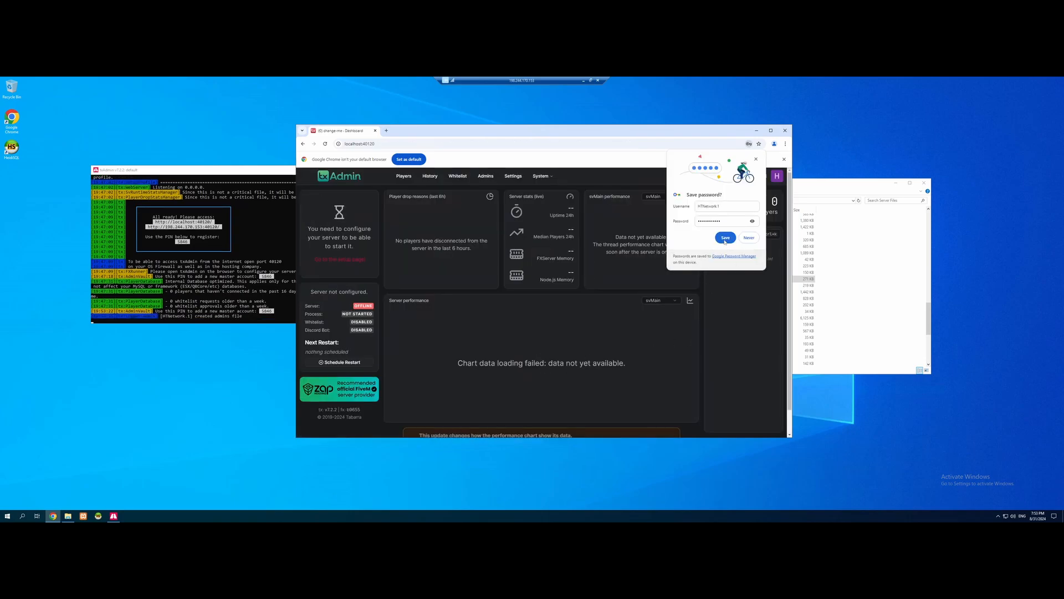
Step: Start the txAdmin setup wizard and name the server 'HTNetwork Ultimate'
{"action": "left_click", "coordinate": [725, 238]}
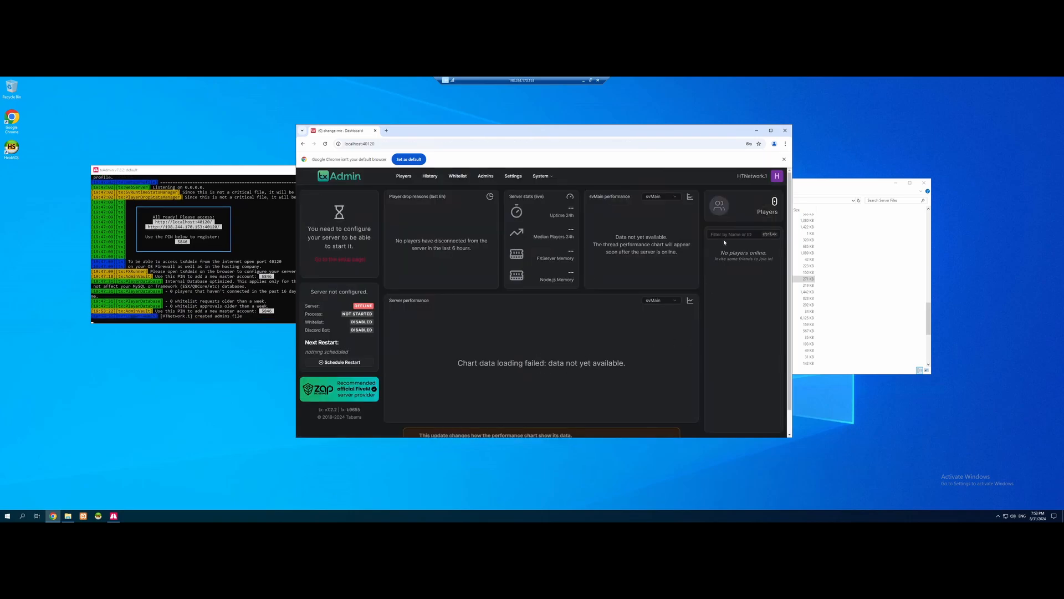
{"action": "left_click", "coordinate": [340, 259]}
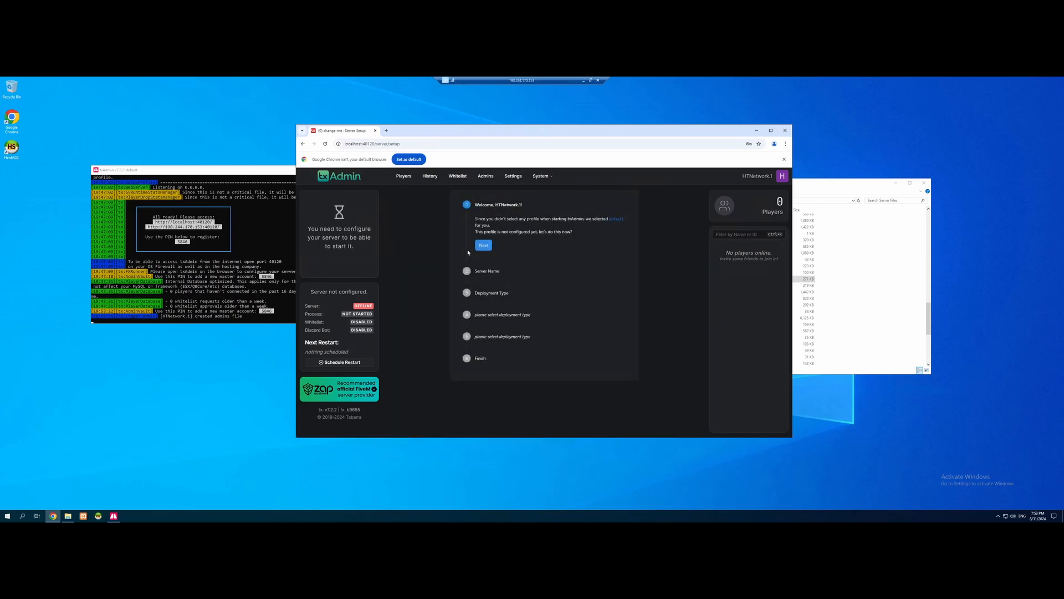
{"action": "left_click", "coordinate": [482, 245]}
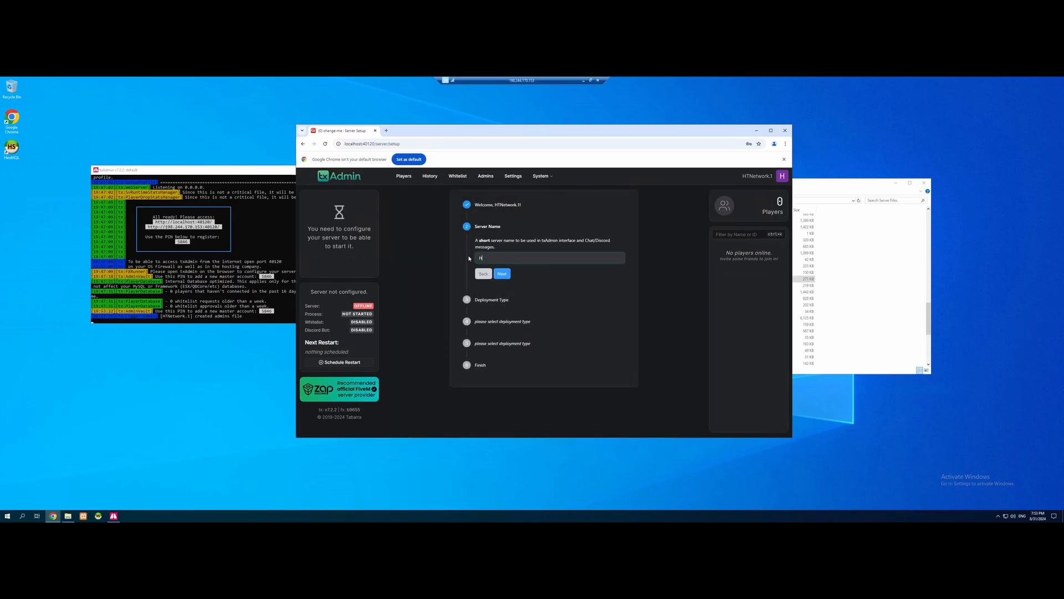
{"action": "type", "text": "TNetwork"}
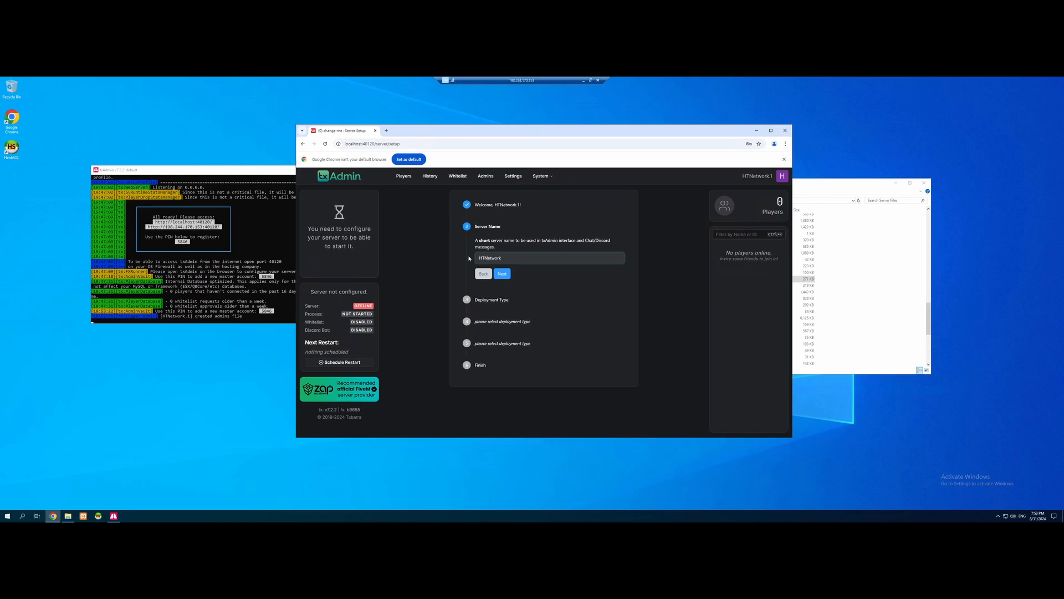
{"action": "type", "text": "Ultimate"}
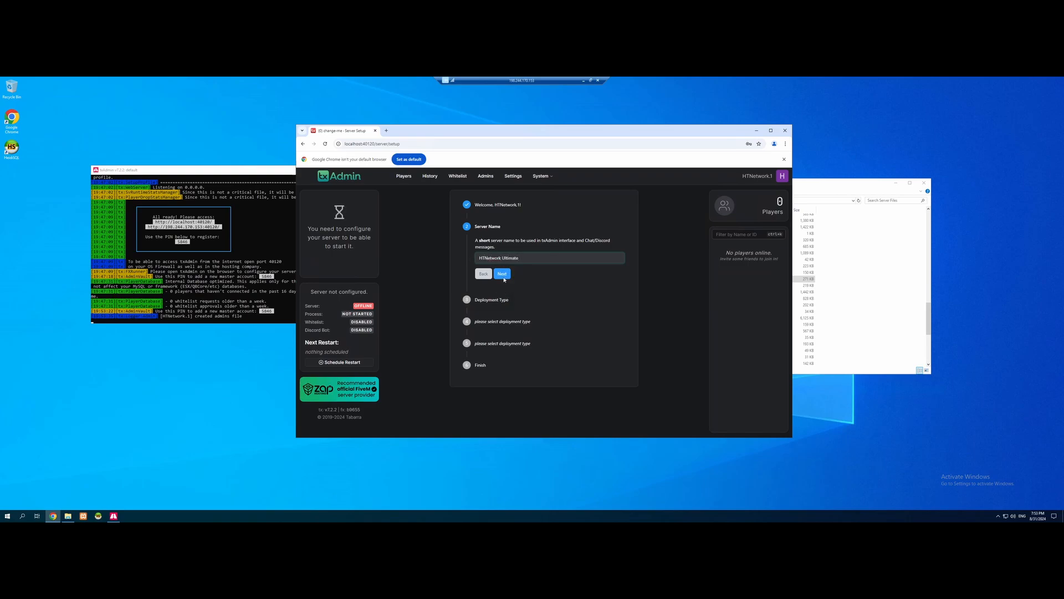
{"action": "left_click", "coordinate": [501, 273]}
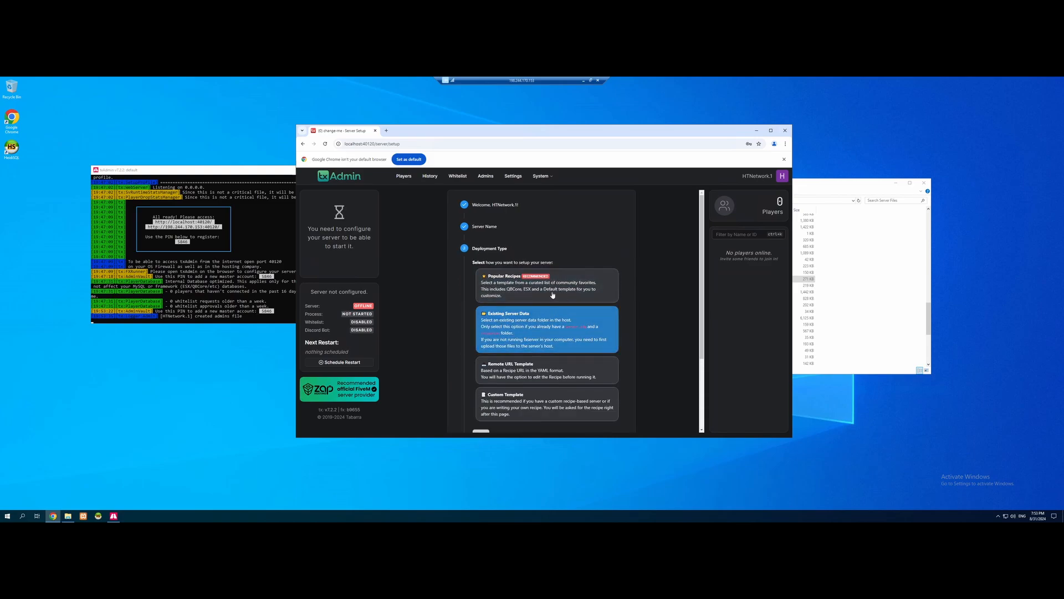
Step: Choose the QBCore Framework recipe with the suggested data folder and open Keymaster
{"action": "left_click", "coordinate": [546, 285]}
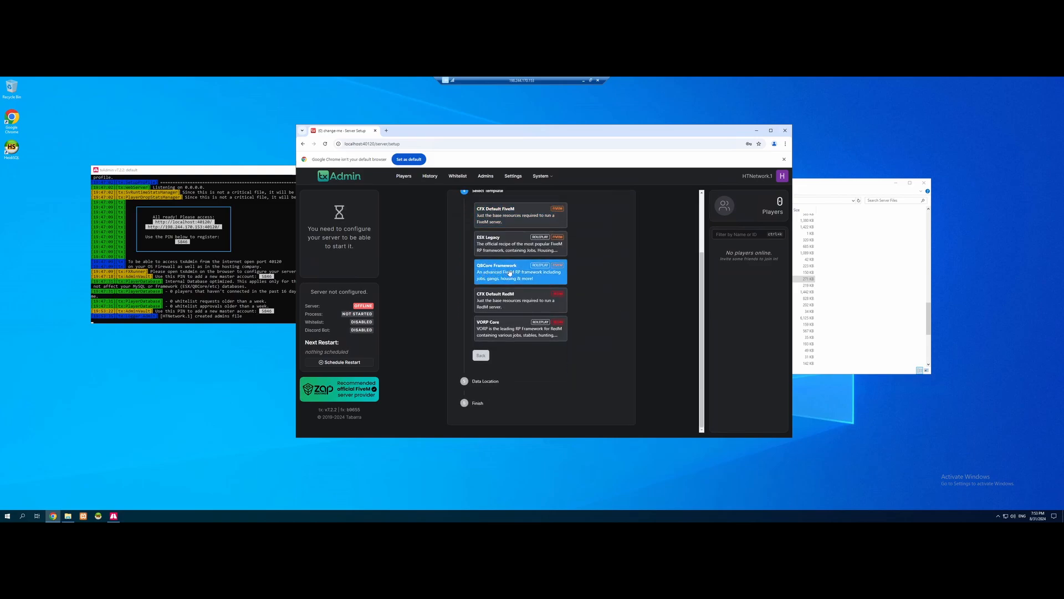
{"action": "mouse_move", "coordinate": [517, 272]}
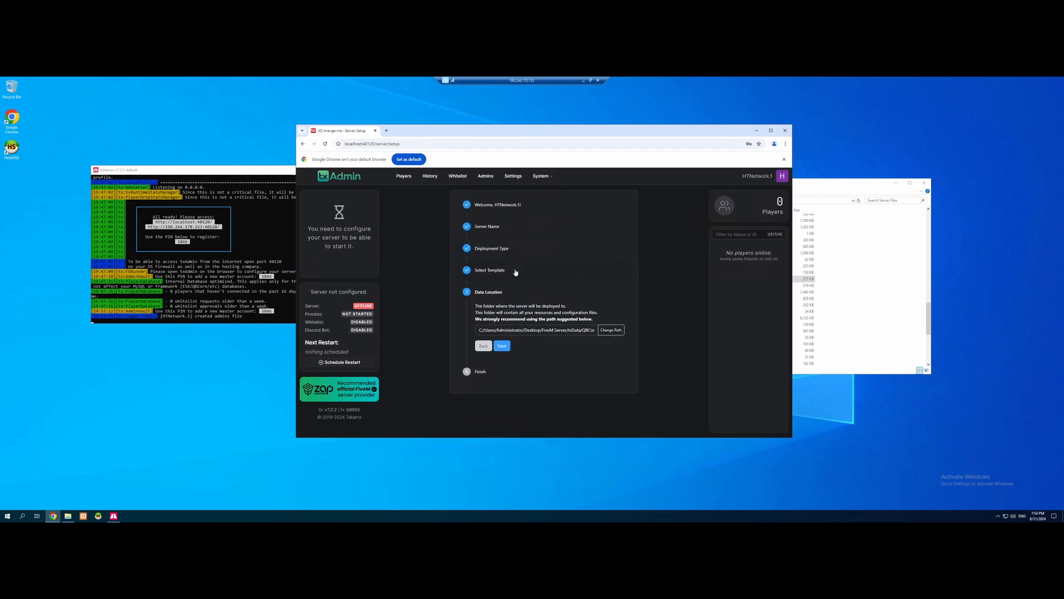
{"action": "mouse_move", "coordinate": [555, 333]}
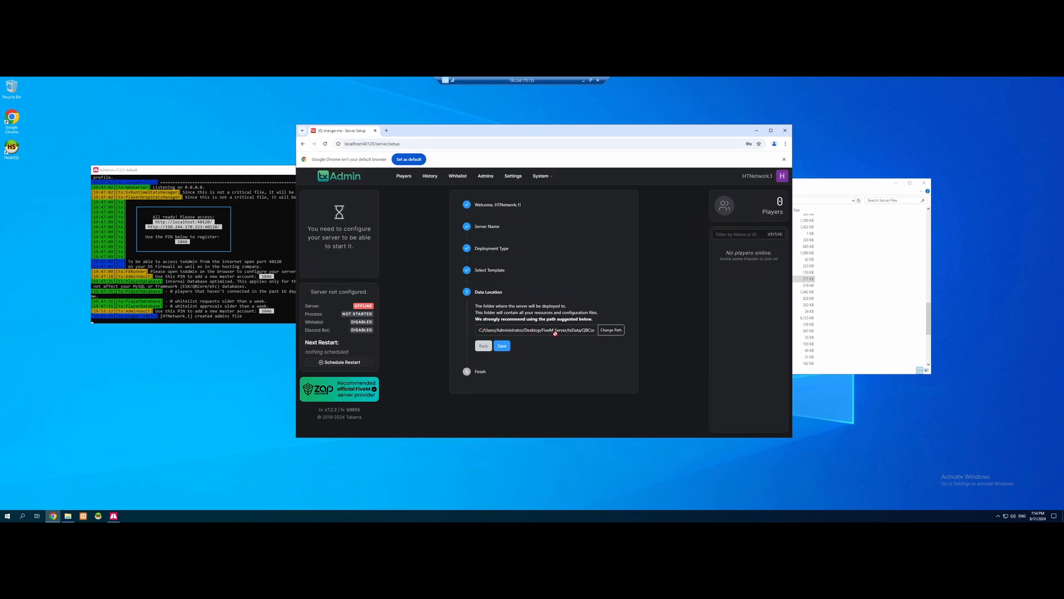
{"action": "mouse_move", "coordinate": [526, 344]}
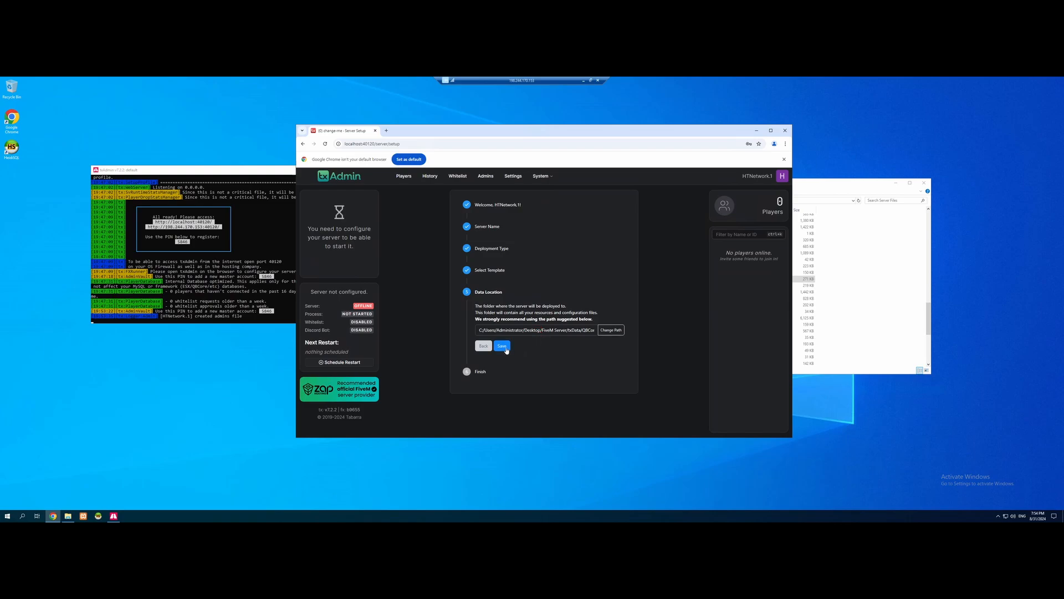
{"action": "left_click", "coordinate": [501, 346]}
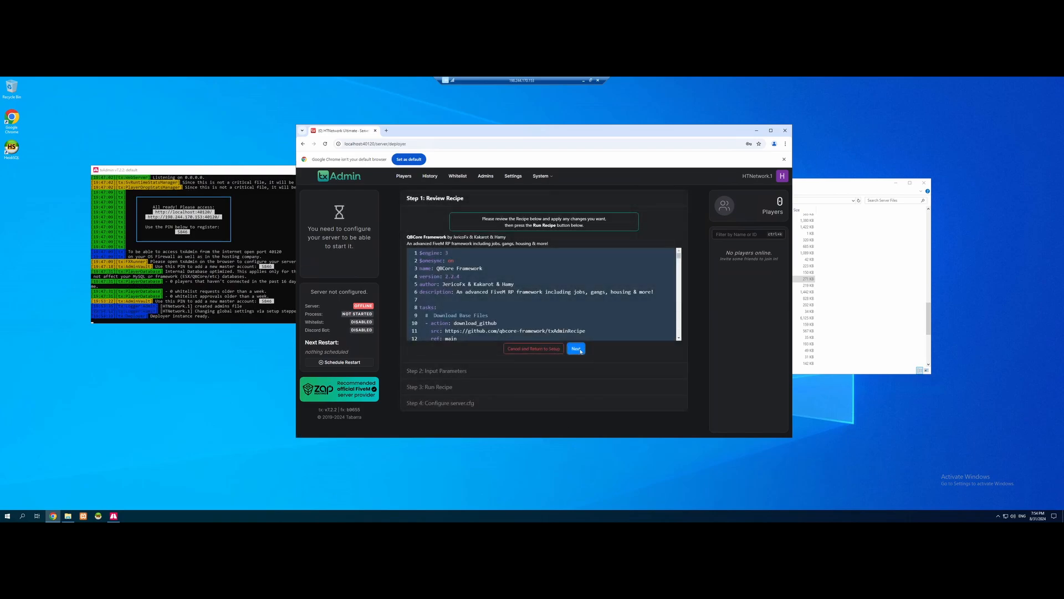
{"action": "left_click", "coordinate": [577, 348]}
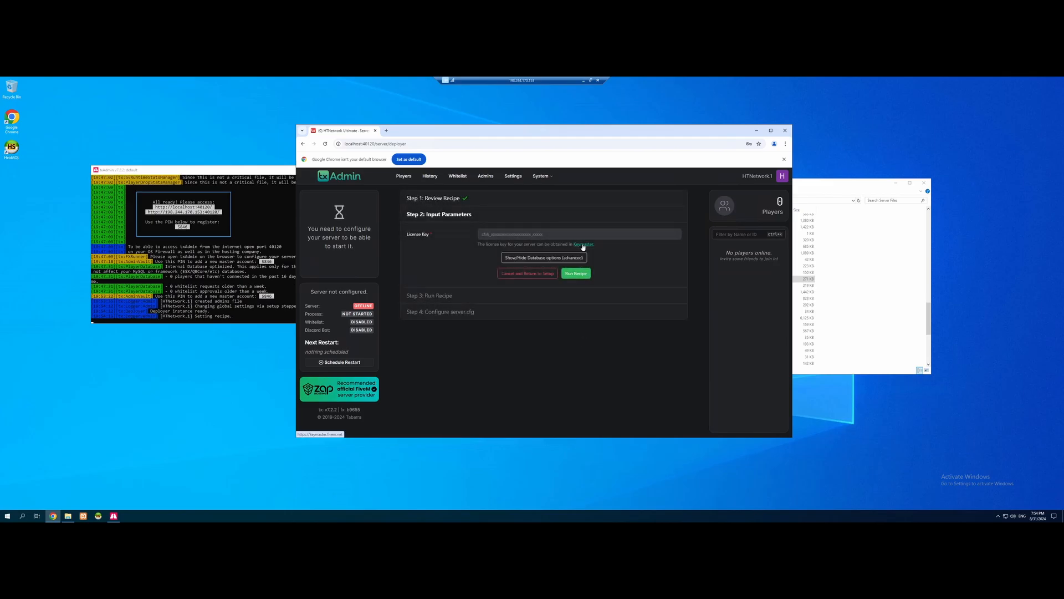
{"action": "left_click", "coordinate": [583, 243]}
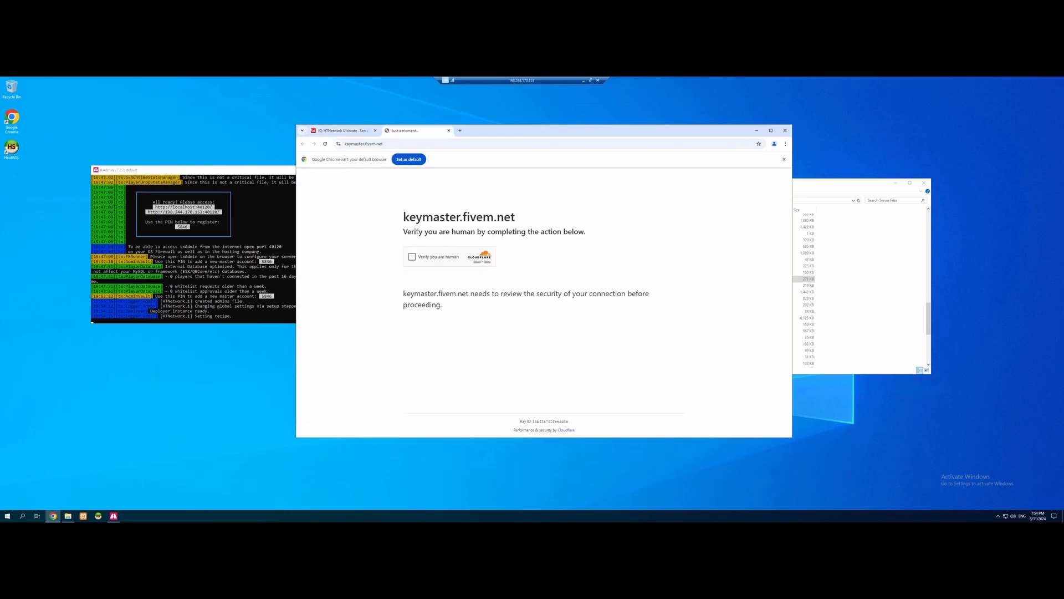
Step: Pass the human check, sign in to Cfx.re Keymaster and accept the platform agreement
{"action": "left_click", "coordinate": [412, 256]}
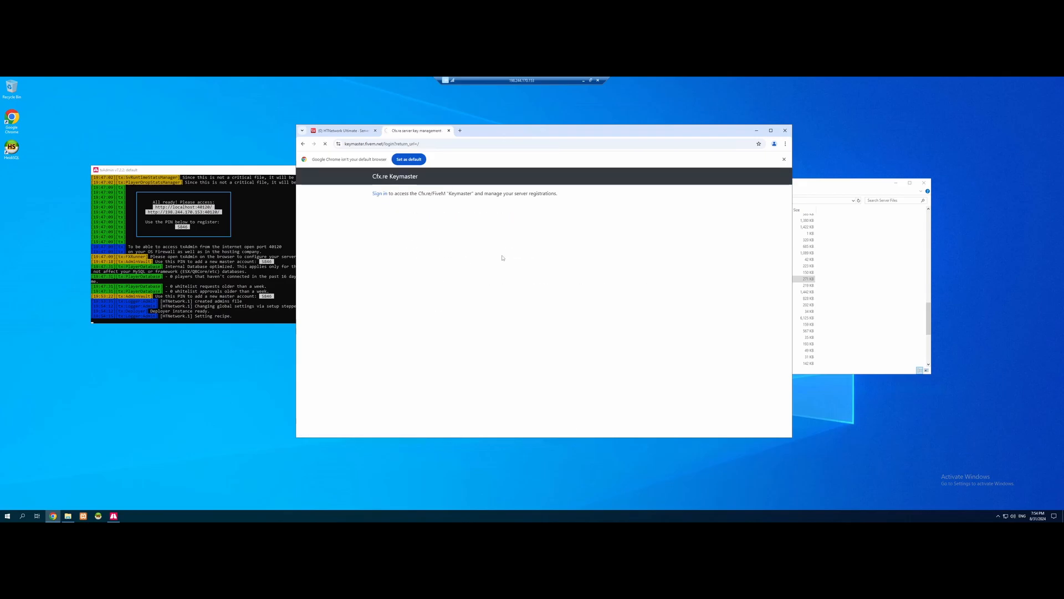
{"action": "left_click", "coordinate": [379, 194]}
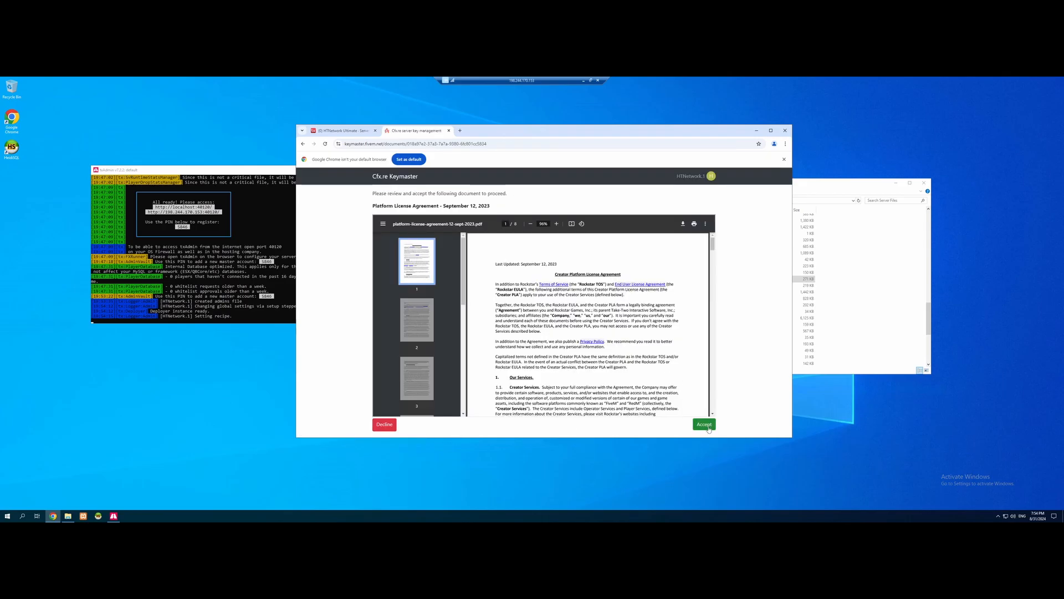
{"action": "left_click", "coordinate": [704, 424]}
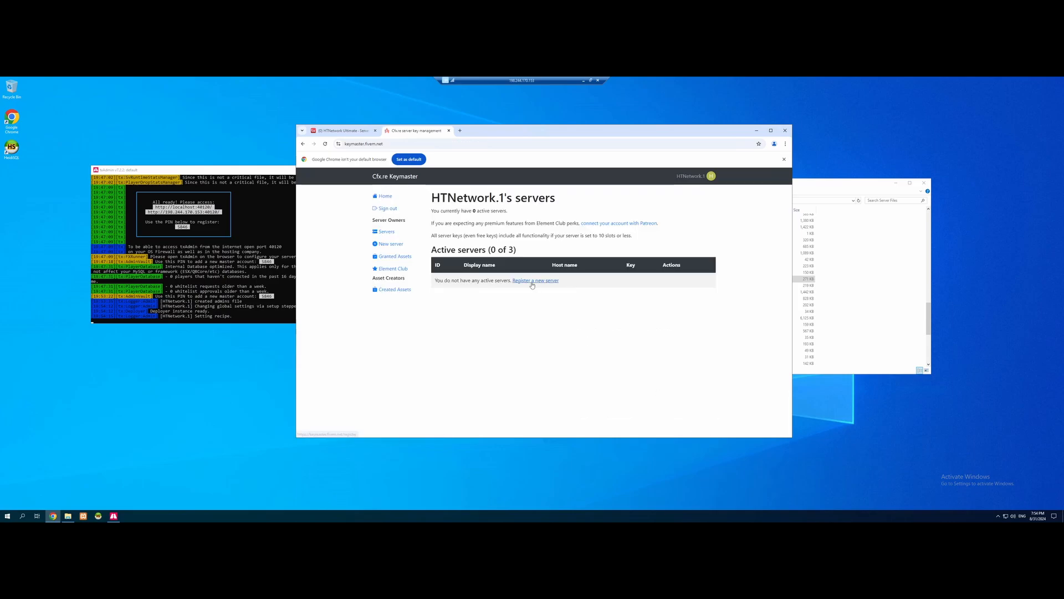
Step: Register a new server named HTNetwork.one and generate its license key
{"action": "left_click", "coordinate": [535, 281]}
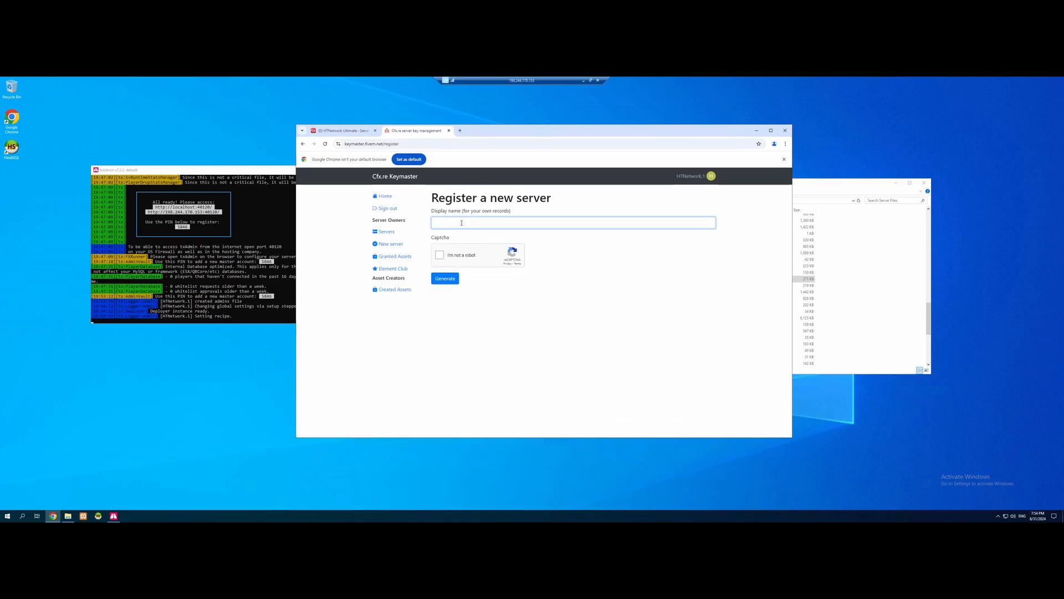
{"action": "type", "text": "HTNetwork.one"}
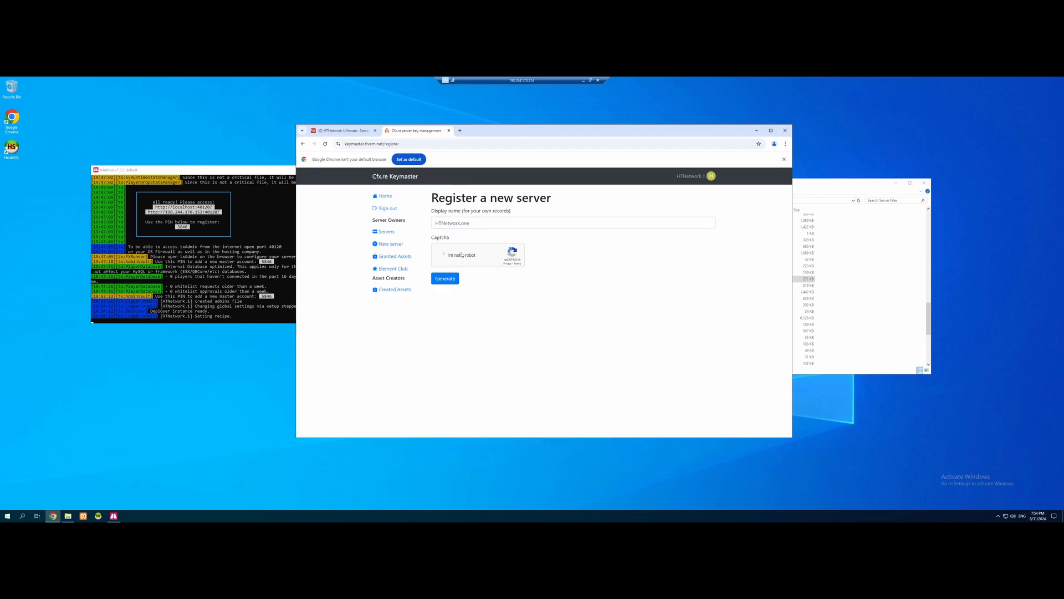
{"action": "left_click", "coordinate": [442, 254]}
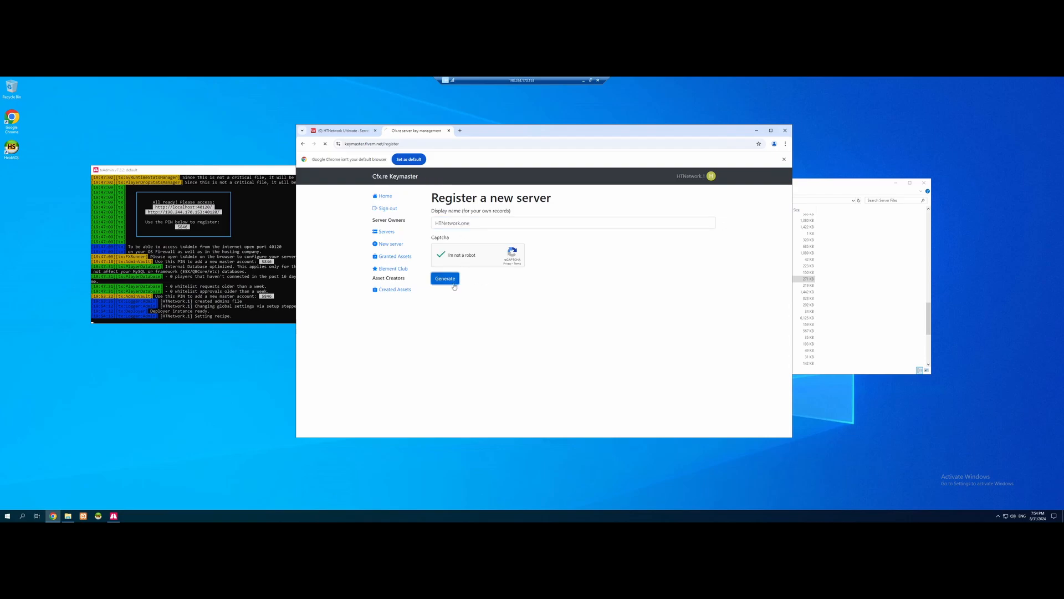
{"action": "left_click", "coordinate": [445, 278]}
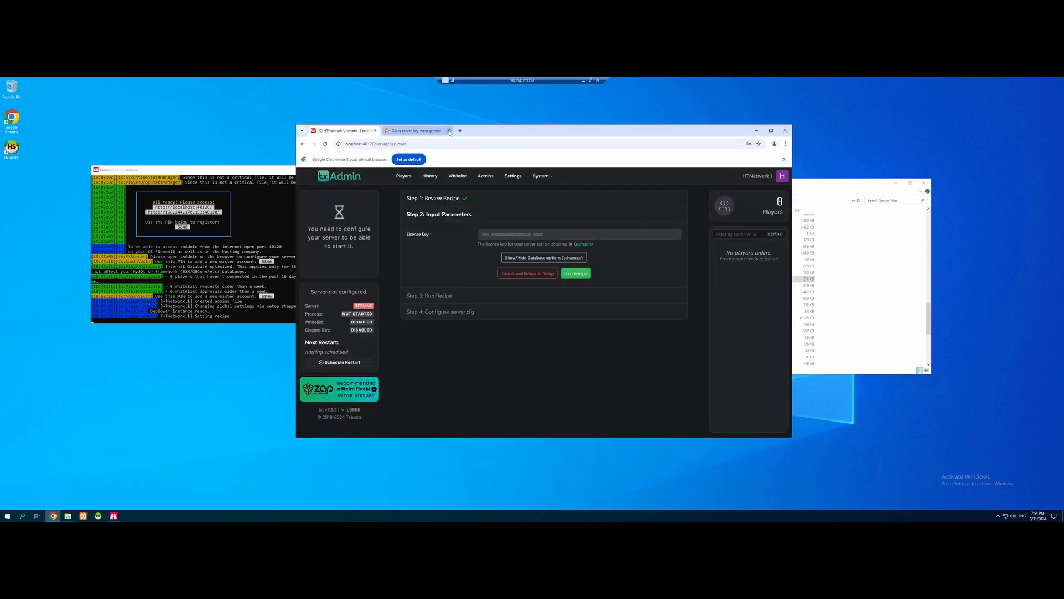
Step: Paste the new Keymaster key into the License Key field on Step 2: Input Parameters
{"action": "left_click", "coordinate": [449, 130]}
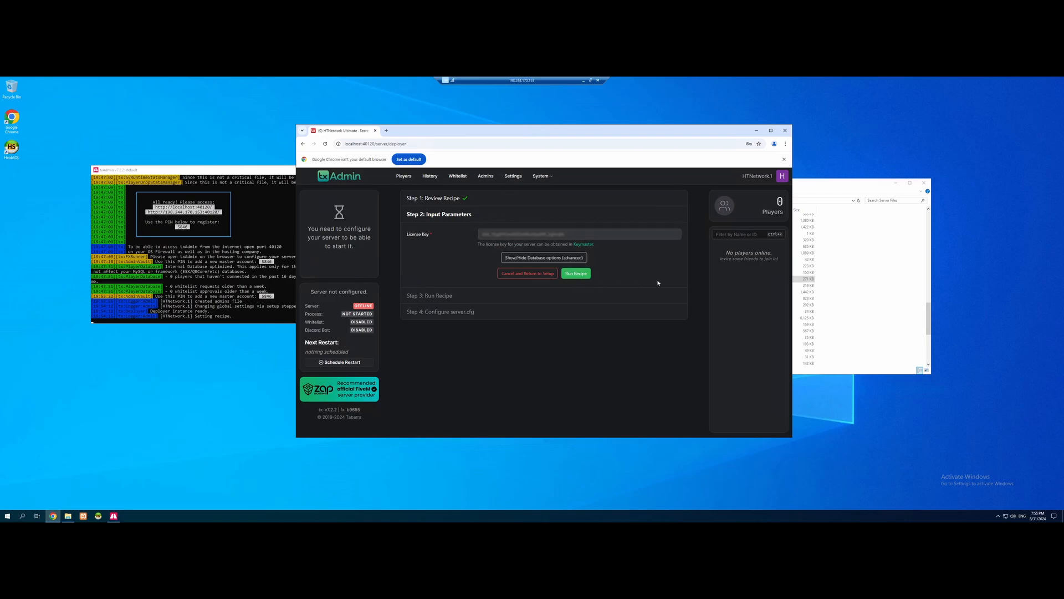
{"action": "mouse_move", "coordinate": [157, 274]}
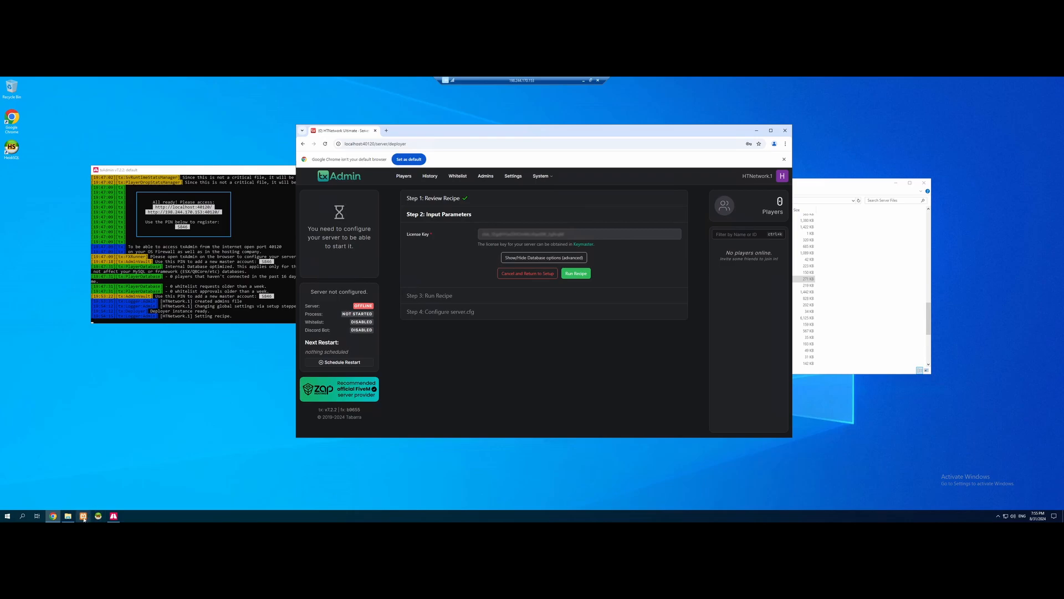
Step: Start Apache and MySQL in XAMPP and move the panel to the lower left
{"action": "left_click", "coordinate": [84, 517]}
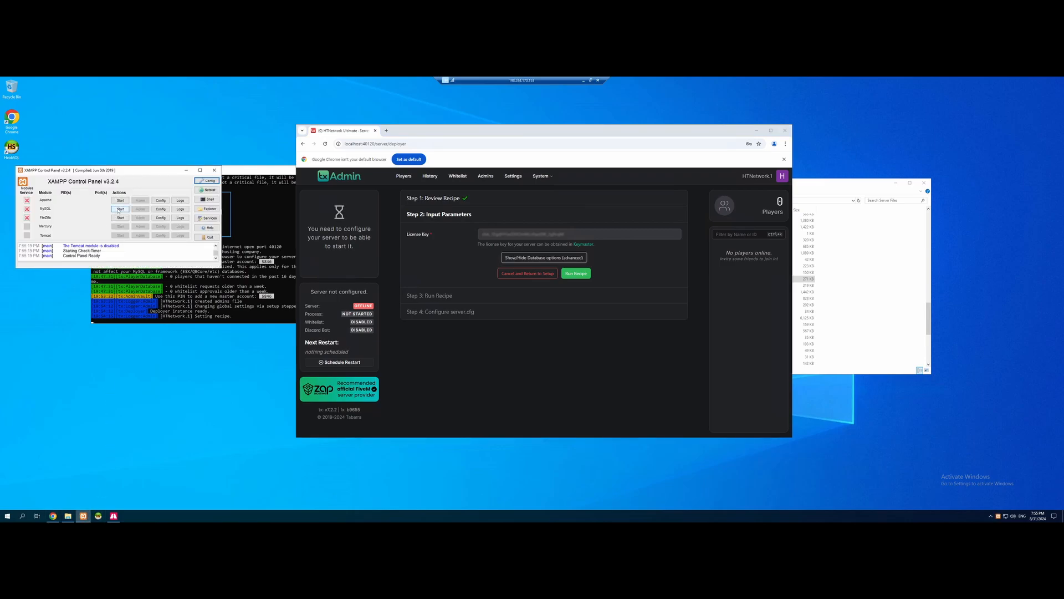
{"action": "left_click", "coordinate": [121, 209]}
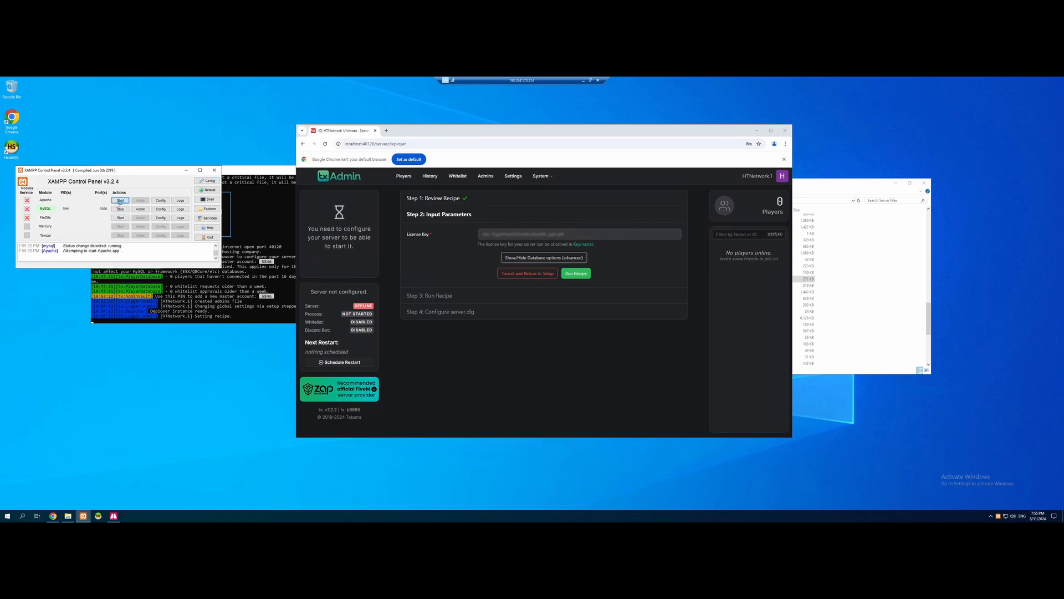
{"action": "left_click", "coordinate": [120, 200]}
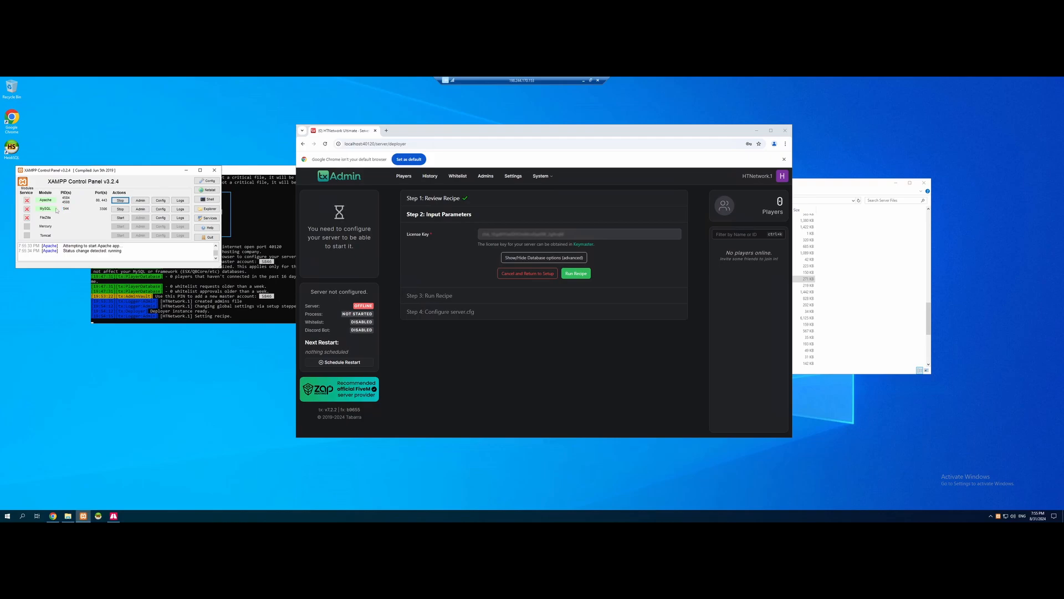
{"action": "left_click_drag", "start_coordinate": [82, 181], "coordinate": [135, 342]}
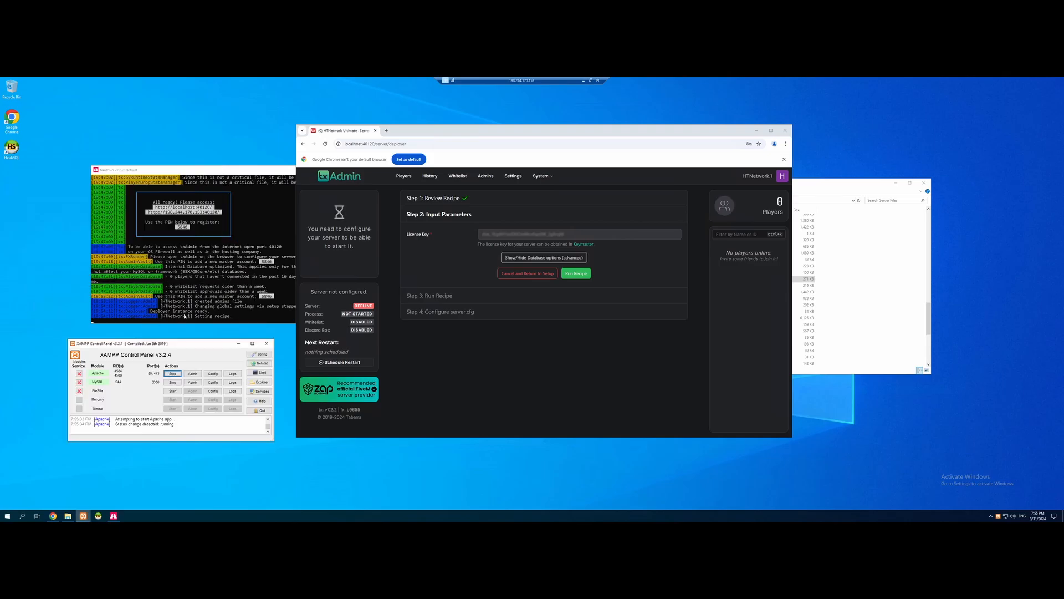
{"action": "mouse_move", "coordinate": [473, 189]}
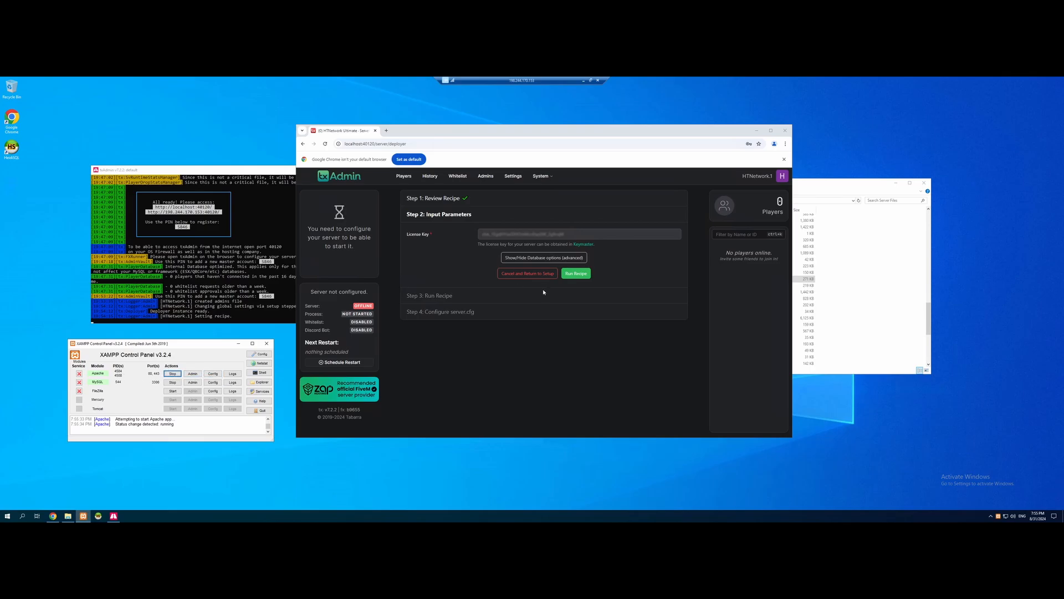
Step: Run the QBCore recipe until the deploy log shows All done, then continue
{"action": "left_click", "coordinate": [575, 273]}
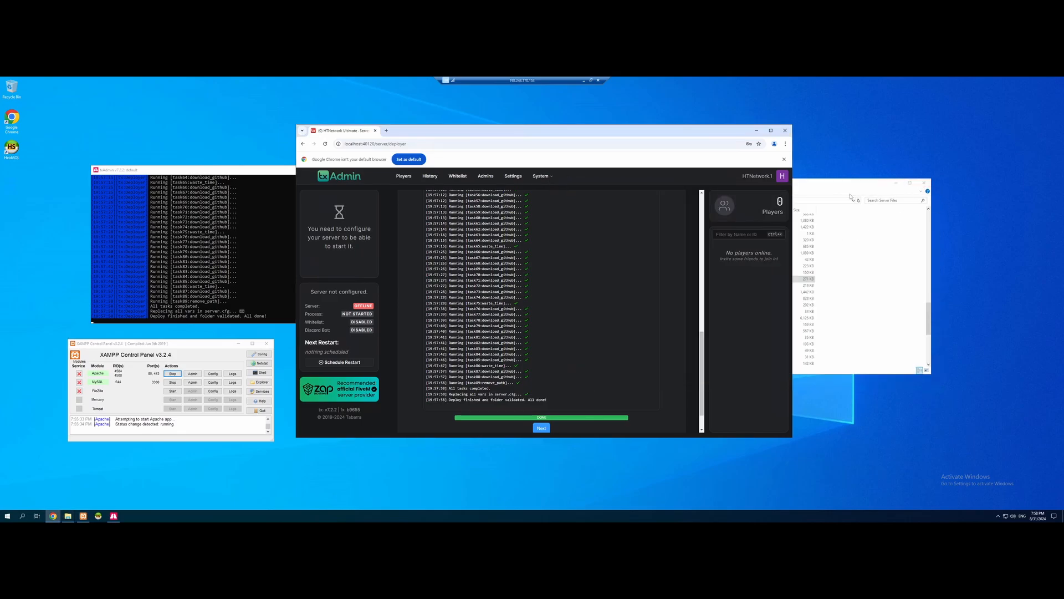
{"action": "left_click", "coordinate": [541, 427]}
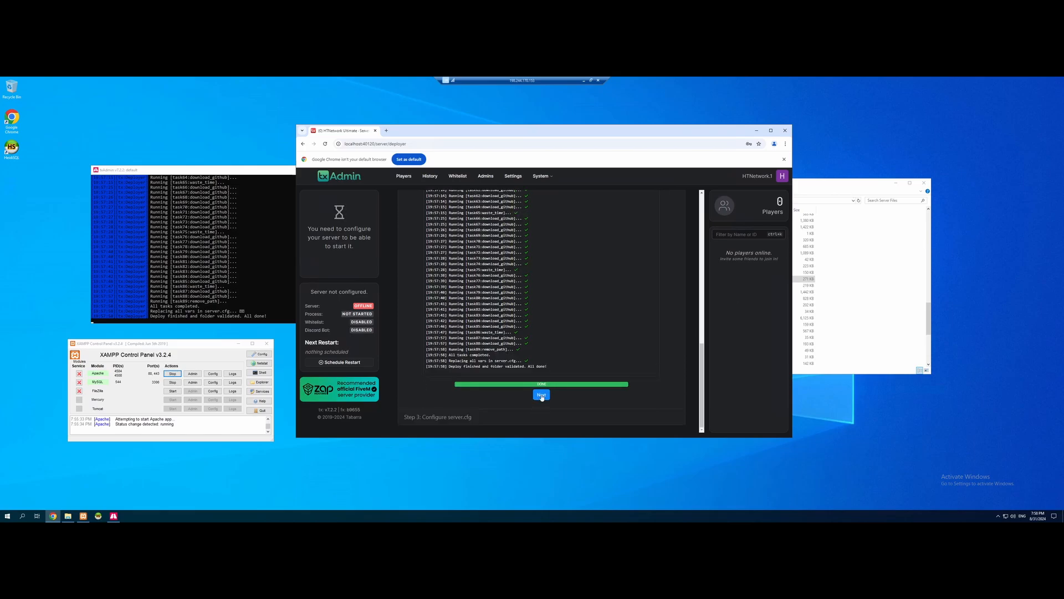
Step: Reach Step 4 and review the generated server.cfg's license key, hostname and database connection
{"action": "left_click", "coordinate": [541, 395]}
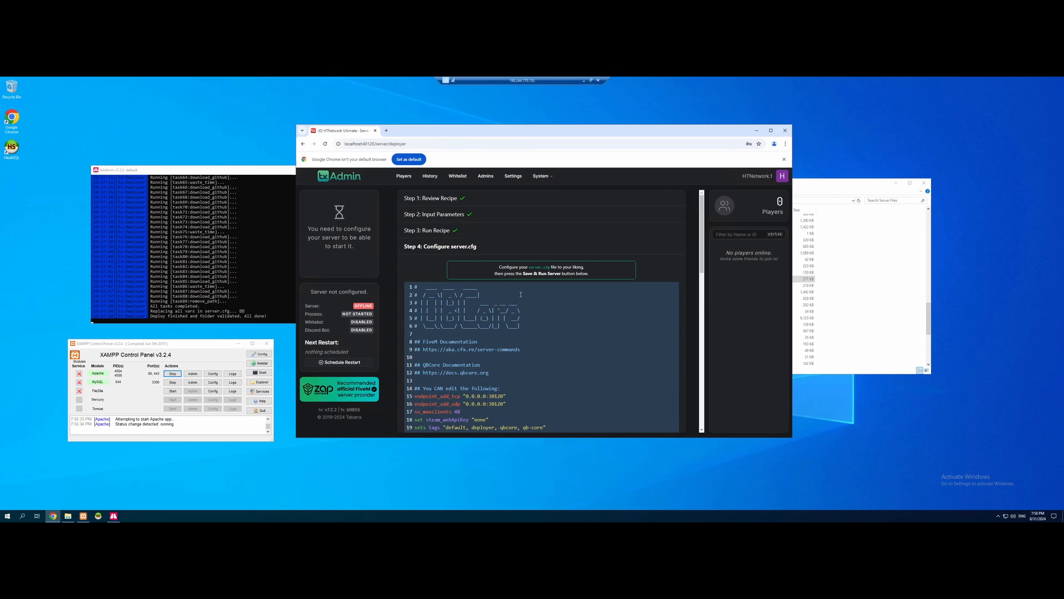
{"action": "mouse_move", "coordinate": [342, 191]}
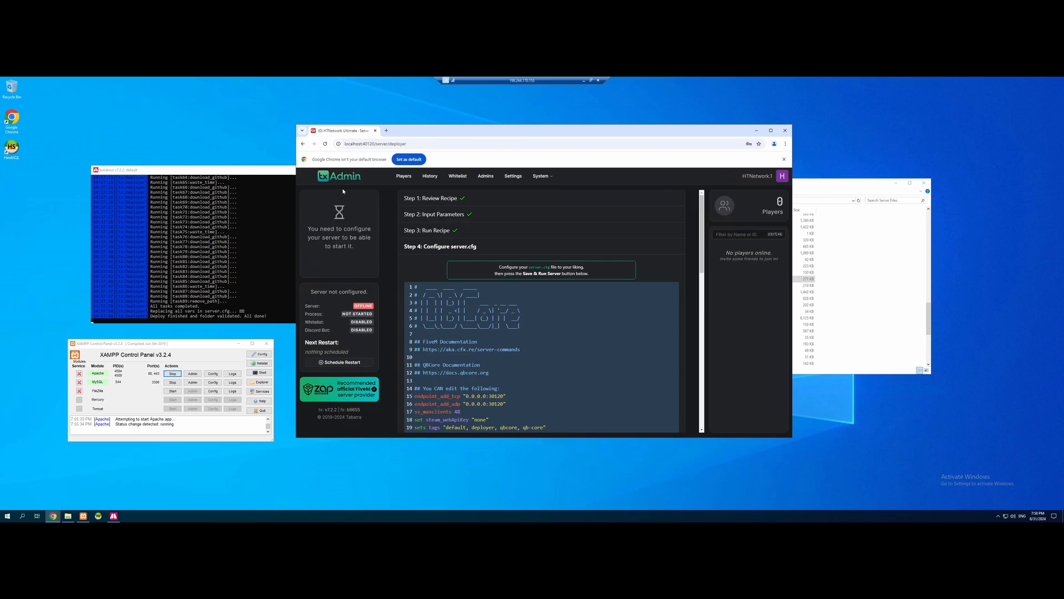
{"action": "scroll", "scroll_direction": "down", "scroll_amount": 3}
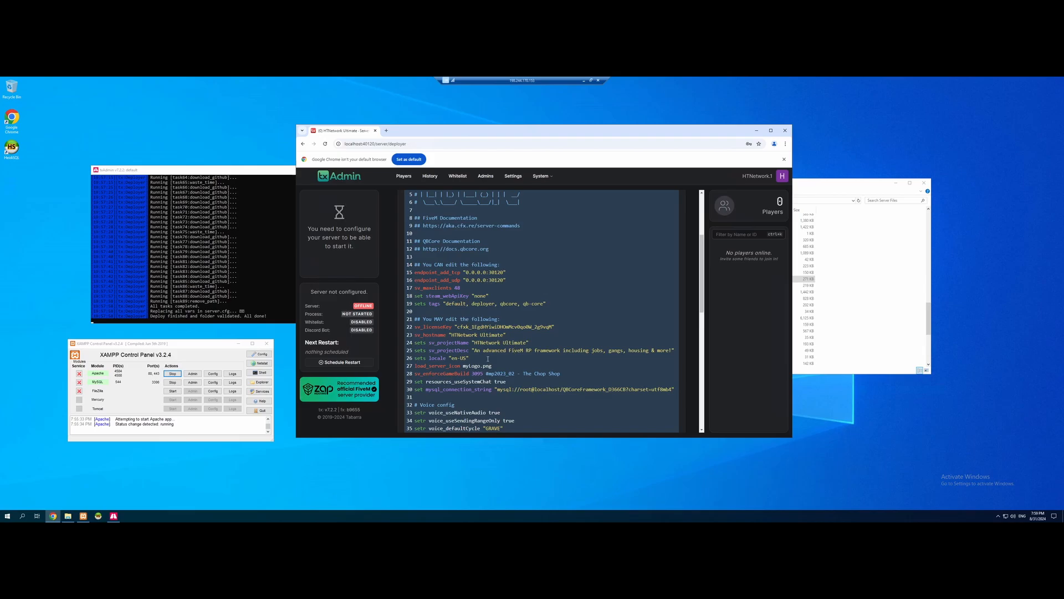
{"action": "scroll", "scroll_direction": "down", "scroll_amount": 3}
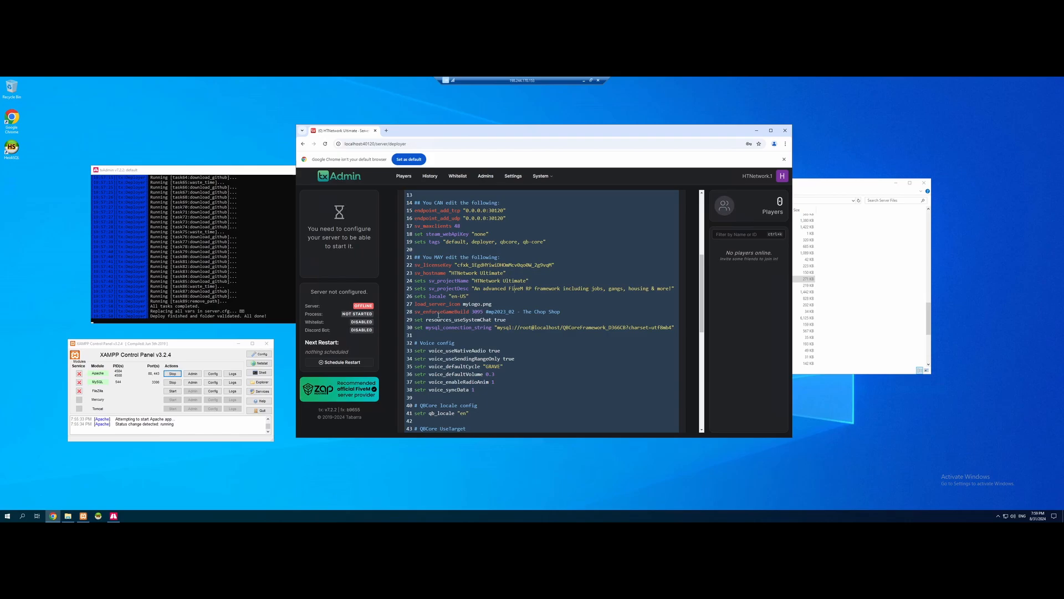
{"action": "scroll", "scroll_direction": "down", "scroll_amount": 3}
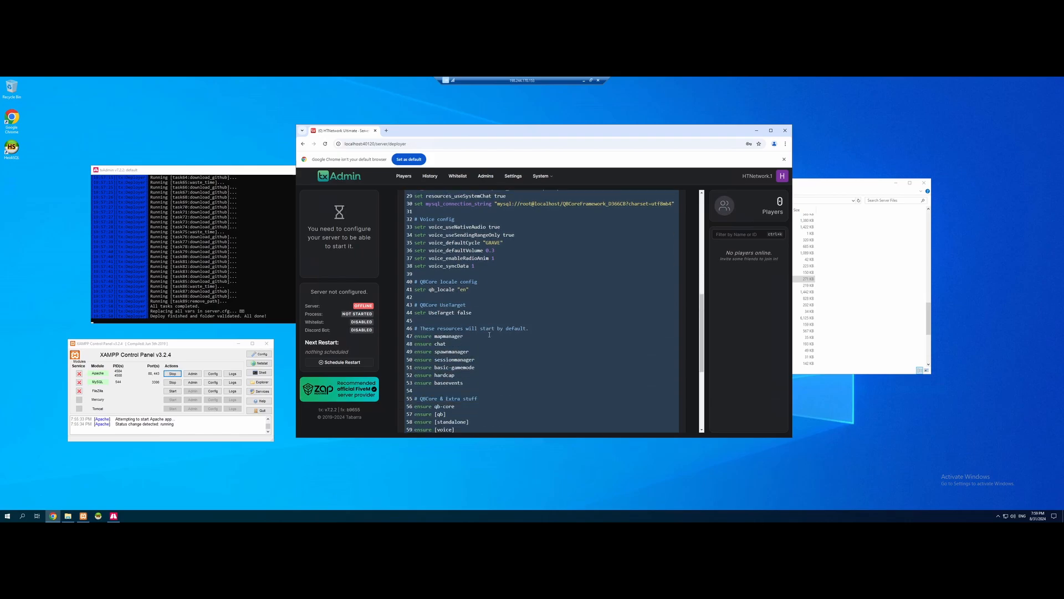
{"action": "scroll", "scroll_direction": "down", "scroll_amount": 3}
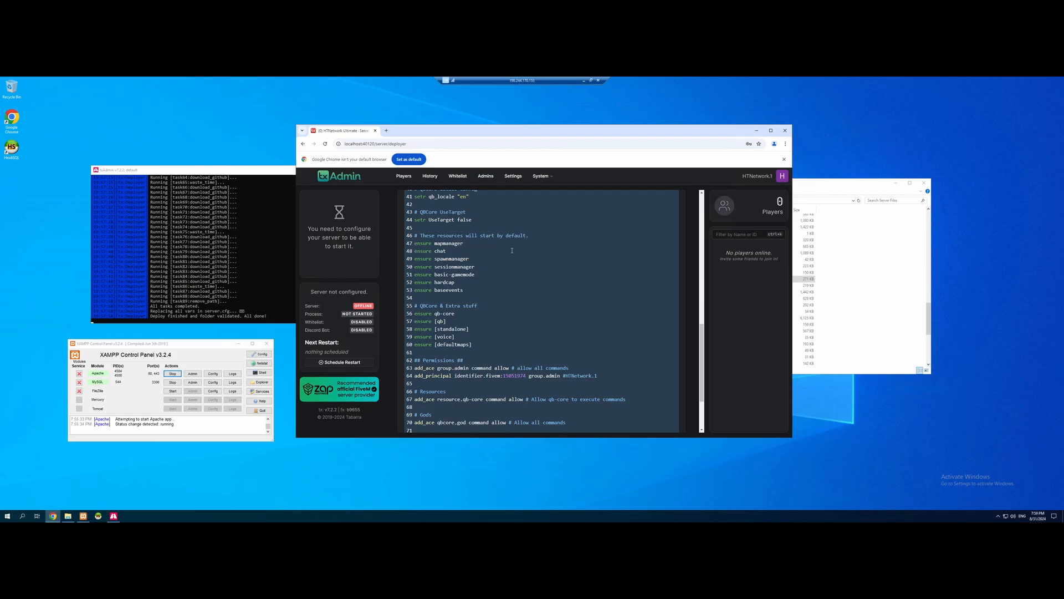
{"action": "scroll", "scroll_direction": "down", "scroll_amount": 3}
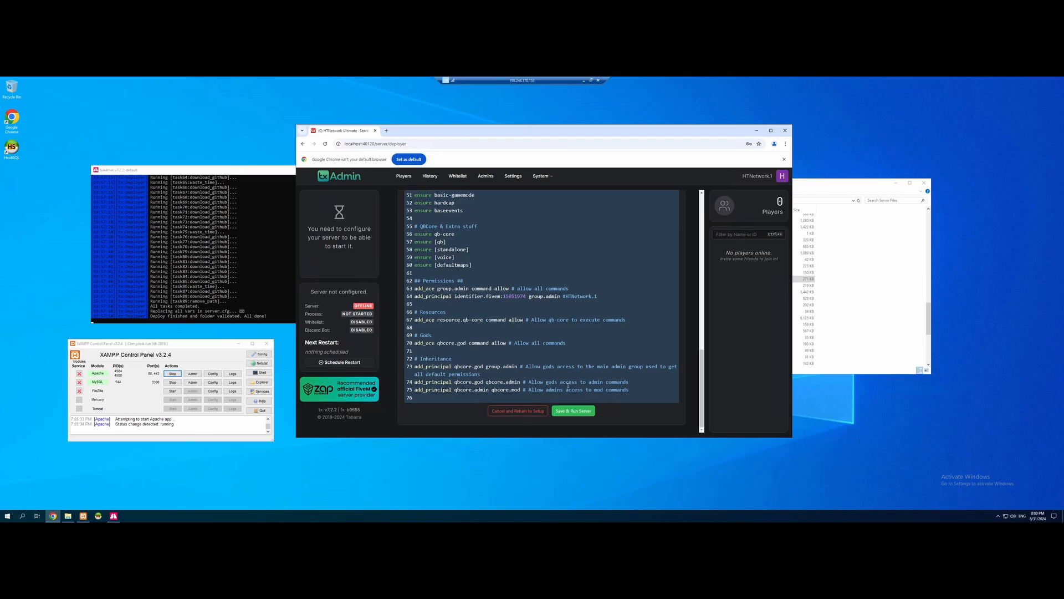
Step: Save the server.cfg and launch the HTNetwork Ultimate server, watching resources load
{"action": "left_click", "coordinate": [572, 410]}
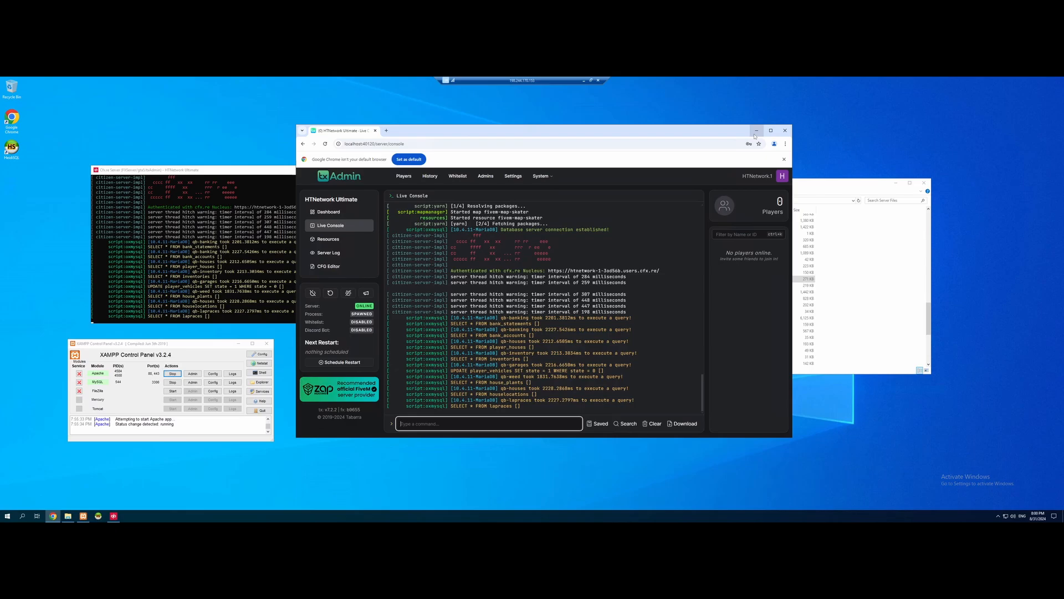
{"action": "mouse_move", "coordinate": [537, 157]}
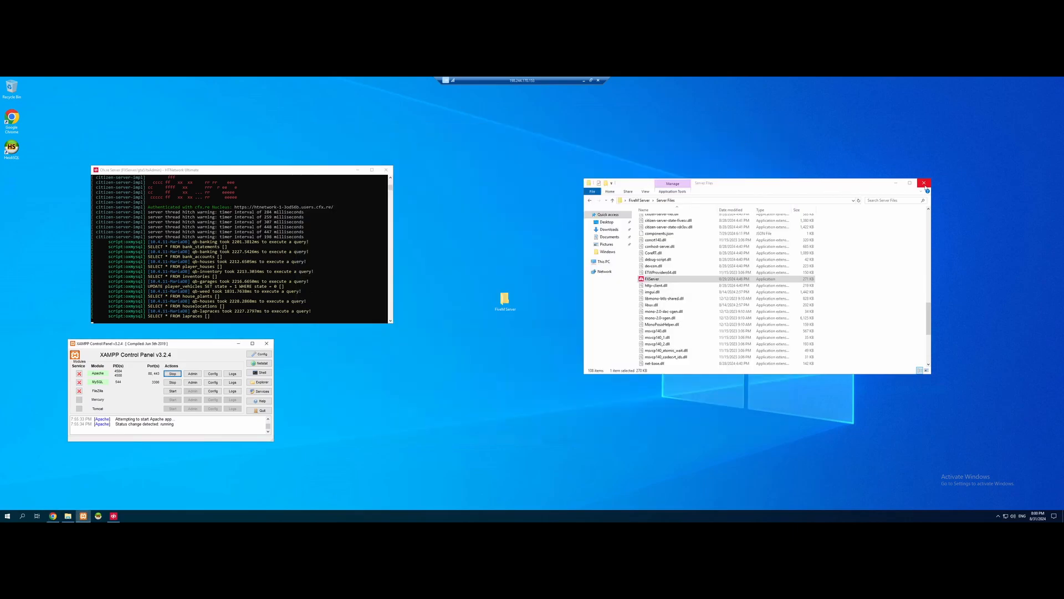
Step: Close the server files folder, minimize the server console and hide XAMPP
{"action": "left_click", "coordinate": [924, 182]}
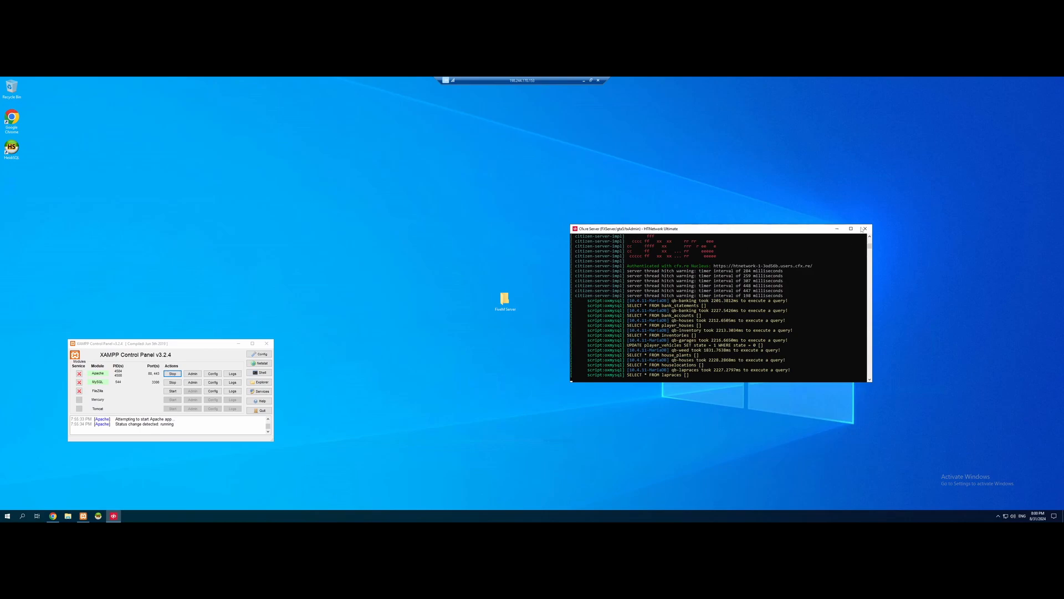
{"action": "left_click", "coordinate": [867, 228]}
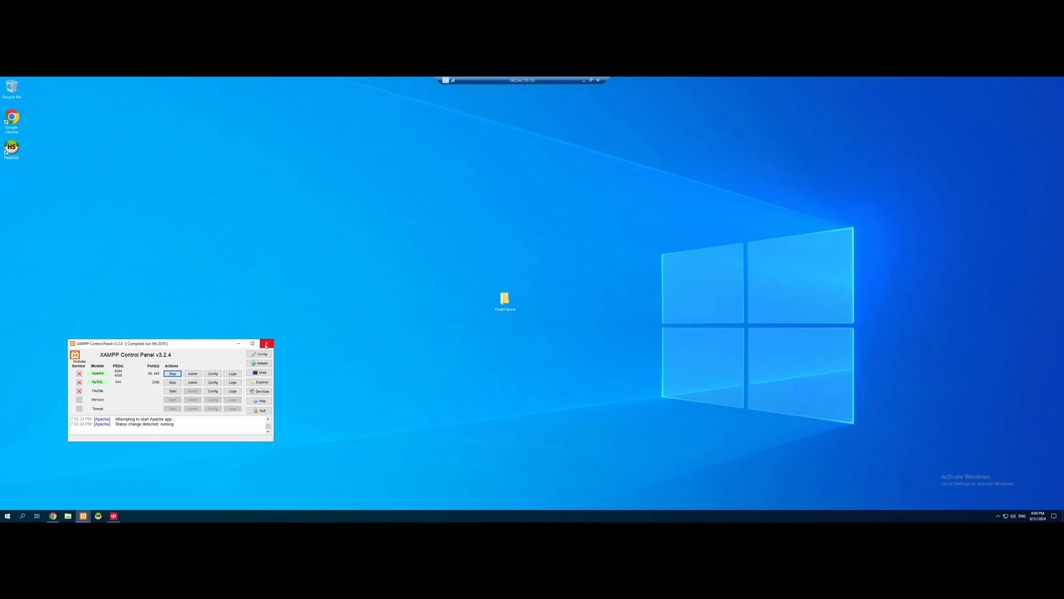
{"action": "left_click", "coordinate": [266, 344]}
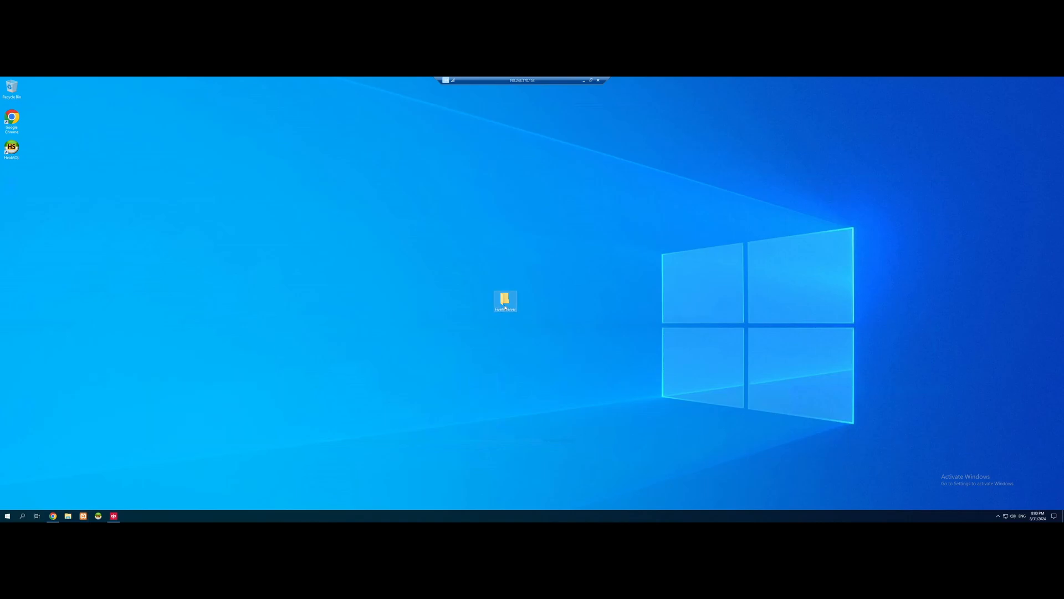
Step: Create a 'Start Server' shortcut to start_9055_default from the FiveM Server folder
{"action": "double_click", "coordinate": [505, 300]}
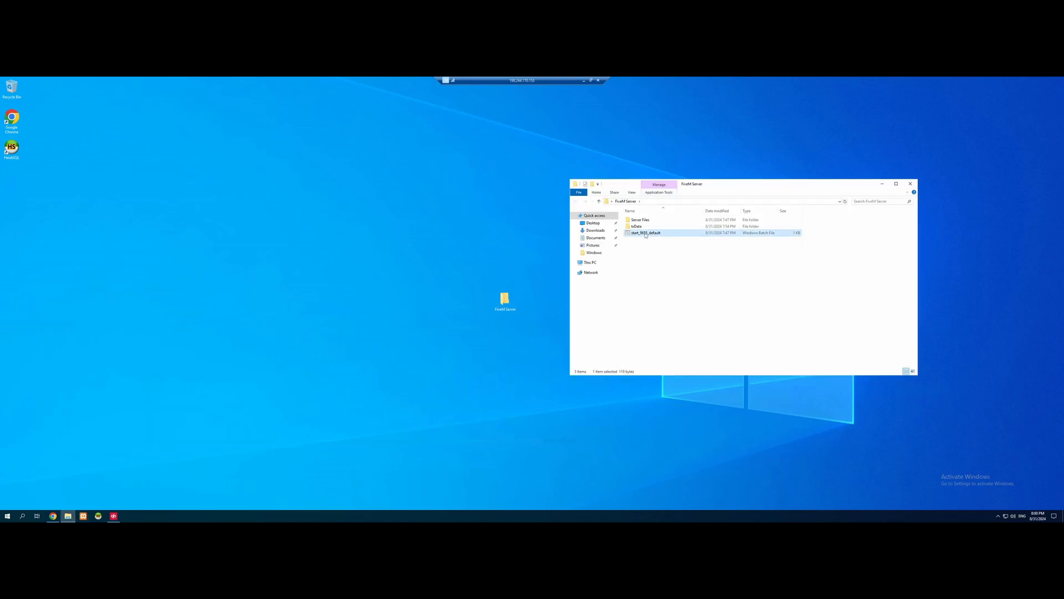
{"action": "right_click", "coordinate": [646, 233]}
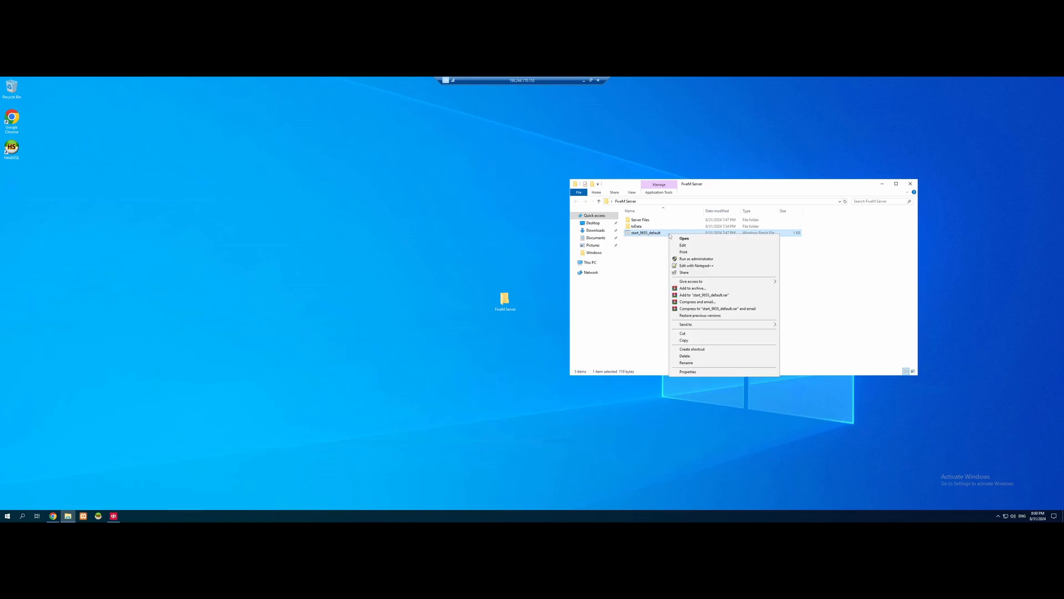
{"action": "left_click", "coordinate": [693, 349]}
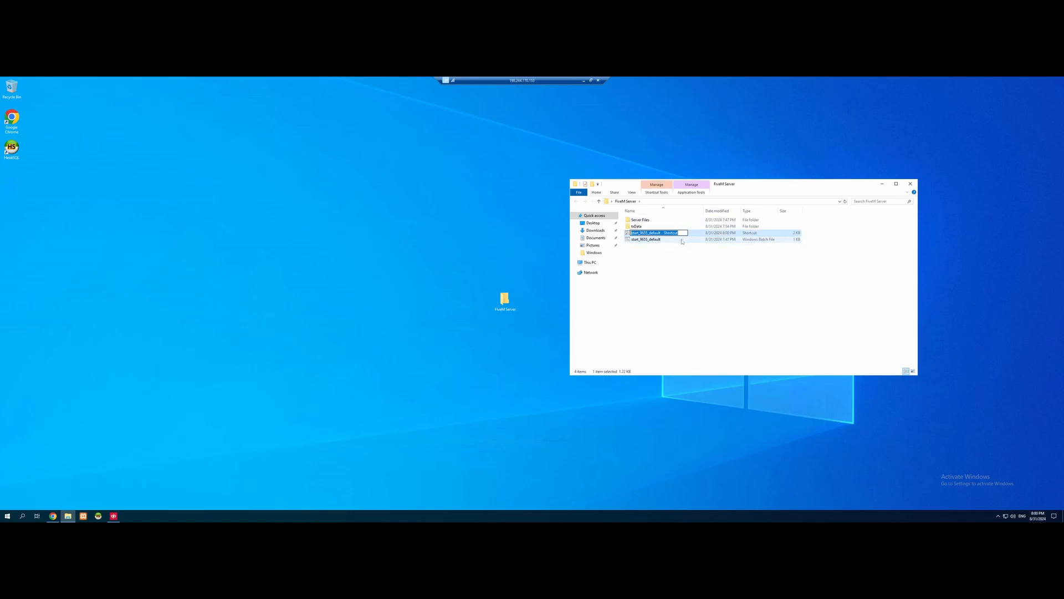
{"action": "type", "text": "Start_S"}
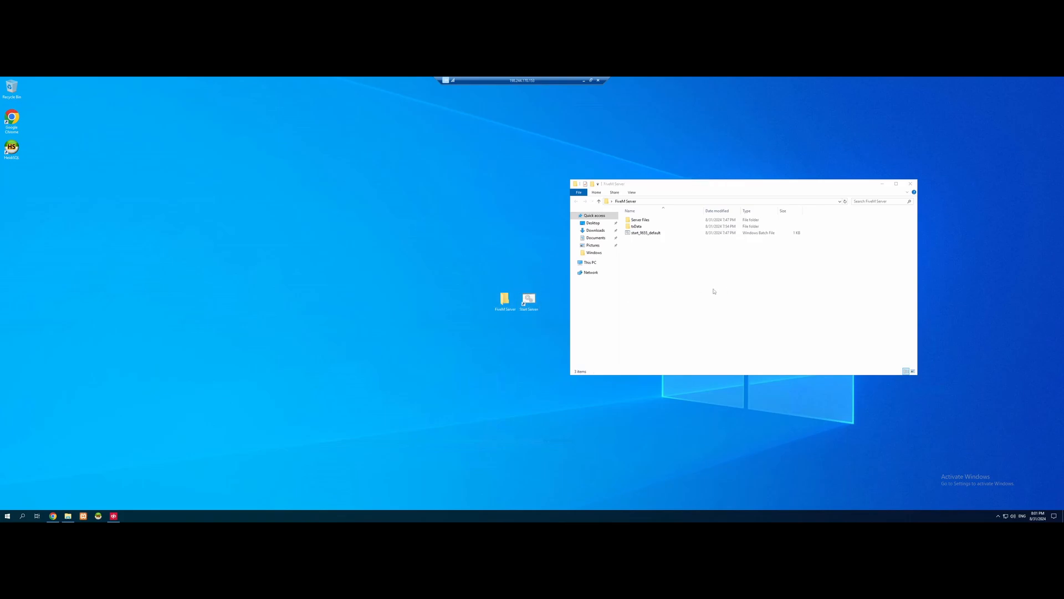
{"action": "mouse_move", "coordinate": [910, 184]}
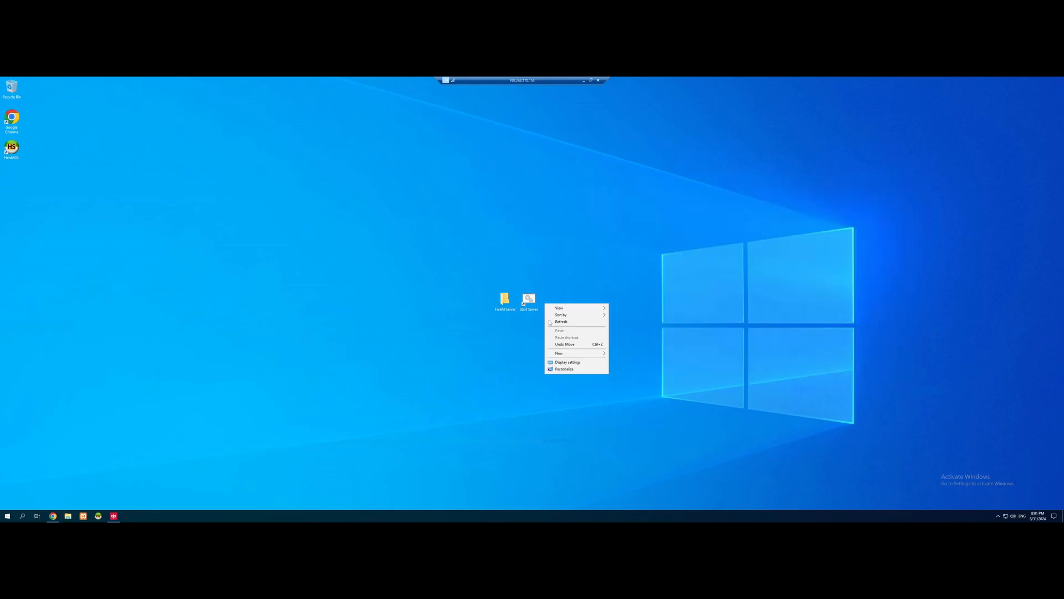
Step: Create a 'TxAdmin Dashboard' desktop shortcut to the localhost:40120 txAdmin console
{"action": "left_click", "coordinate": [559, 352]}
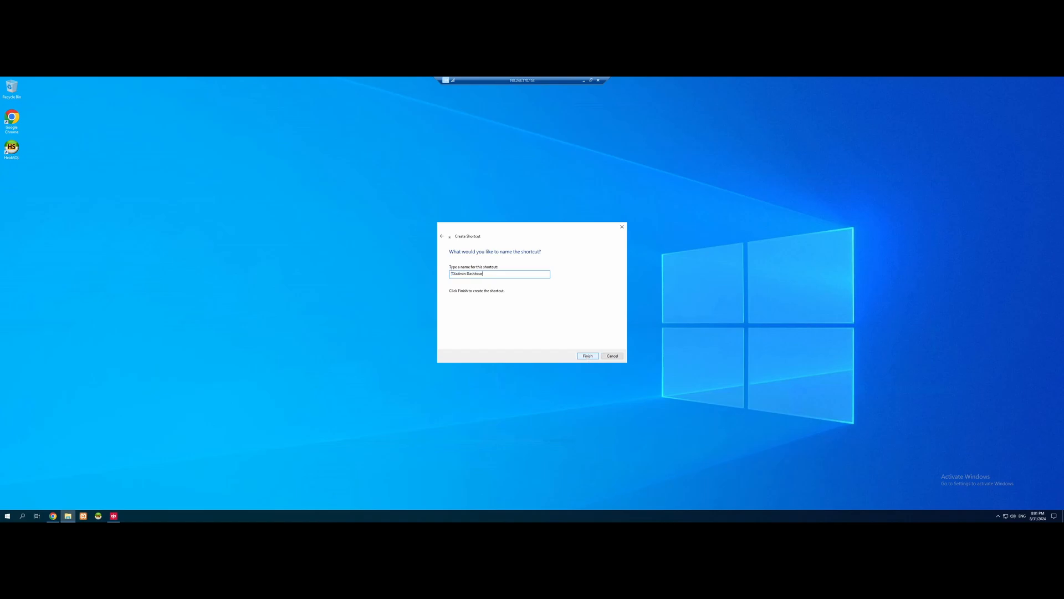
{"action": "left_click", "coordinate": [587, 356]}
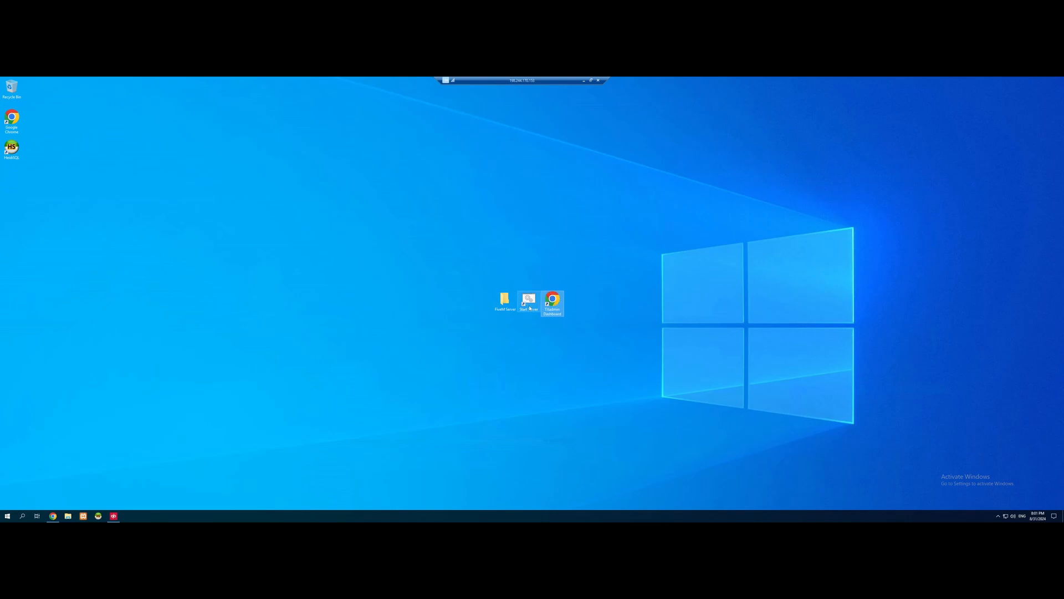
{"action": "mouse_move", "coordinate": [553, 299]}
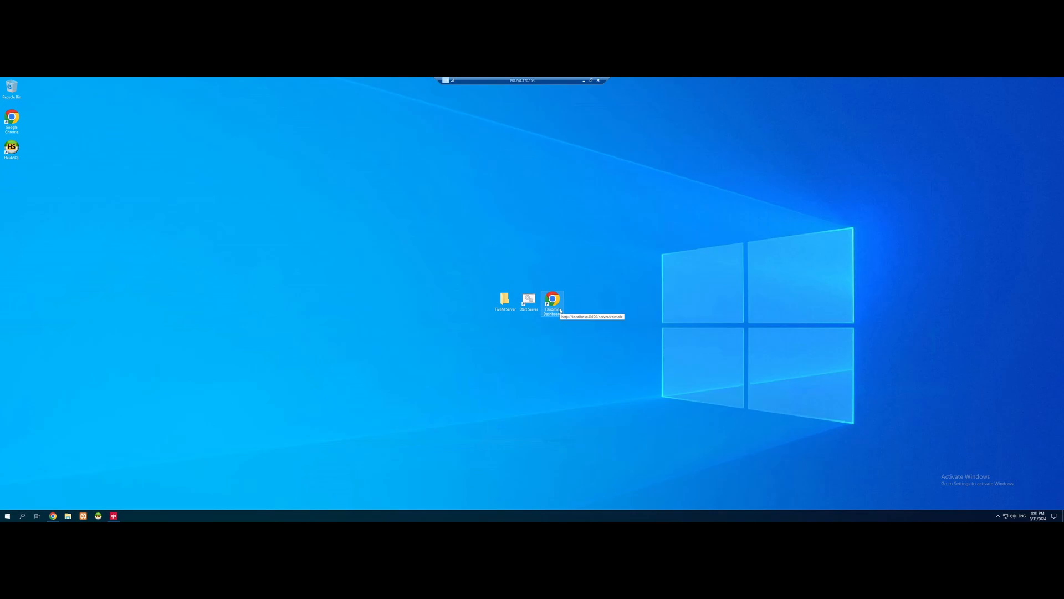
{"action": "mouse_move", "coordinate": [339, 347]}
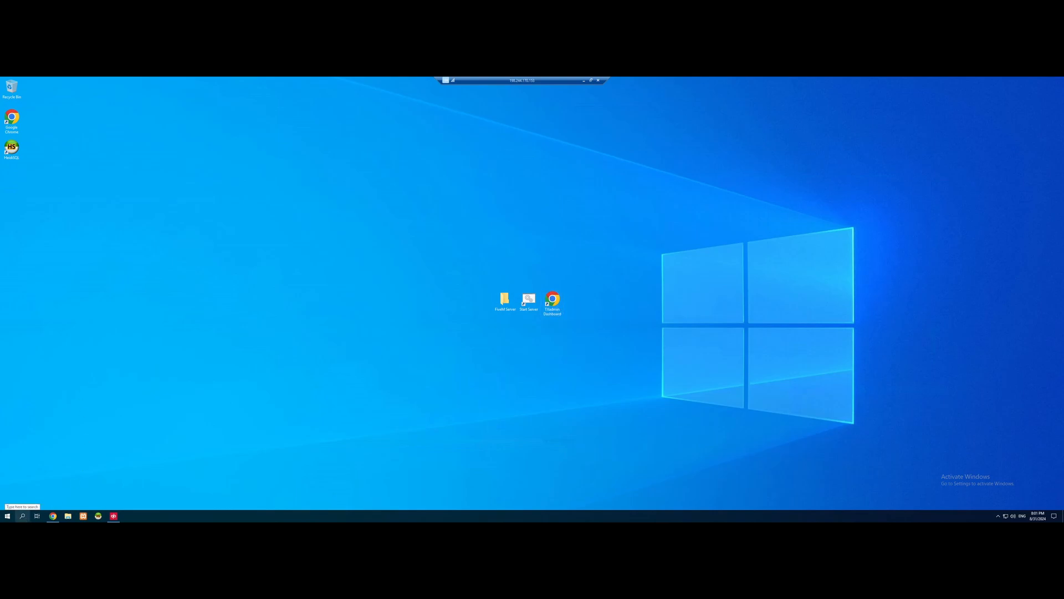
Step: Open Windows Defender Firewall and add an inbound TCP port rule allowing connections
{"action": "left_click", "coordinate": [22, 516]}
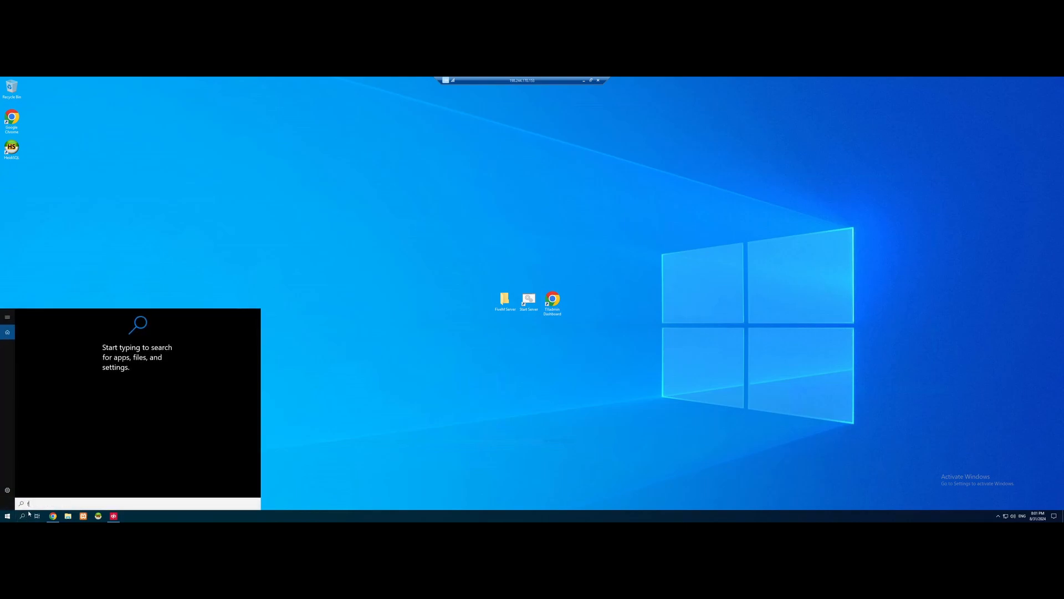
{"action": "type", "text": "File Explorer"}
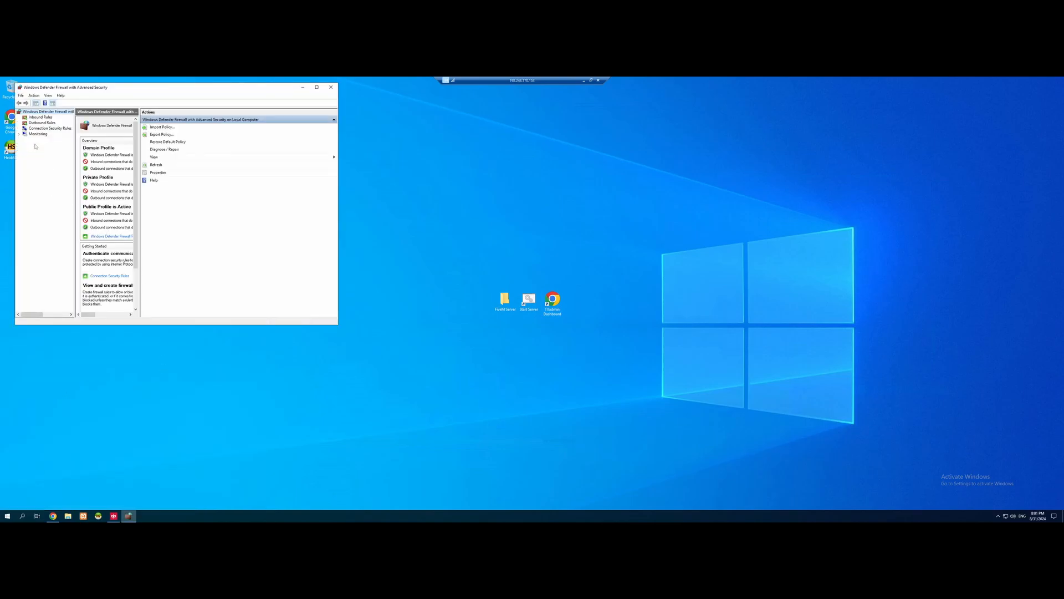
{"action": "left_click", "coordinate": [40, 117]}
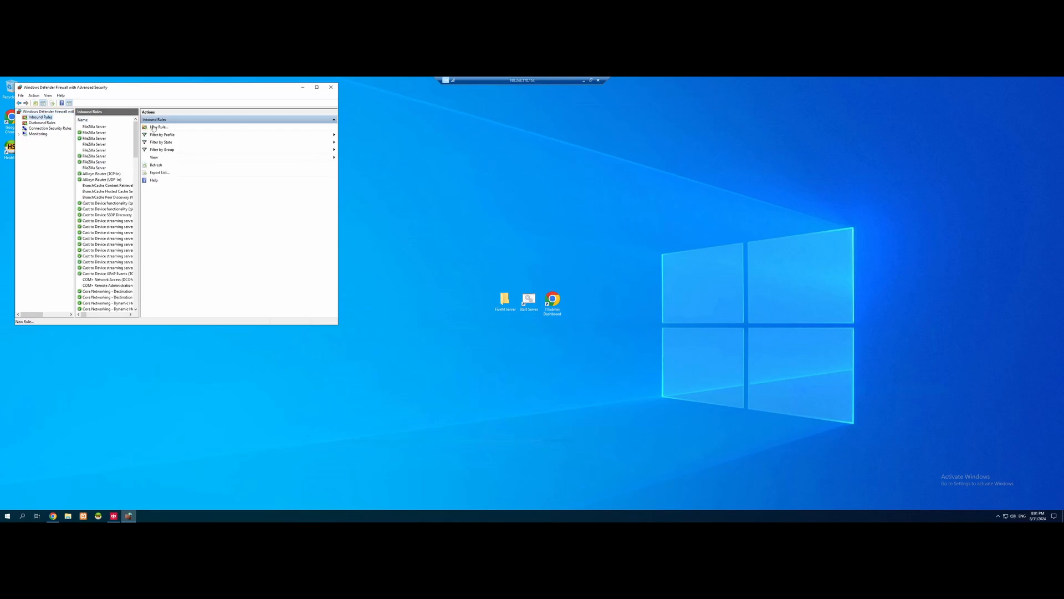
{"action": "left_click", "coordinate": [159, 127]}
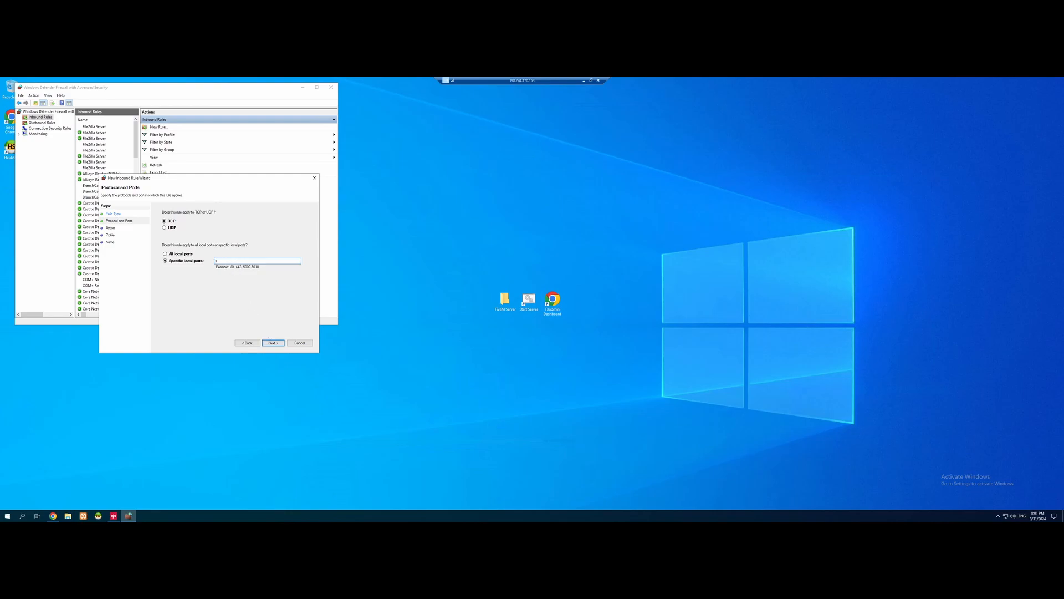
{"action": "left_click", "coordinate": [272, 342]}
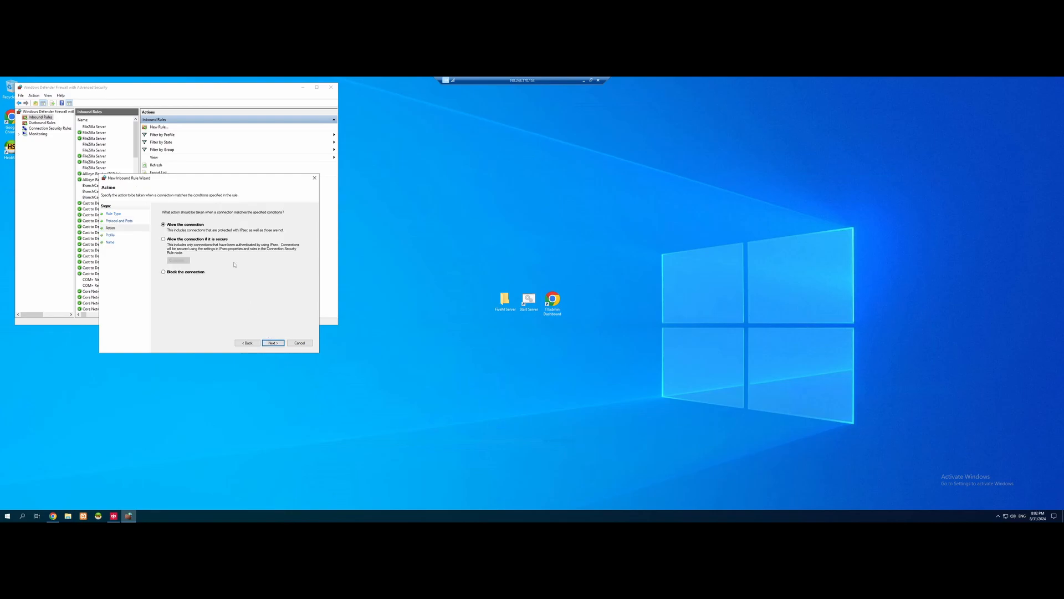
{"action": "left_click", "coordinate": [272, 342]}
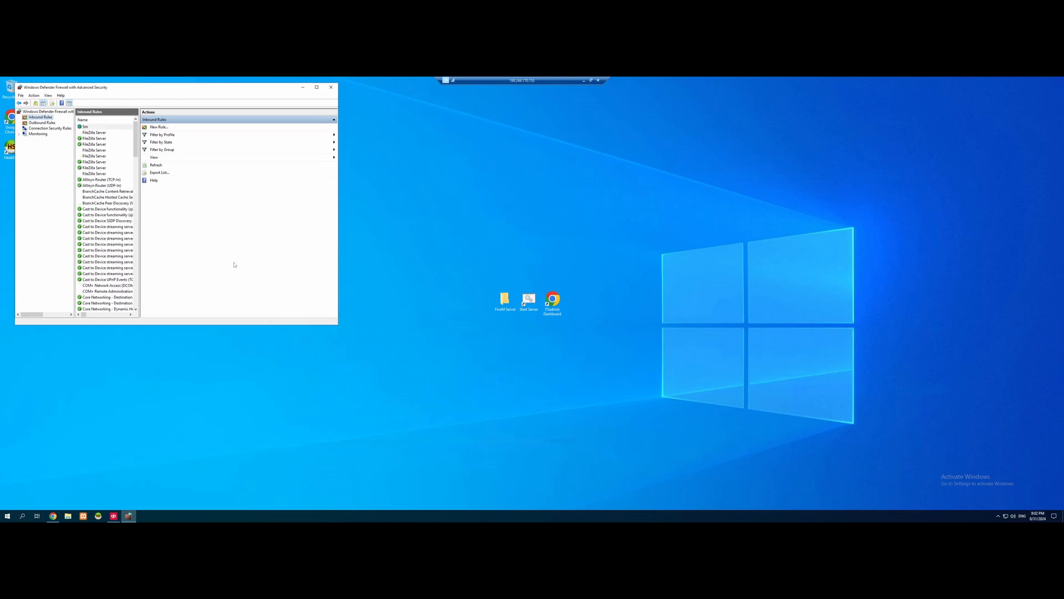
Step: Add a matching inbound UDP port rule allowing connections
{"action": "left_click", "coordinate": [158, 127]}
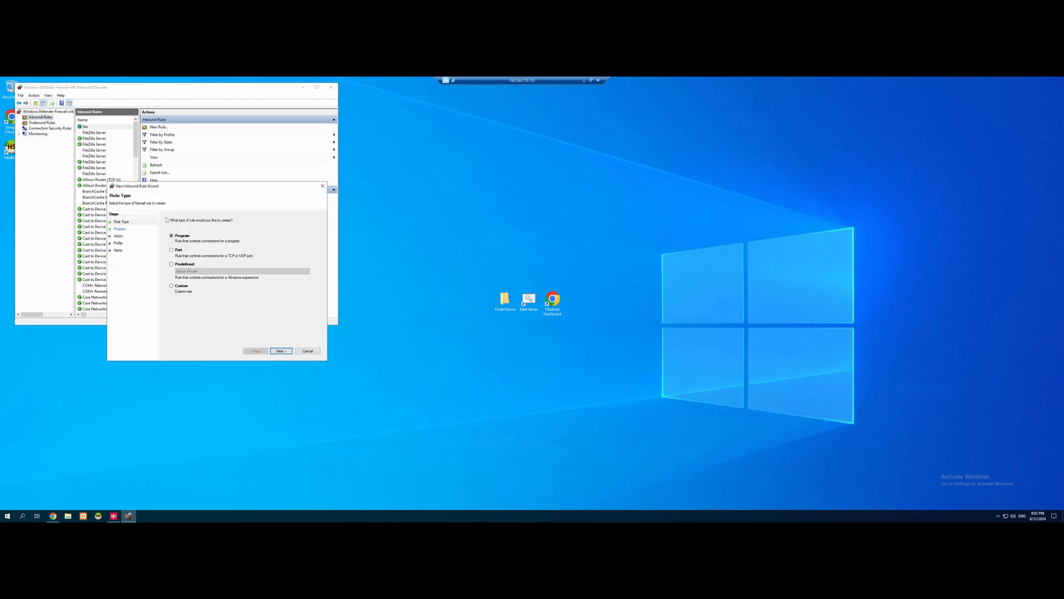
{"action": "left_click", "coordinate": [279, 351]}
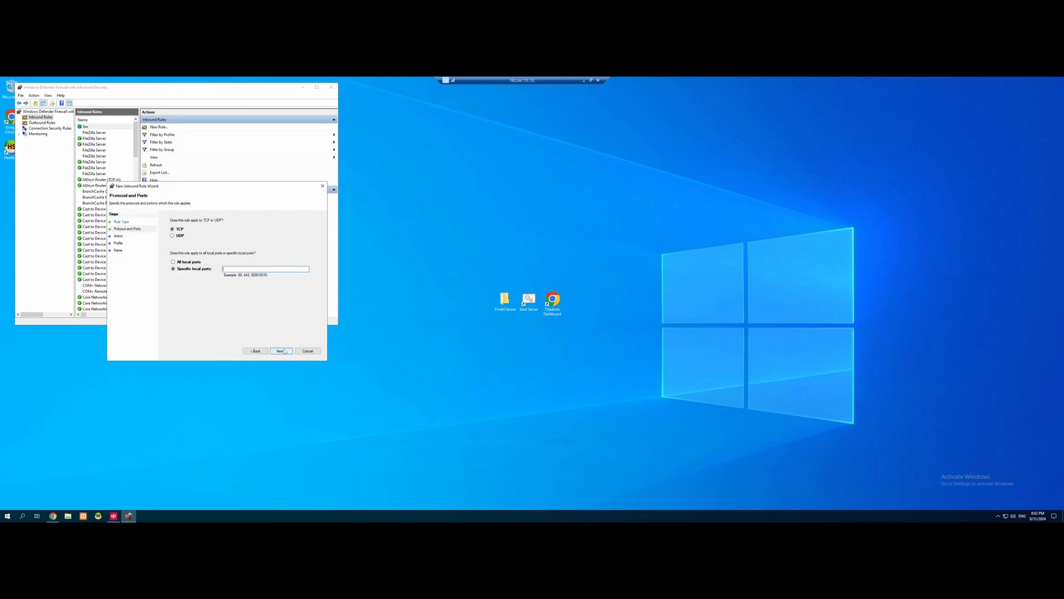
{"action": "left_click", "coordinate": [173, 235]}
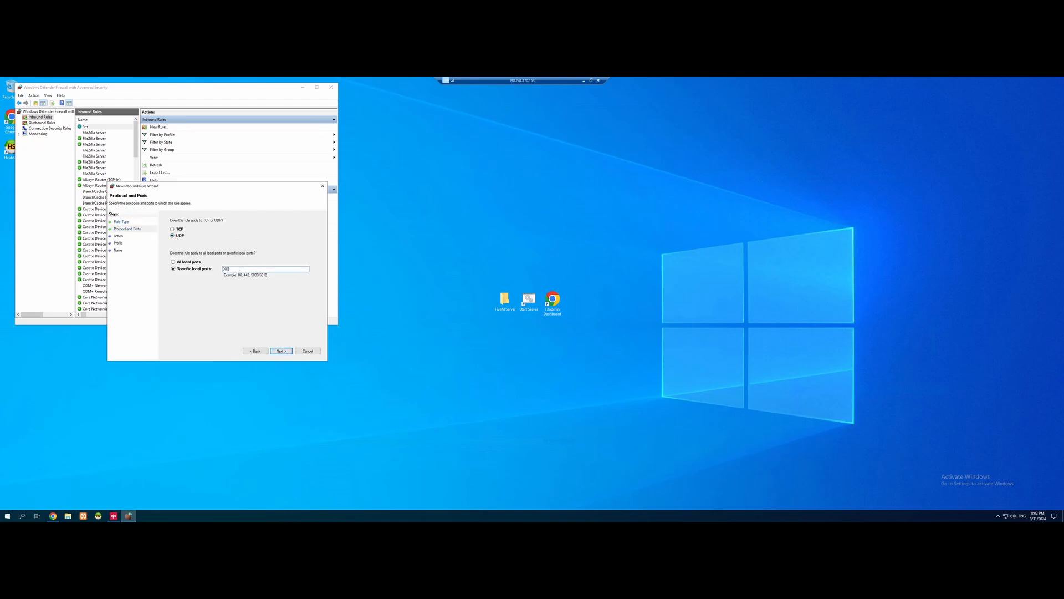
{"action": "left_click", "coordinate": [280, 351]}
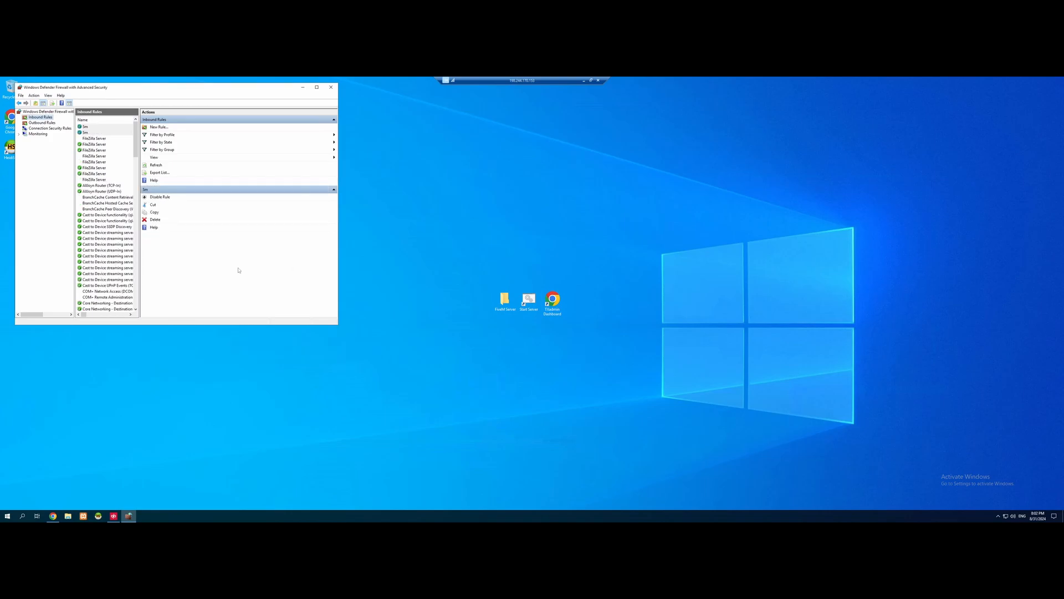
Step: Add an outbound TCP port rule allowing connections on all profiles
{"action": "left_click", "coordinate": [41, 122]}
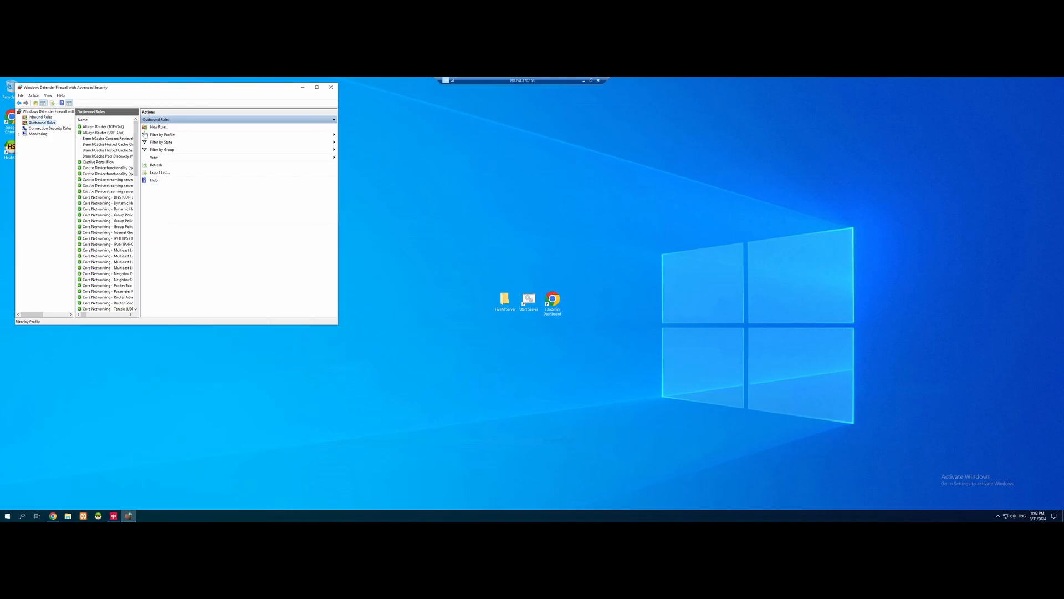
{"action": "left_click", "coordinate": [157, 127]}
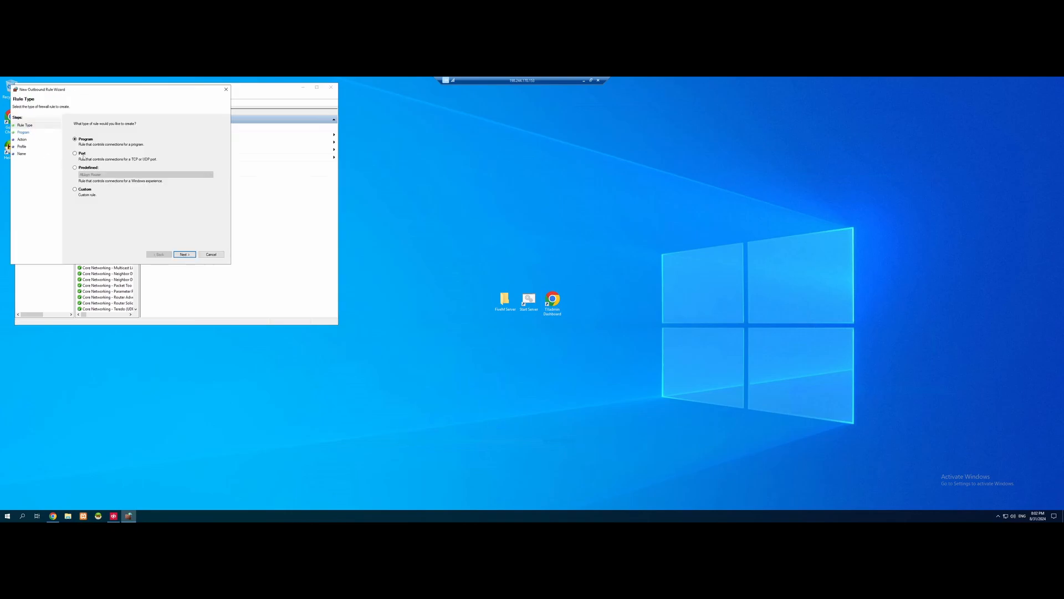
{"action": "left_click", "coordinate": [184, 253]}
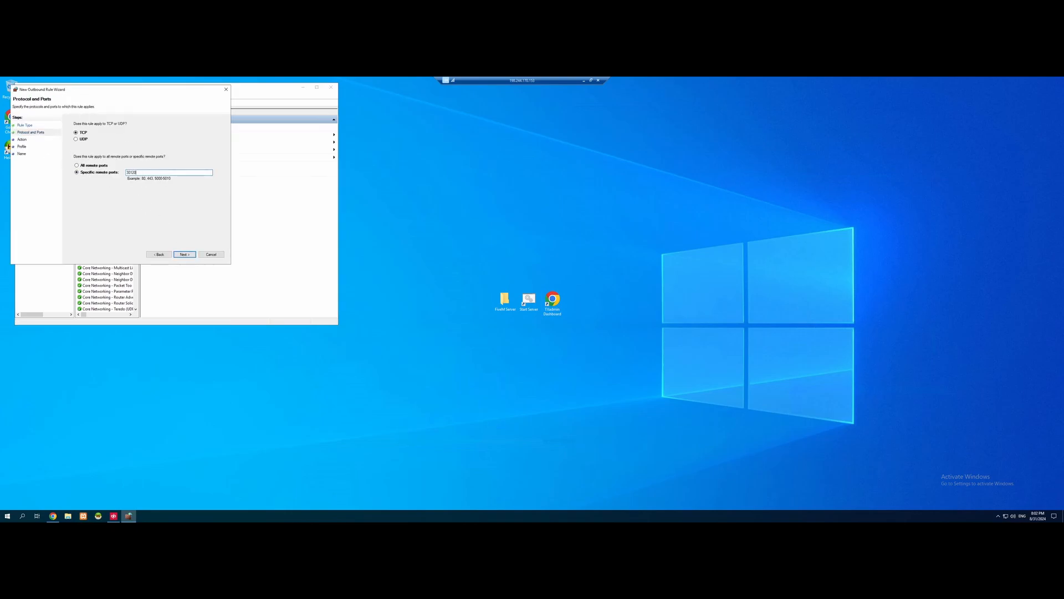
{"action": "left_click", "coordinate": [183, 254]}
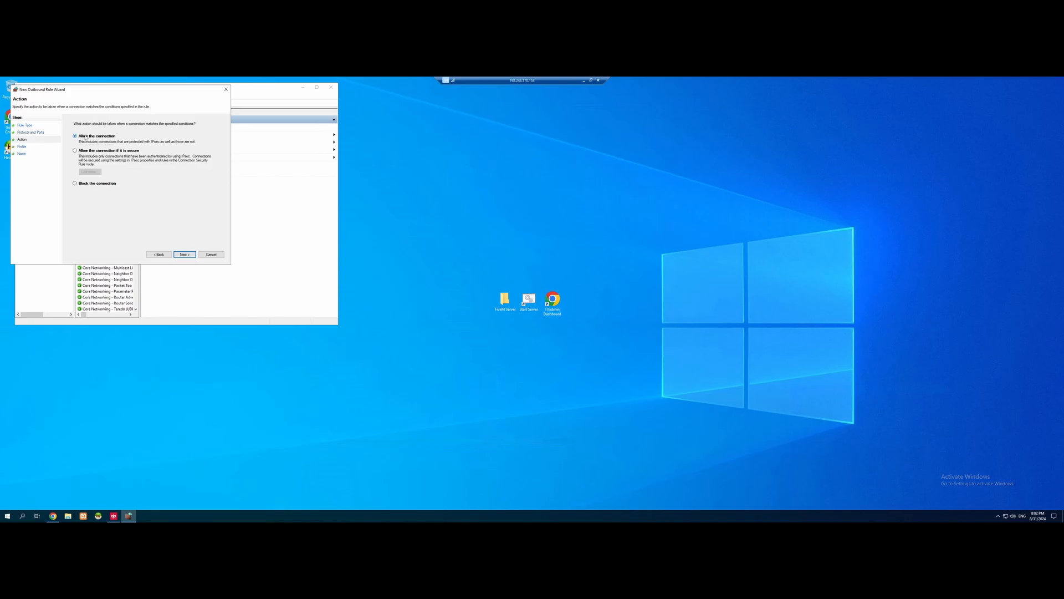
{"action": "left_click", "coordinate": [183, 254]}
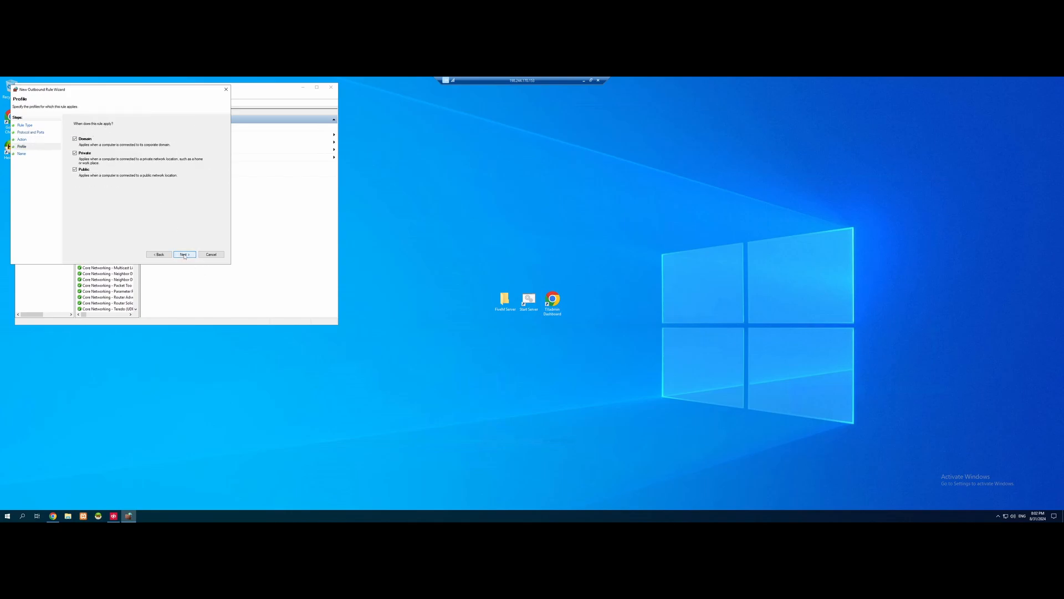
{"action": "left_click", "coordinate": [184, 254]}
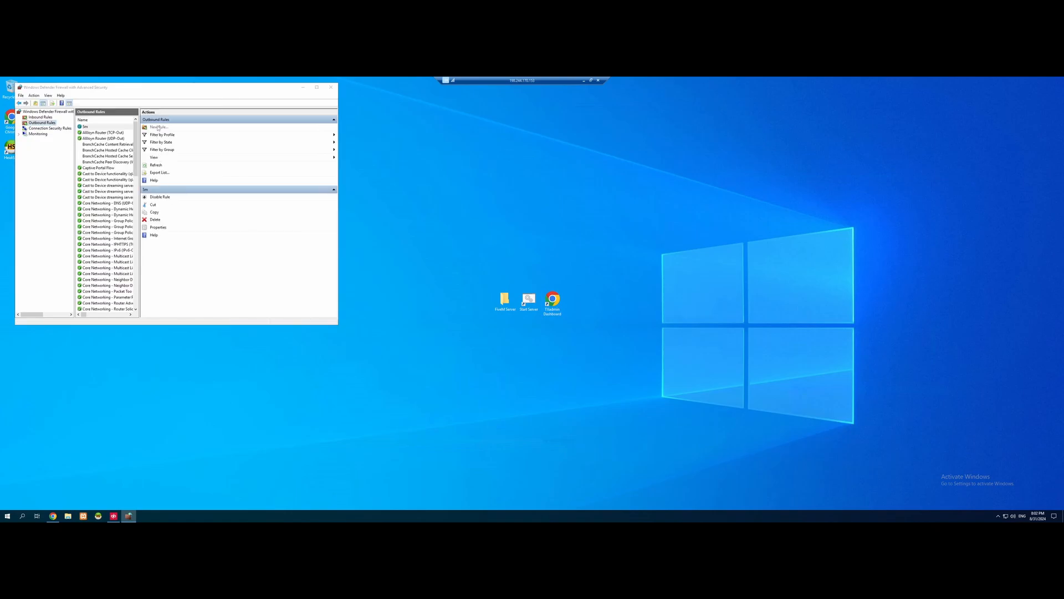
Step: Add a matching outbound UDP port rule, then close the firewall window
{"action": "left_click", "coordinate": [160, 126]}
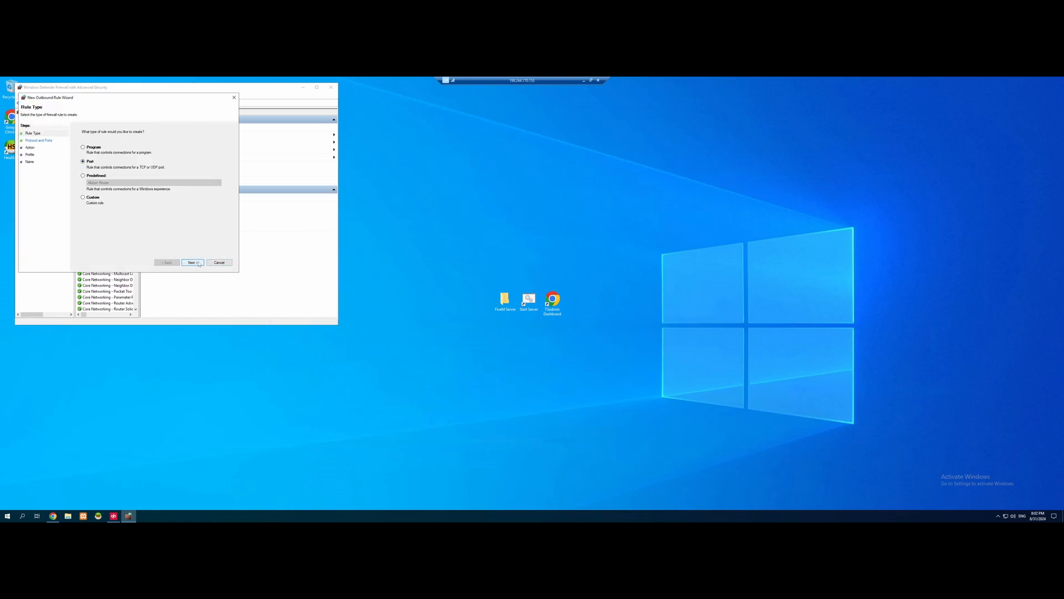
{"action": "left_click", "coordinate": [192, 263]}
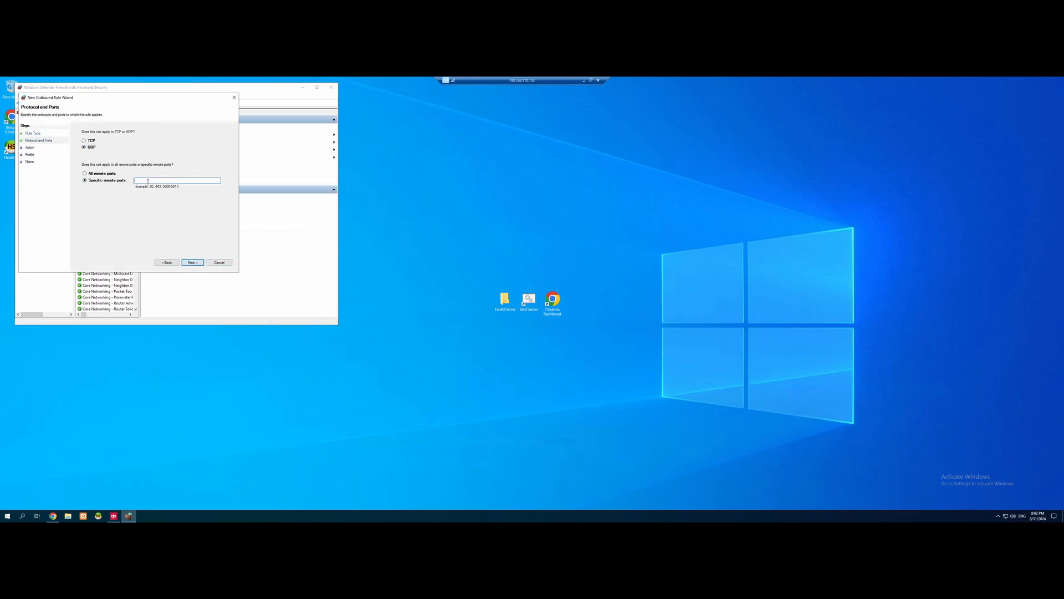
{"action": "left_click", "coordinate": [191, 262]}
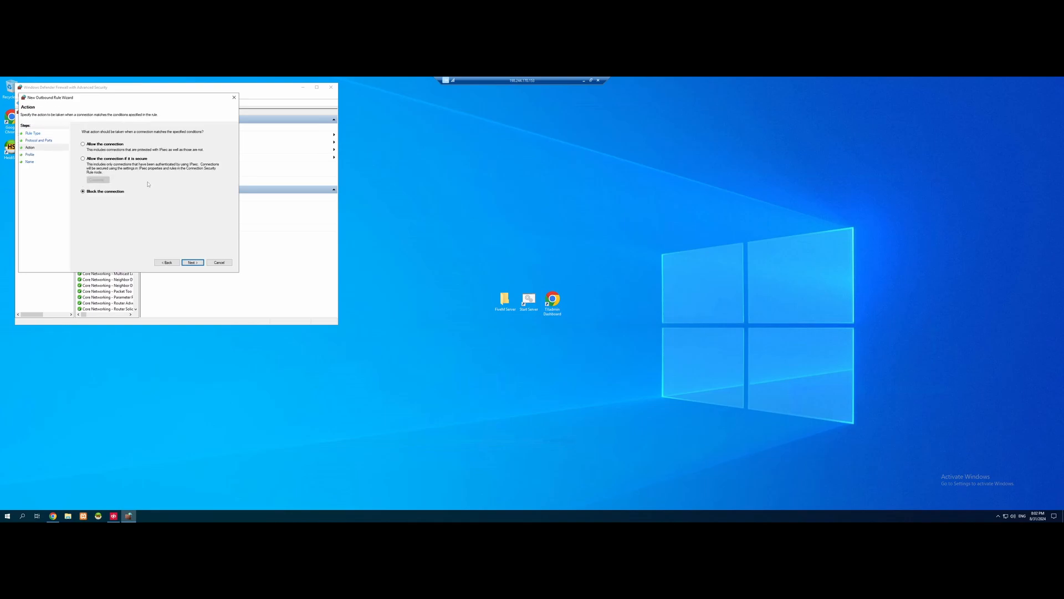
{"action": "left_click", "coordinate": [82, 144]}
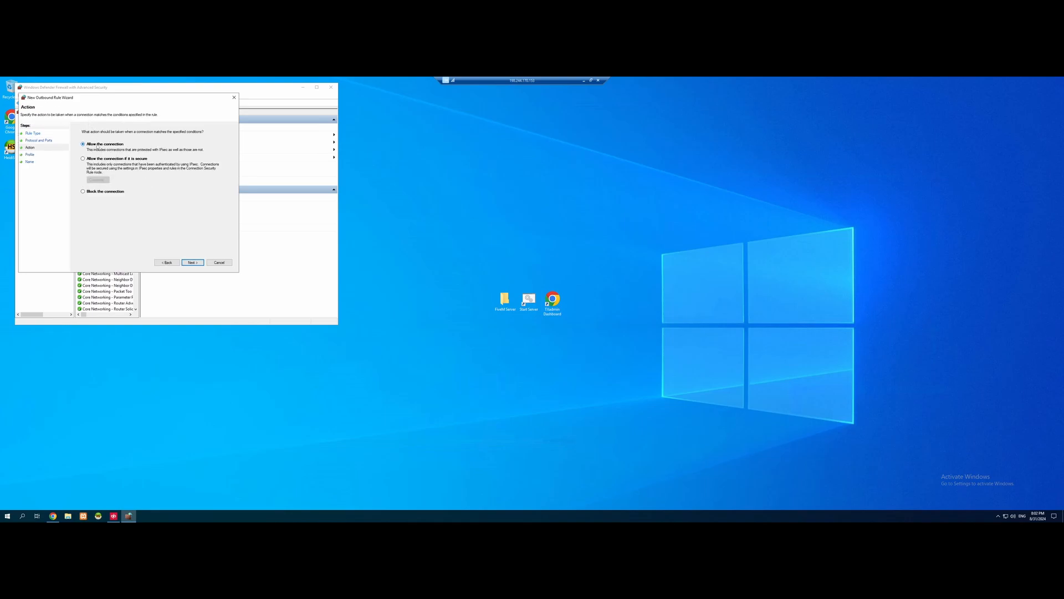
{"action": "left_click", "coordinate": [192, 263]}
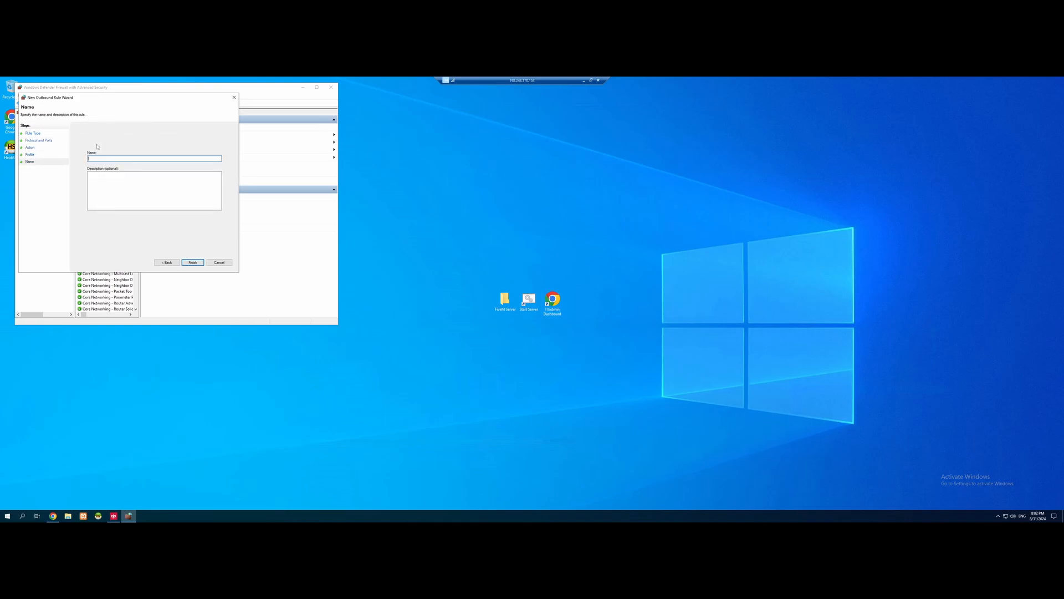
{"action": "left_click", "coordinate": [219, 262]}
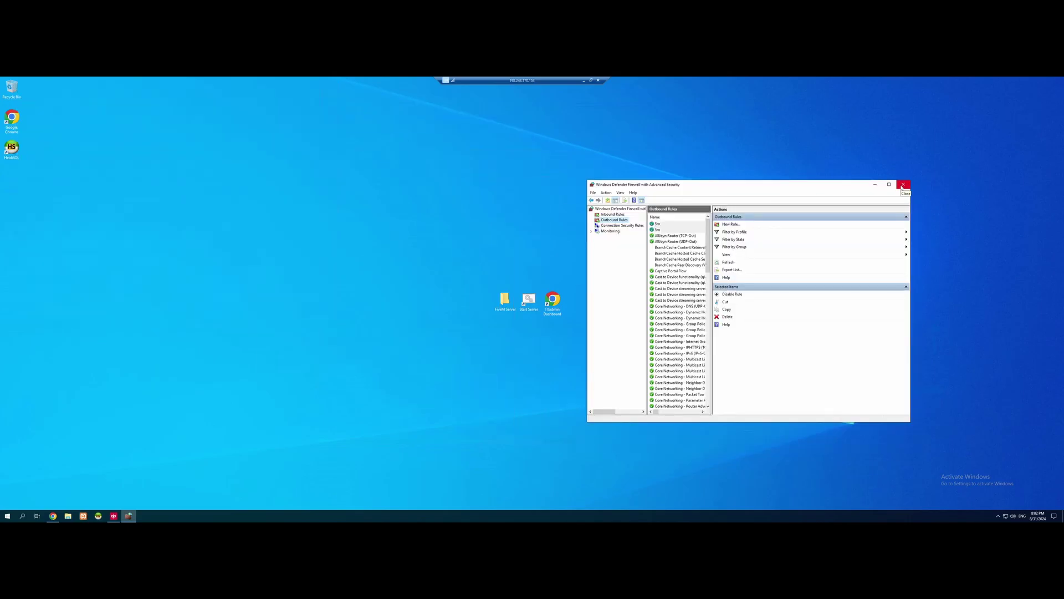
{"action": "mouse_move", "coordinate": [904, 184]}
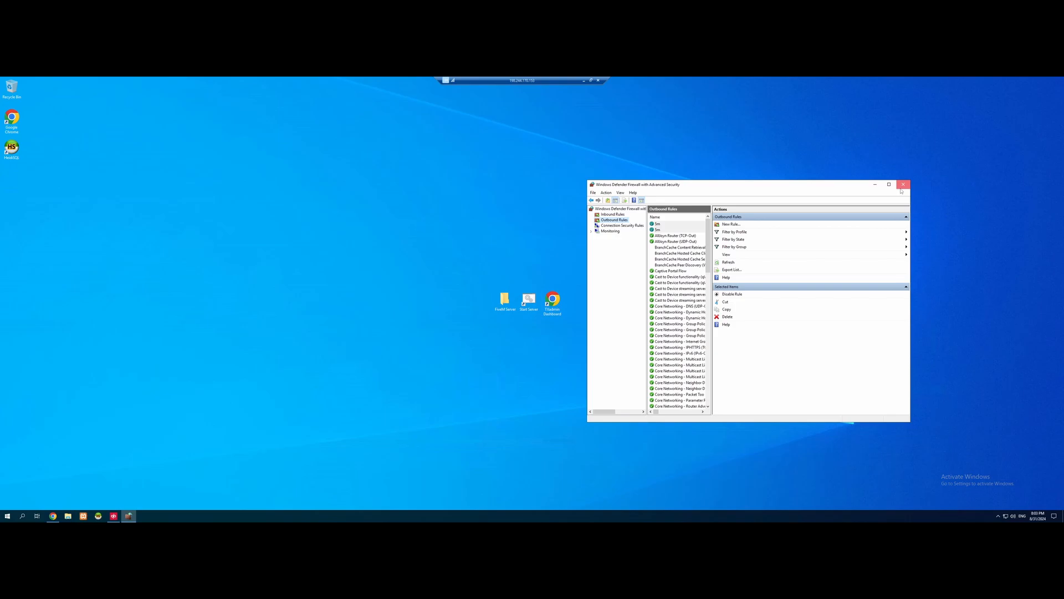
{"action": "left_click", "coordinate": [903, 184]}
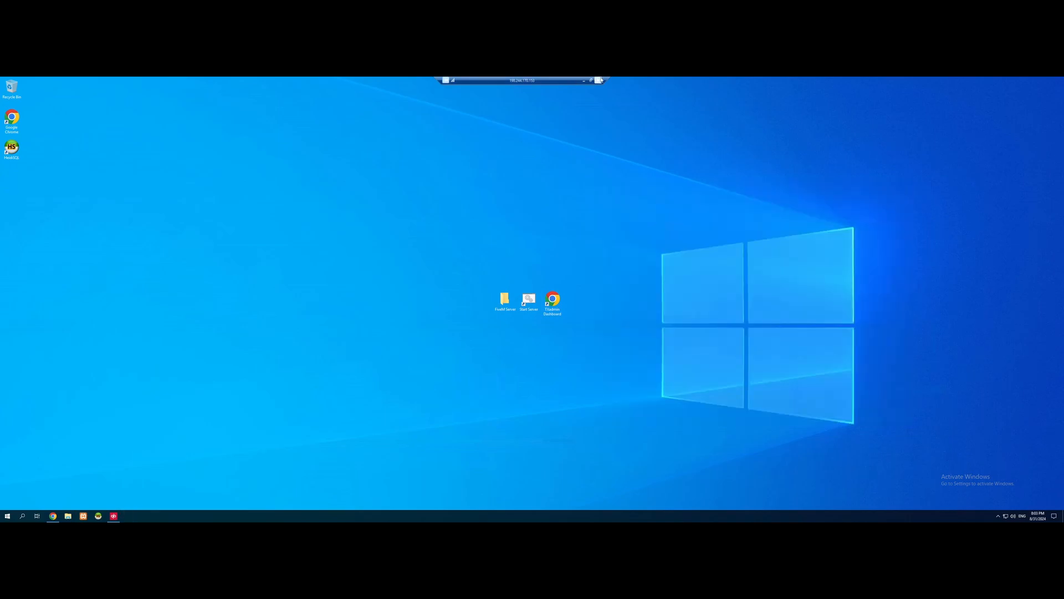
{"action": "mouse_move", "coordinate": [600, 80]}
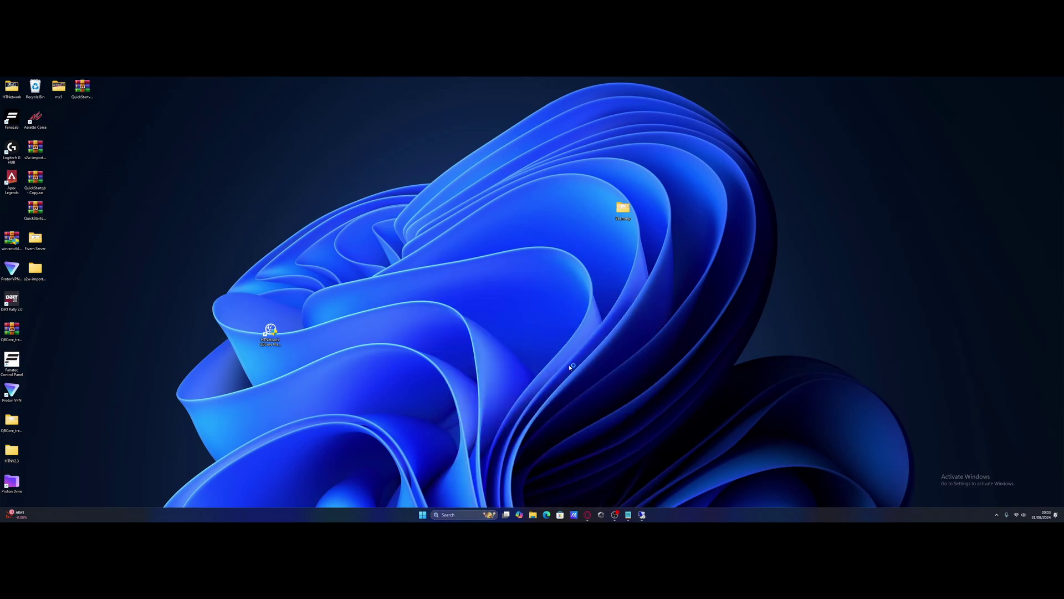
Step: Launch FiveM and run the connect command to the VPS server's IP address
{"action": "double_click", "coordinate": [270, 333]}
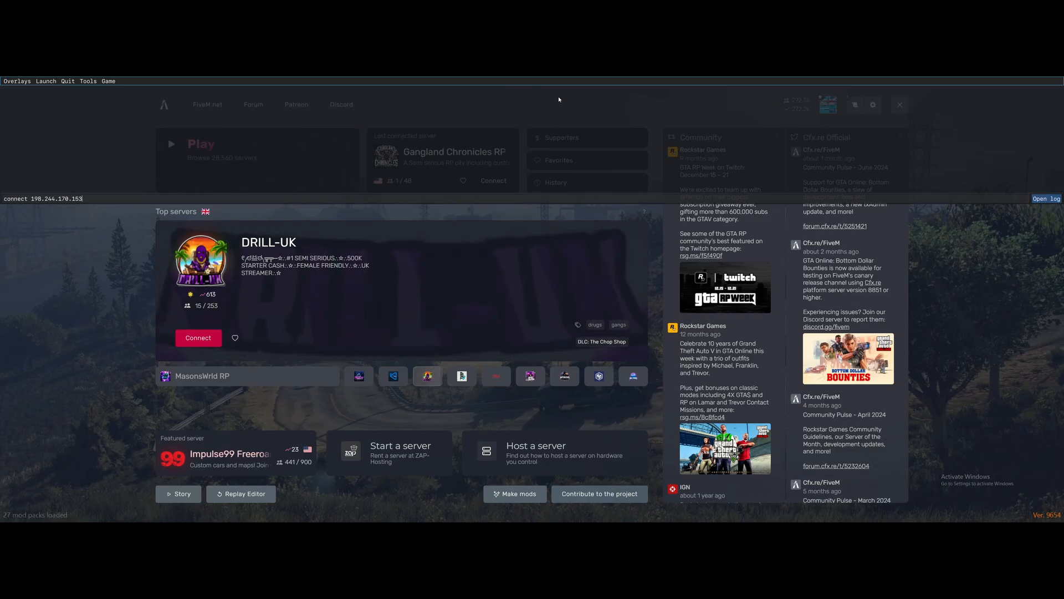
{"action": "left_click", "coordinate": [197, 337]}
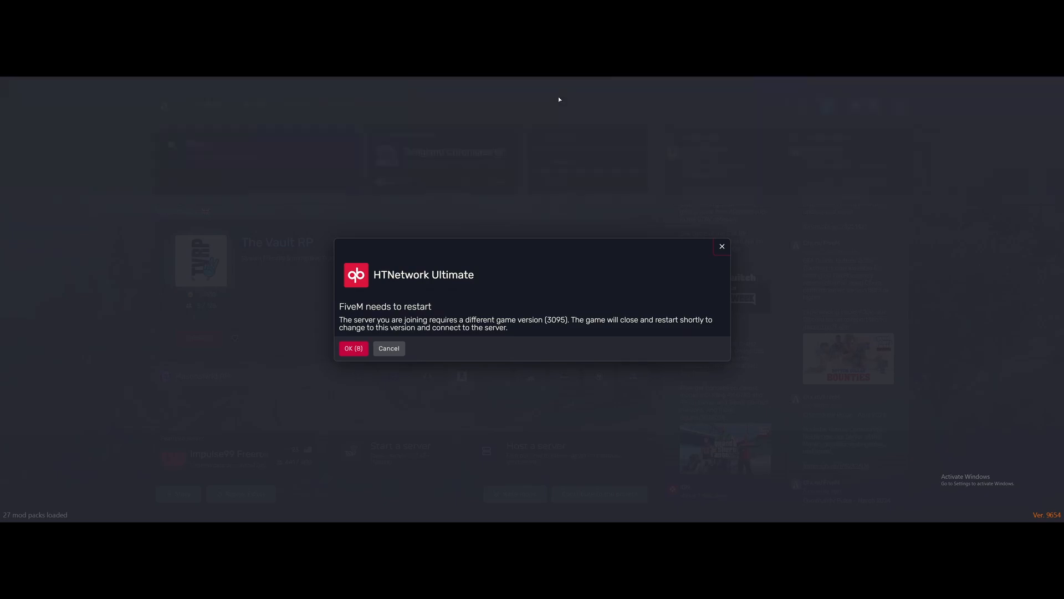
{"action": "mouse_move", "coordinate": [353, 349]}
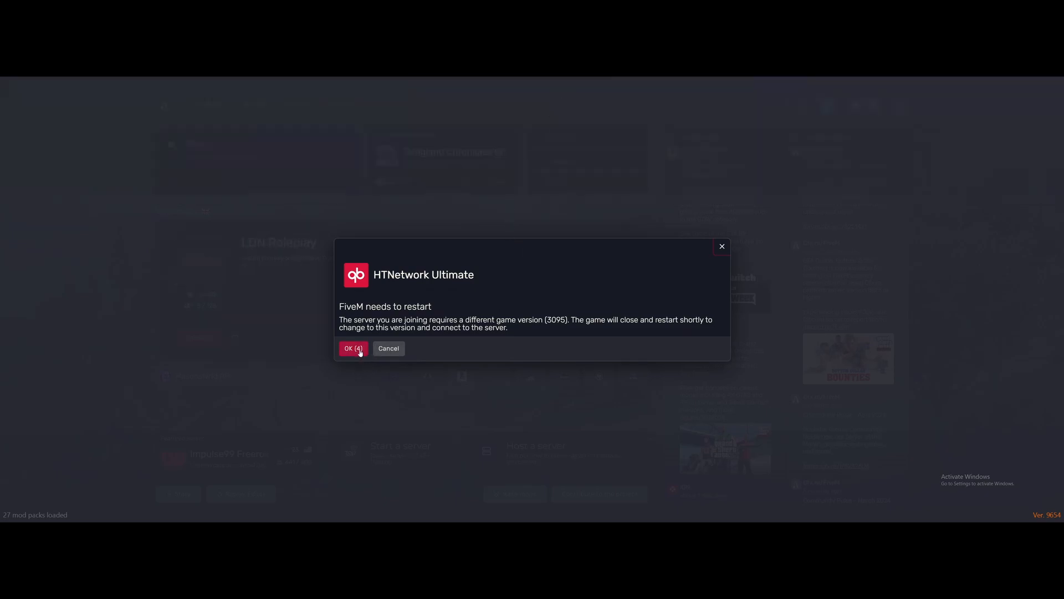
Step: Accept restarting FiveM on the required game version 3095 and let it relaunch
{"action": "left_click", "coordinate": [351, 348]}
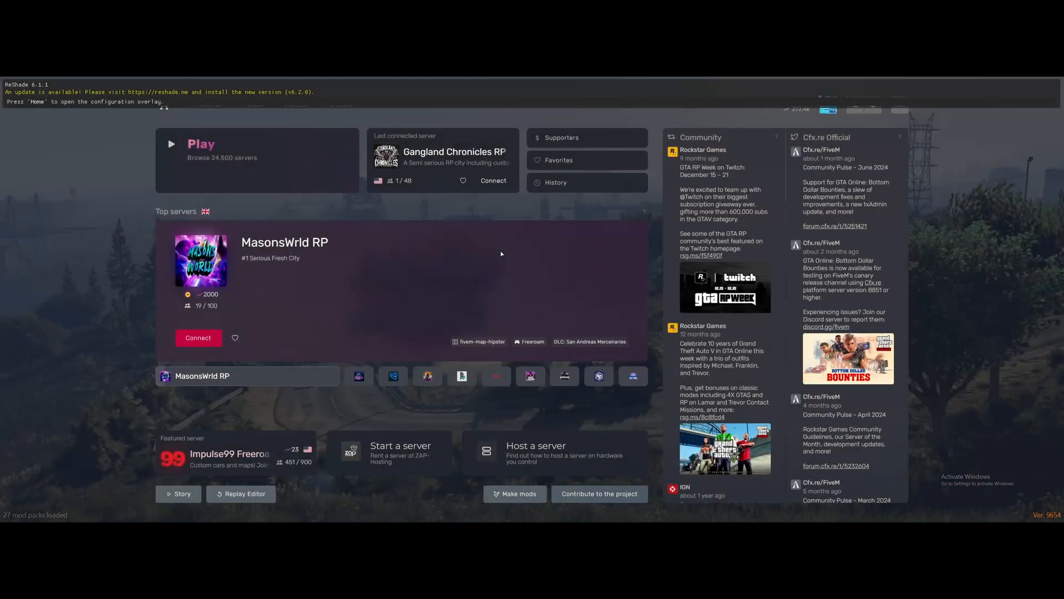
{"action": "mouse_move", "coordinate": [451, 215]}
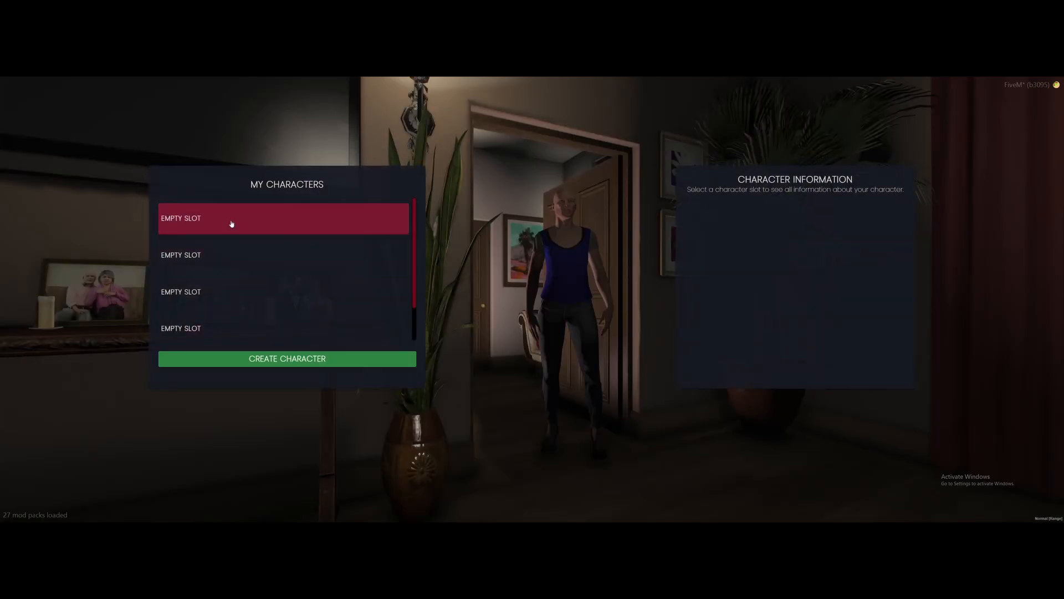
Step: Pick the first empty character slot and register a new character
{"action": "left_click", "coordinate": [286, 358]}
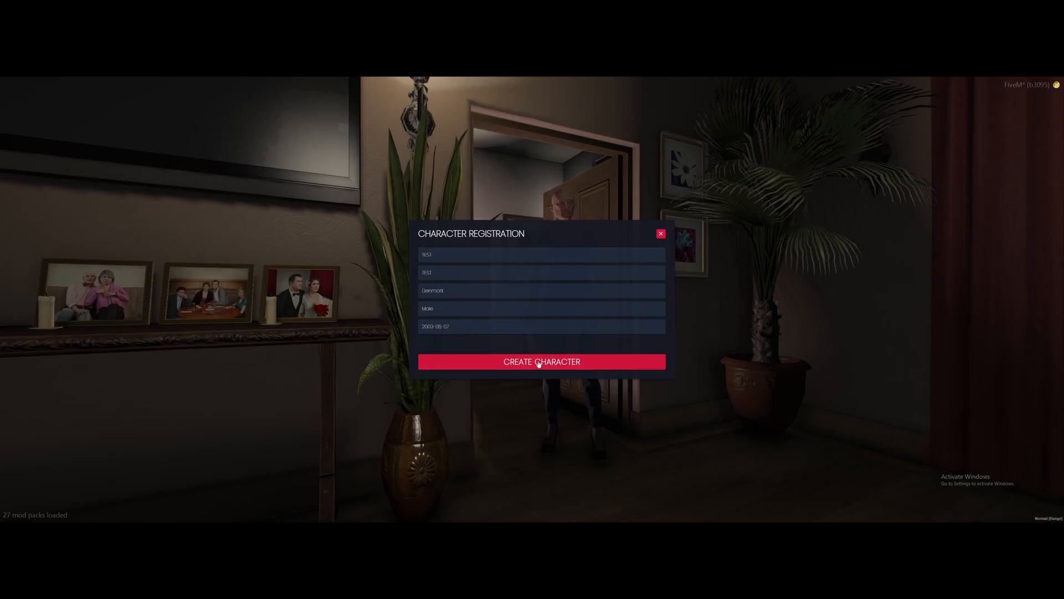
{"action": "left_click", "coordinate": [541, 361]}
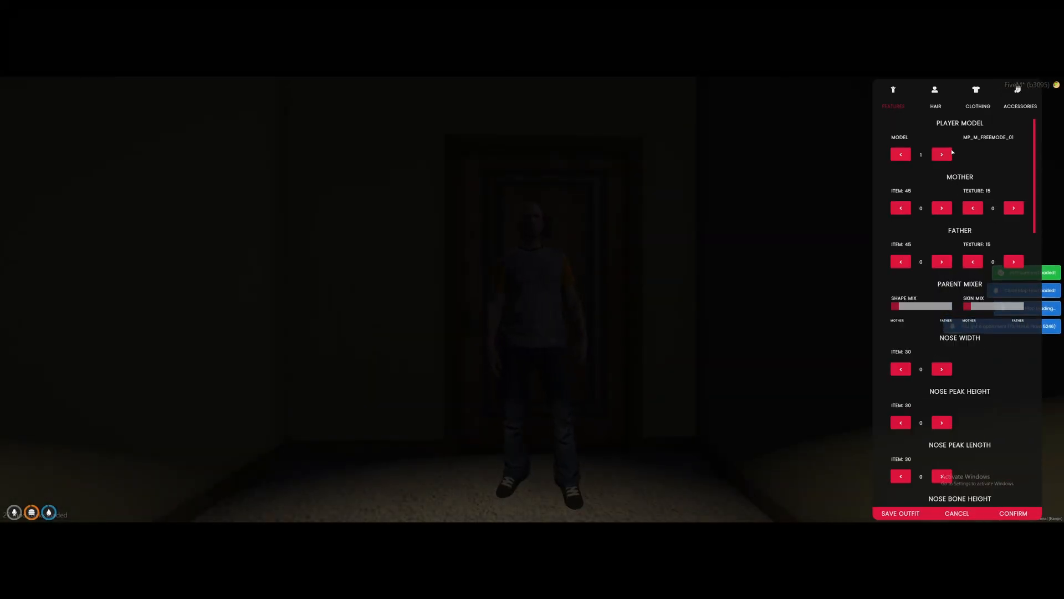
Step: Change the father face and undershirt style, confirm the look, and leave the apartment
{"action": "left_click", "coordinate": [941, 261]}
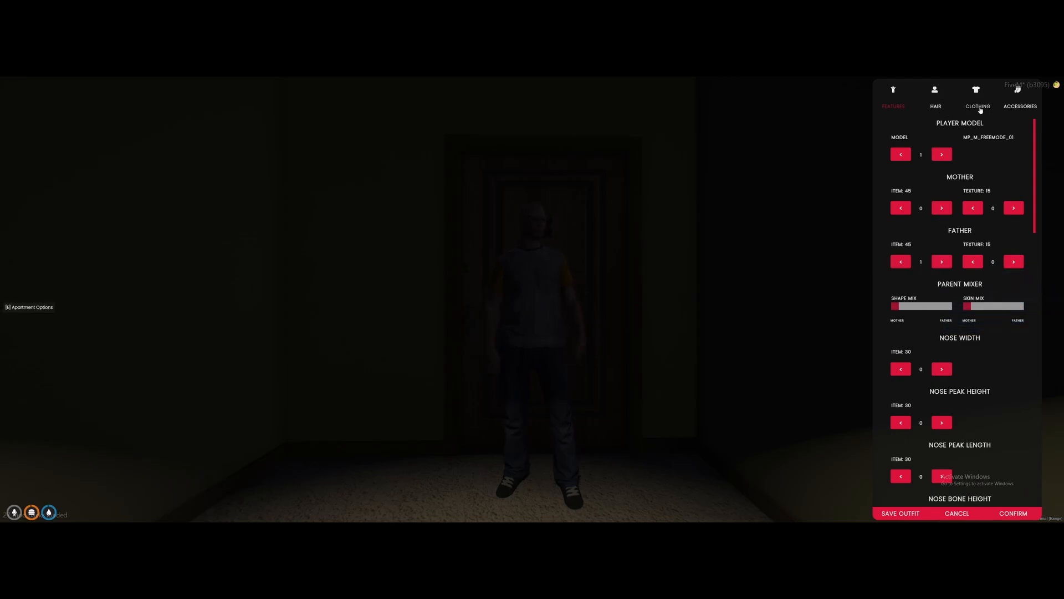
{"action": "left_click", "coordinate": [976, 95]}
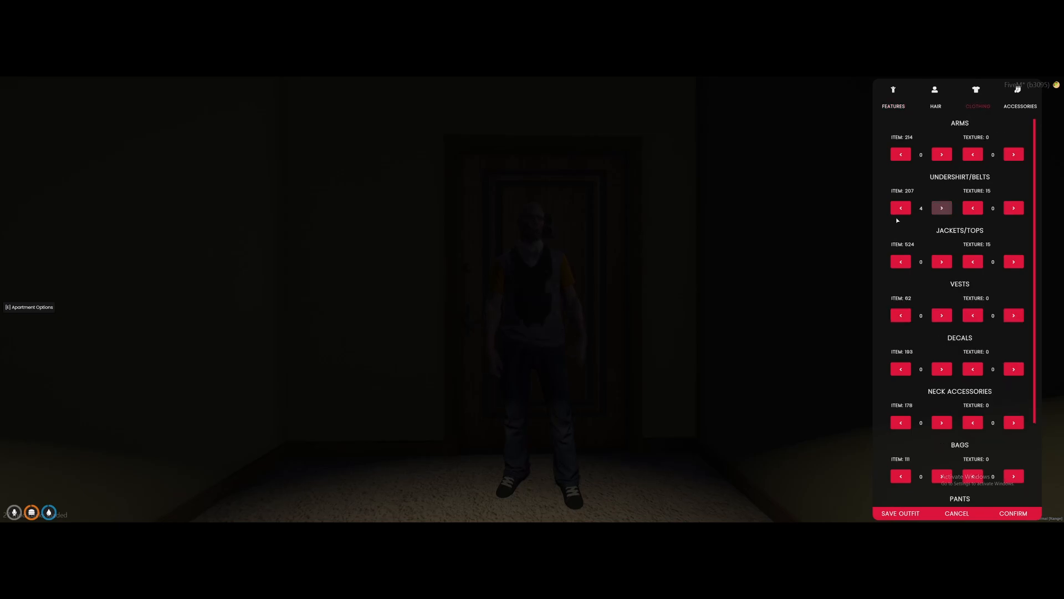
{"action": "left_click", "coordinate": [900, 208]}
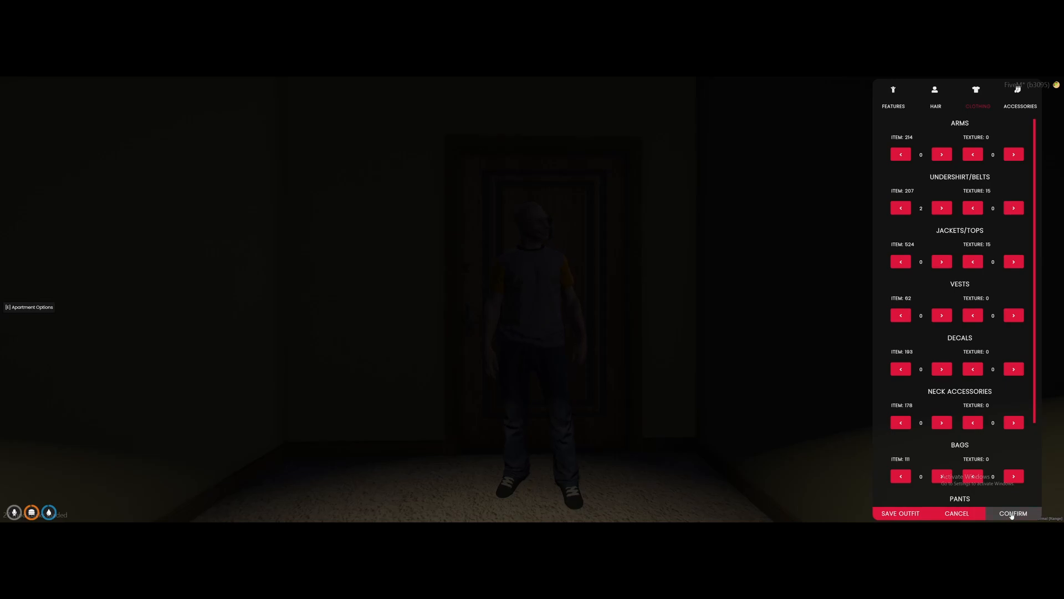
{"action": "left_click", "coordinate": [1012, 512]}
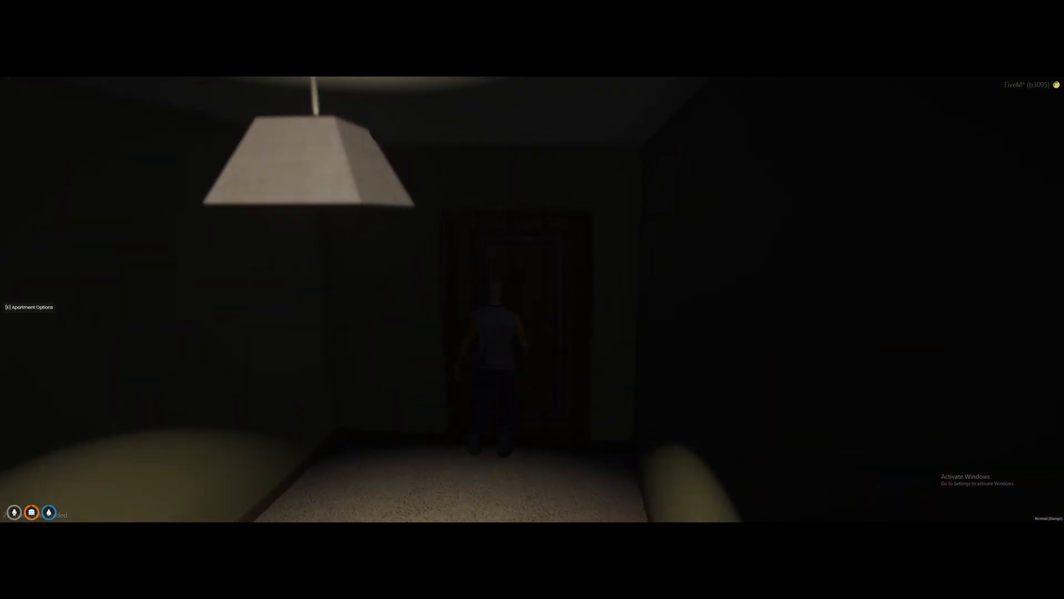
{"action": "key", "text": "e"}
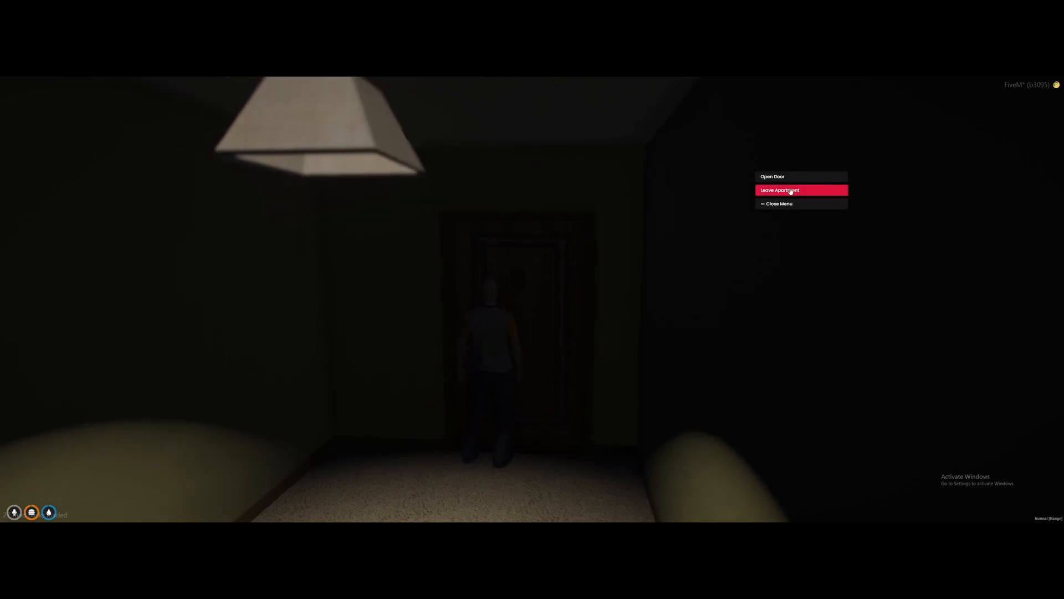
{"action": "left_click", "coordinate": [779, 189]}
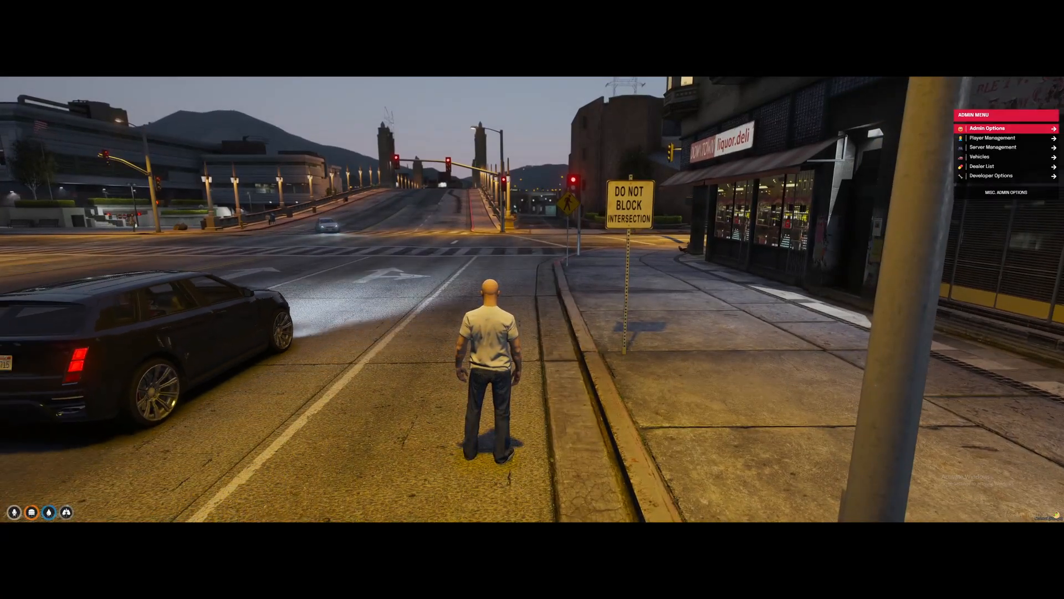
Step: Browse the admin menu's player actions and vehicle options, then toggle developer mode
{"action": "left_click", "coordinate": [992, 138]}
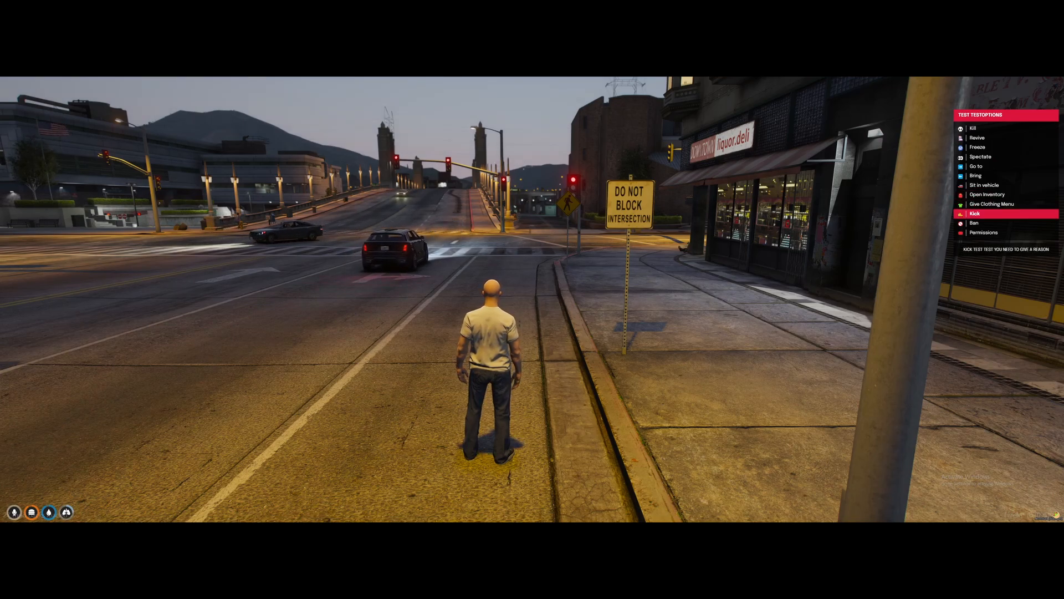
{"action": "left_click", "coordinate": [985, 233]}
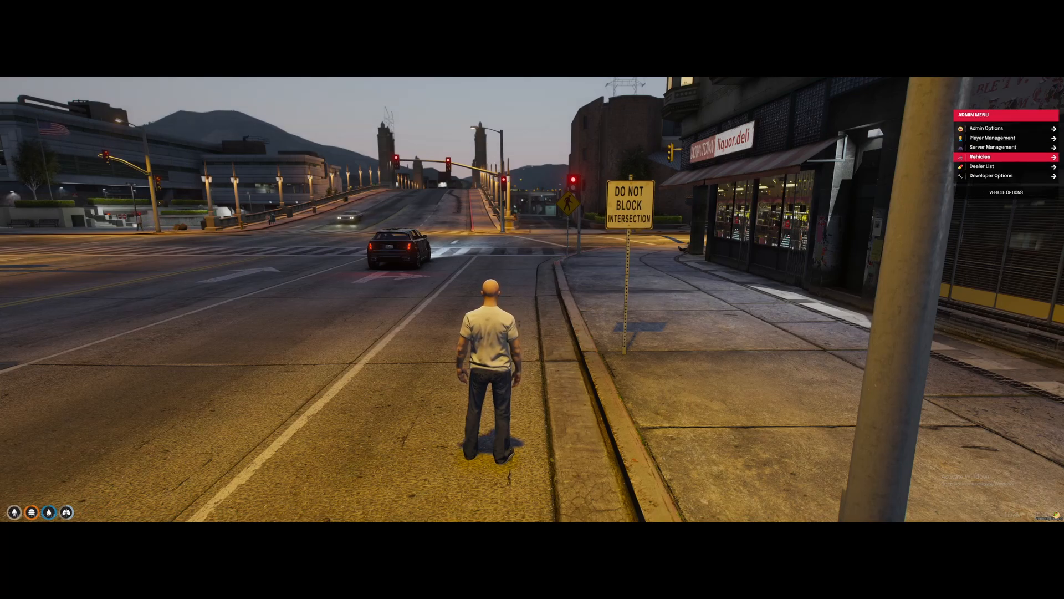
{"action": "left_click", "coordinate": [1005, 157]}
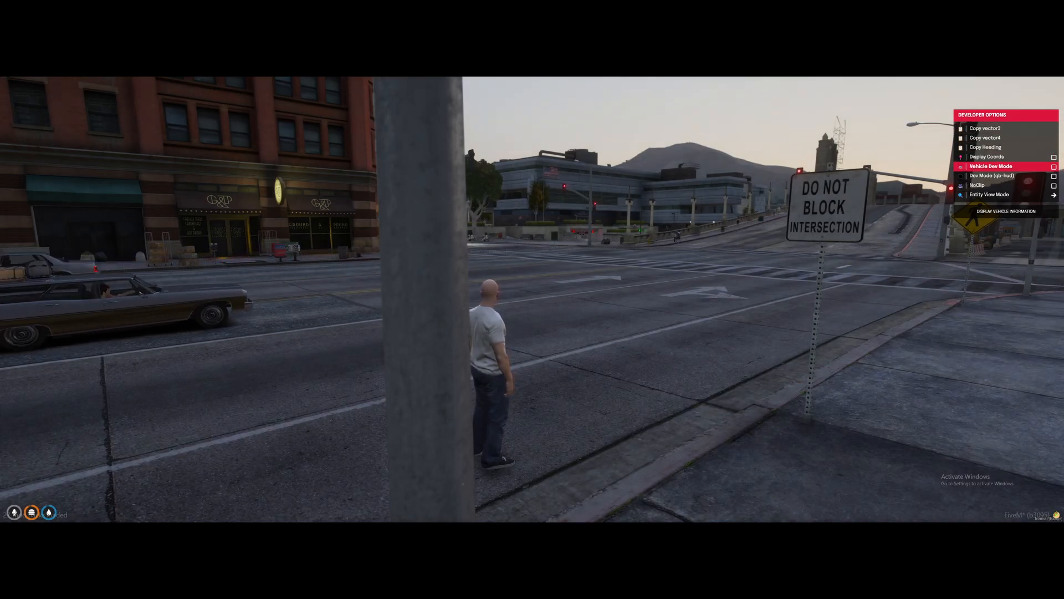
{"action": "mouse_move", "coordinate": [992, 175]}
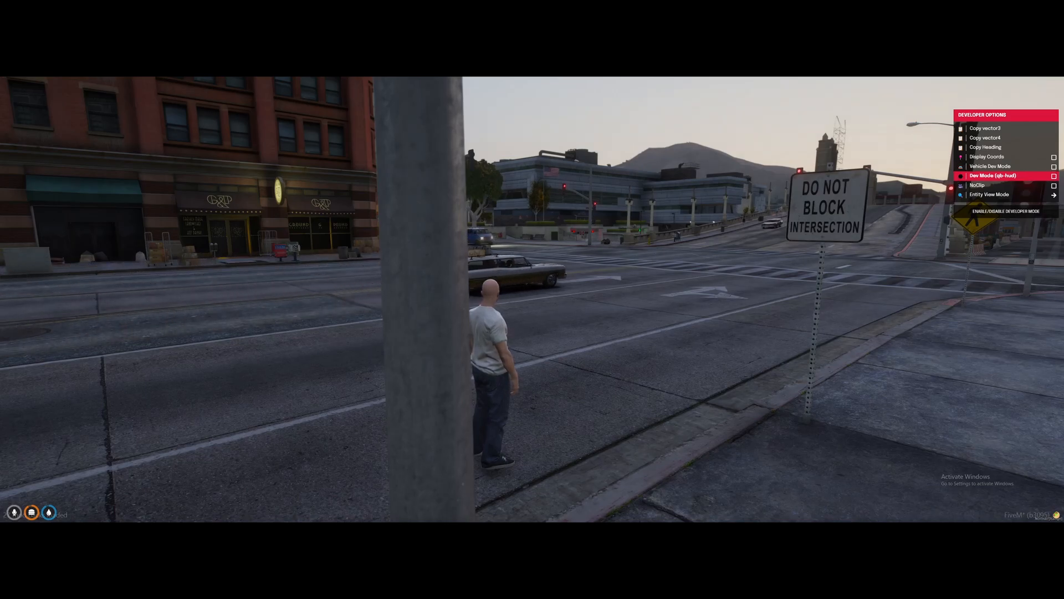
{"action": "left_click", "coordinate": [1004, 185]}
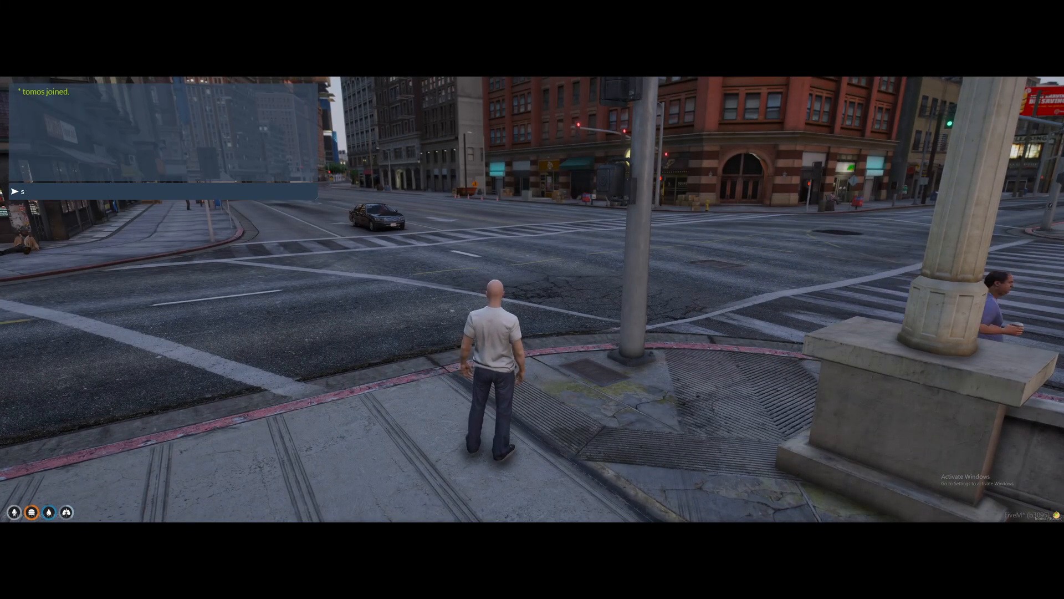
Step: Give player 1 the police job with the chat command /setjob 1 police
{"action": "type", "text": "/setjob"}
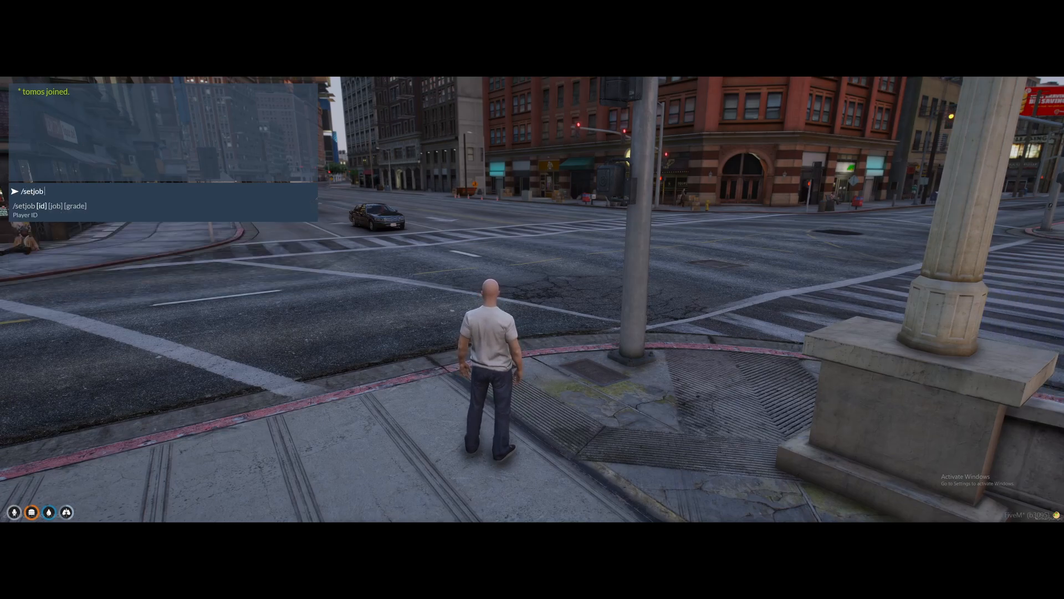
{"action": "type", "text": "1"}
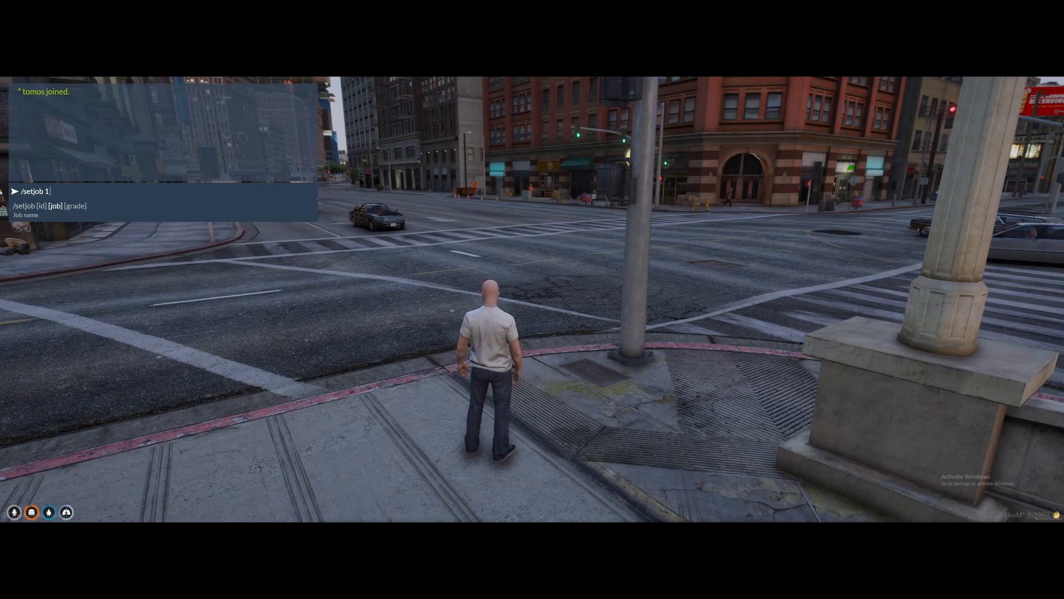
{"action": "type", "text": "poliv"}
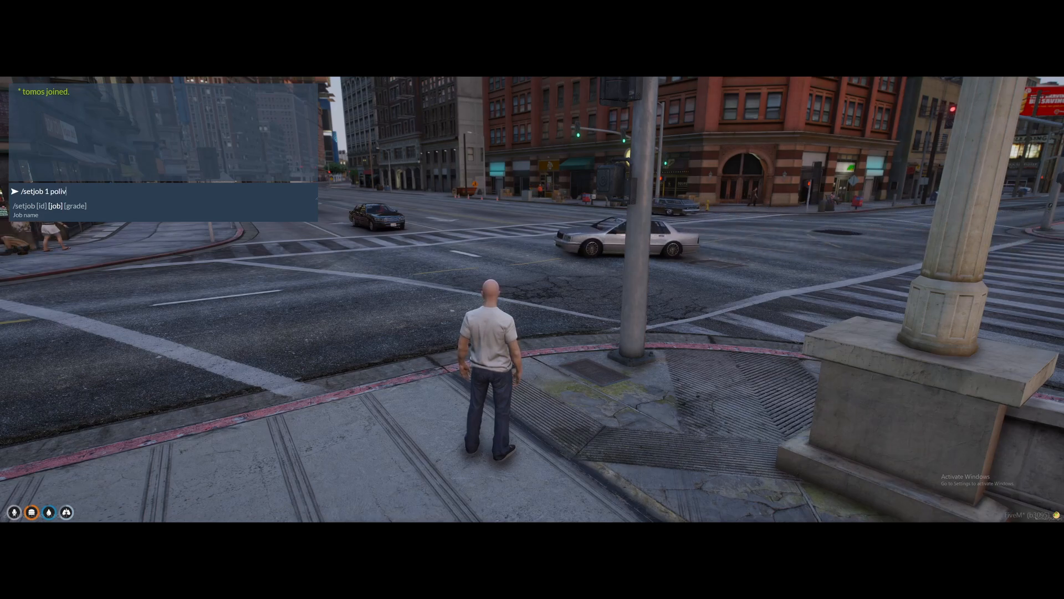
{"action": "type", "text": "ce"}
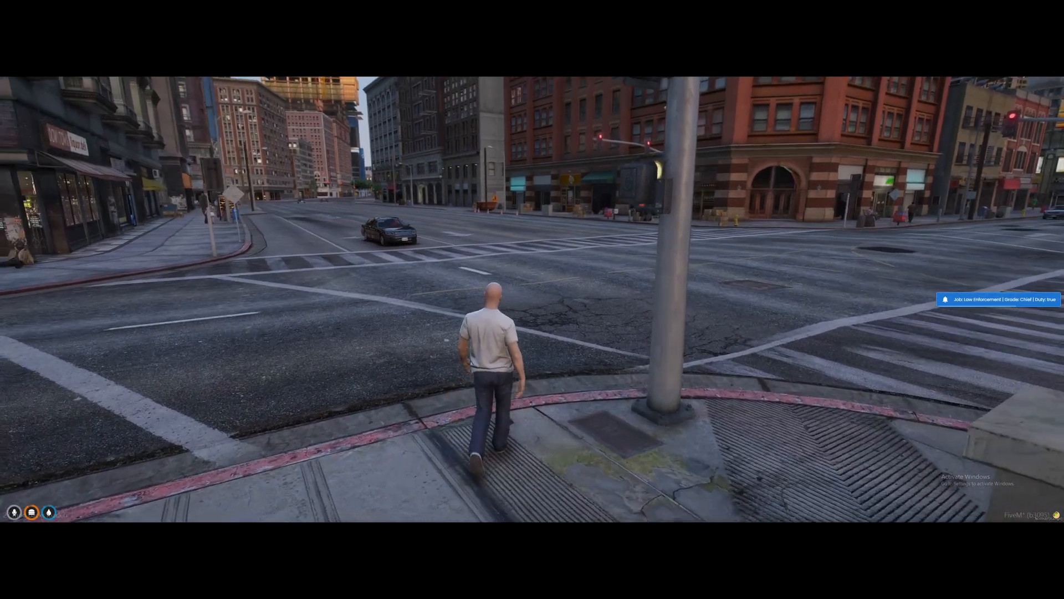
Step: Run across the intersection, past the police station and crosswalk, along the brick wall
{"action": "key", "text": "w"}
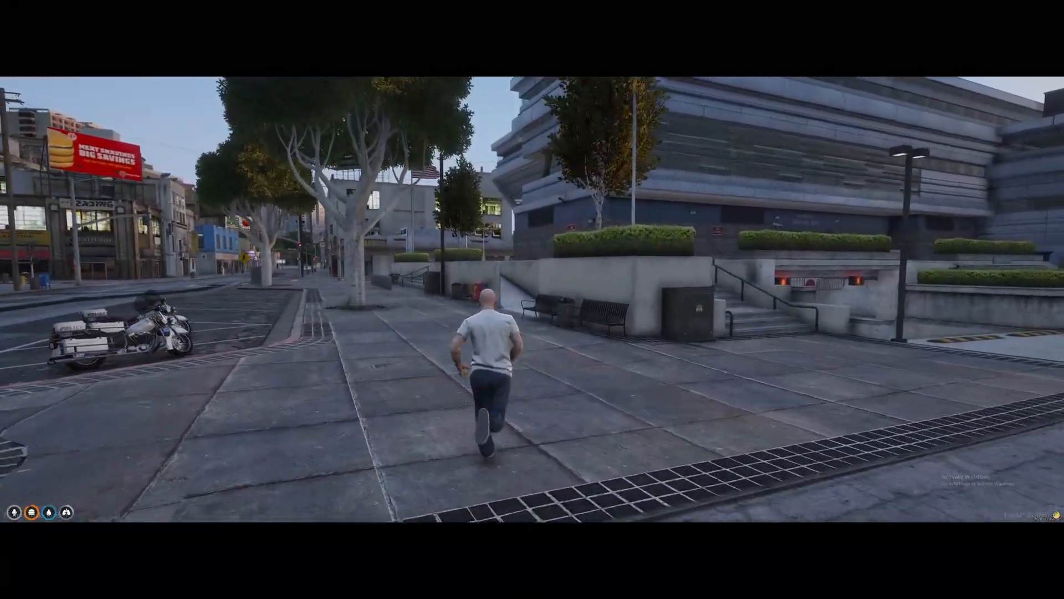
{"action": "key", "text": "w"}
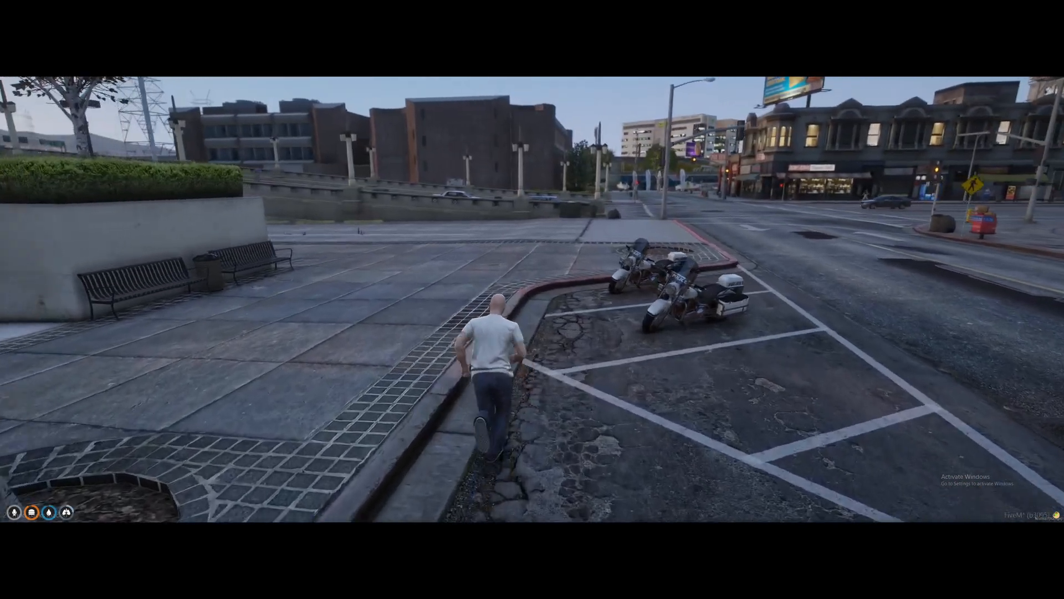
{"action": "key", "text": "w"}
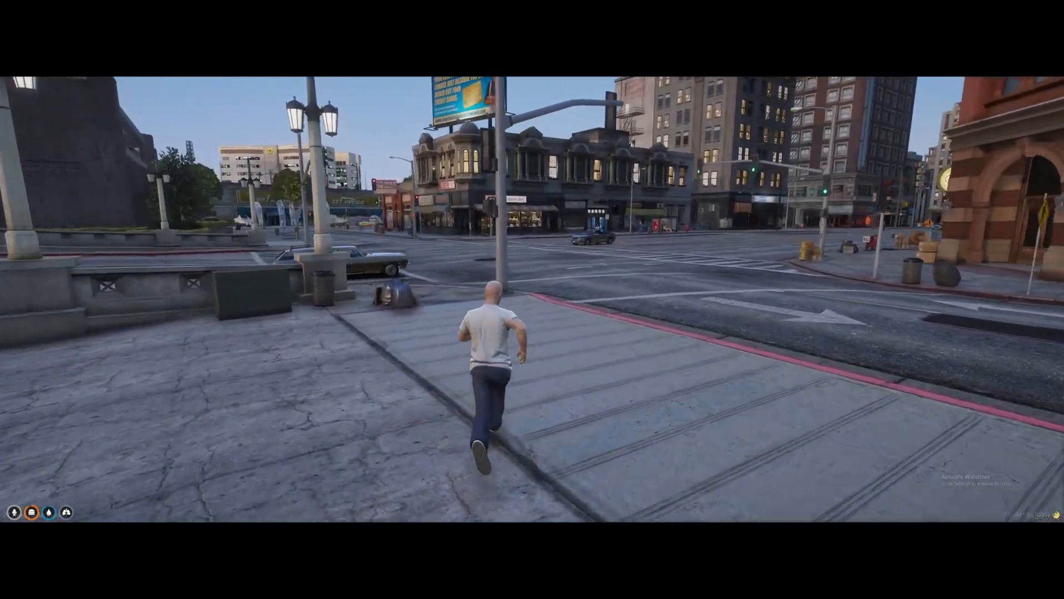
{"action": "key", "text": "w"}
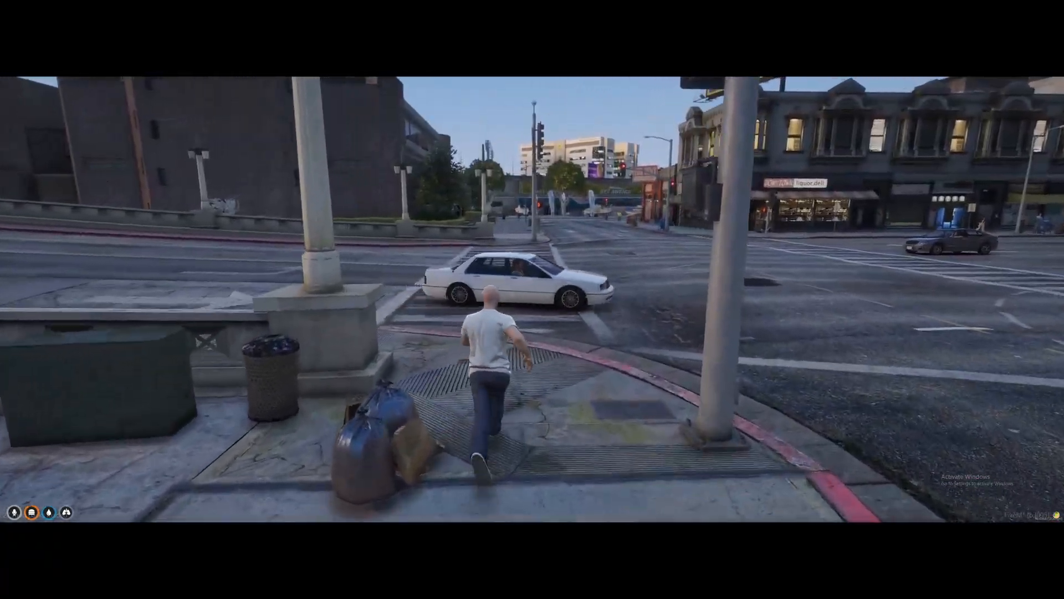
{"action": "key", "text": "w"}
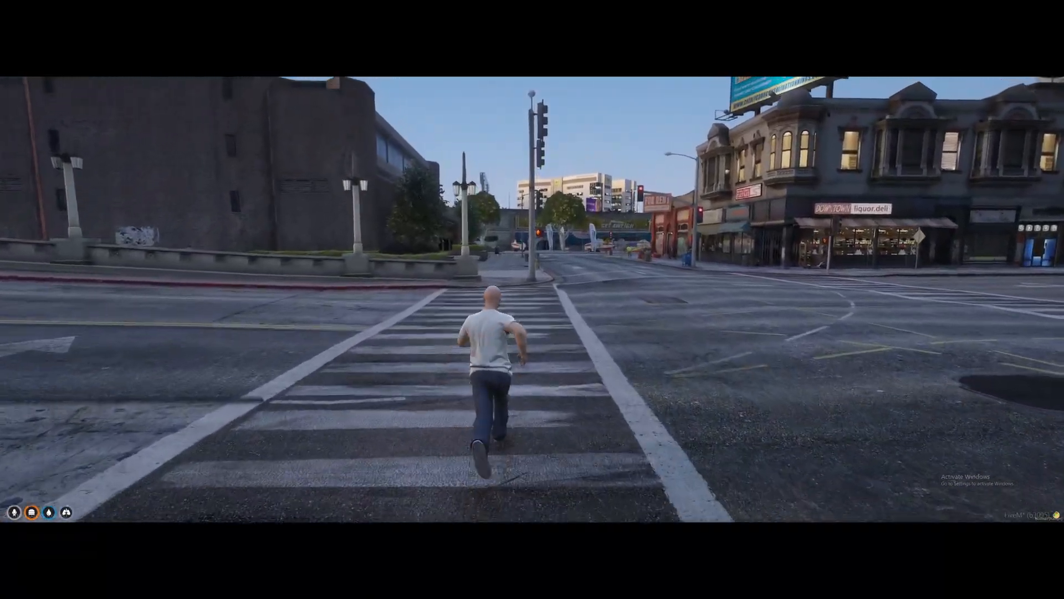
{"action": "key", "text": "w"}
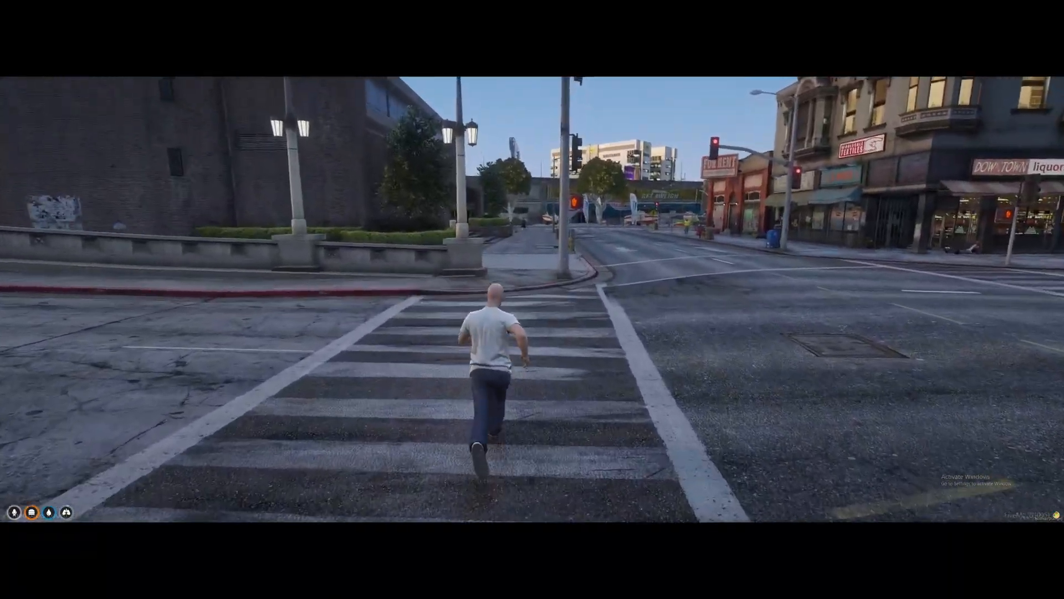
{"action": "key", "text": "w"}
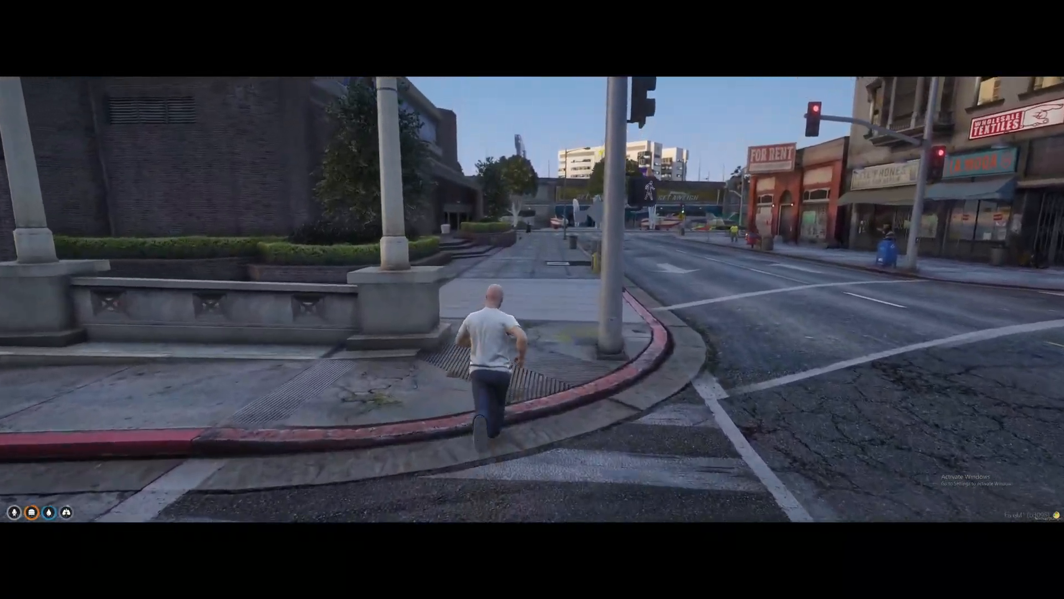
{"action": "key", "text": "w"}
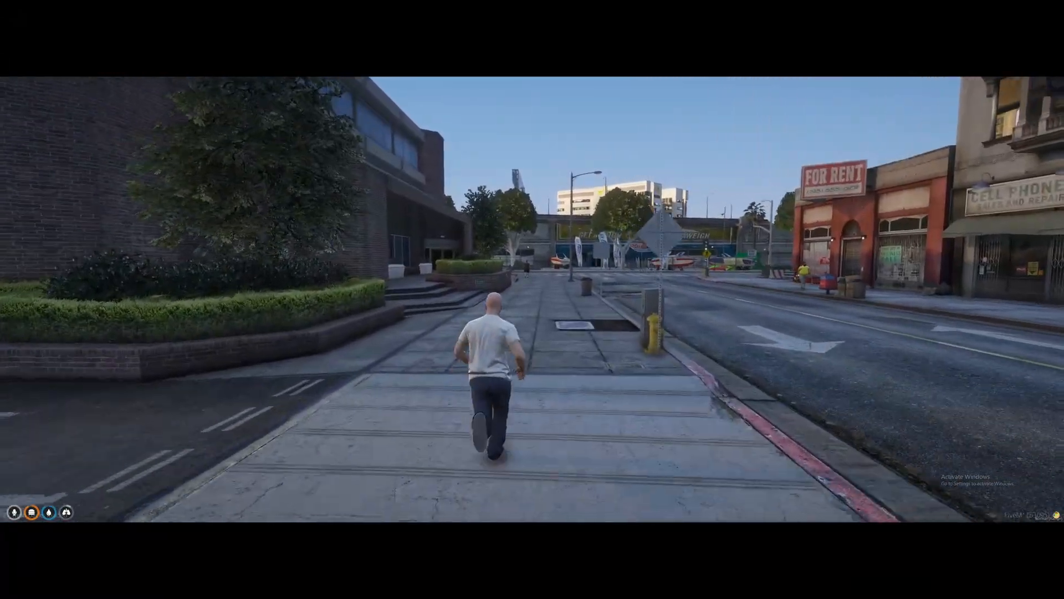
{"action": "key", "text": "w"}
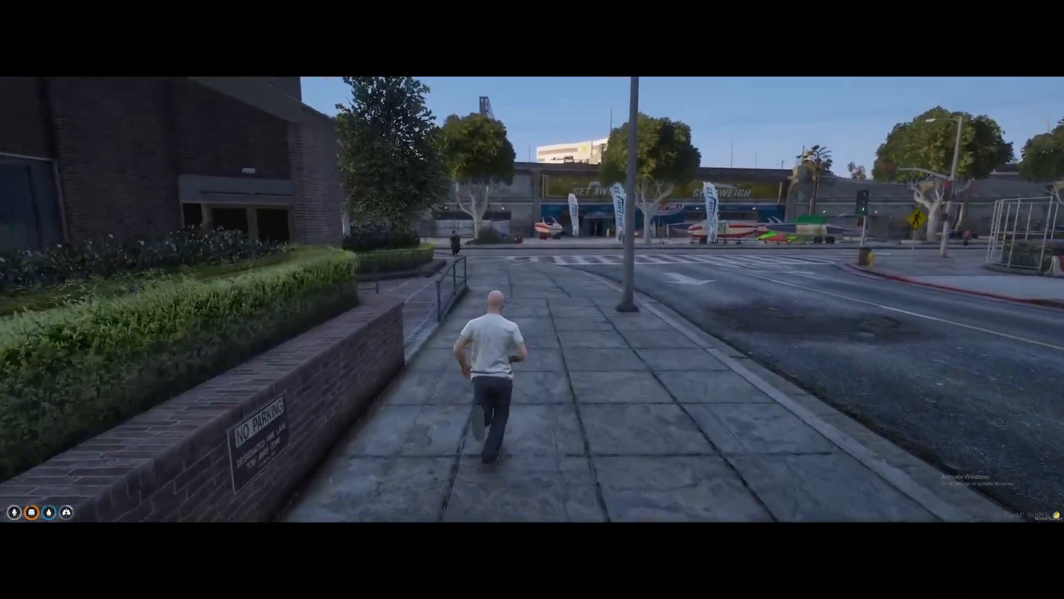
{"action": "key", "text": "w"}
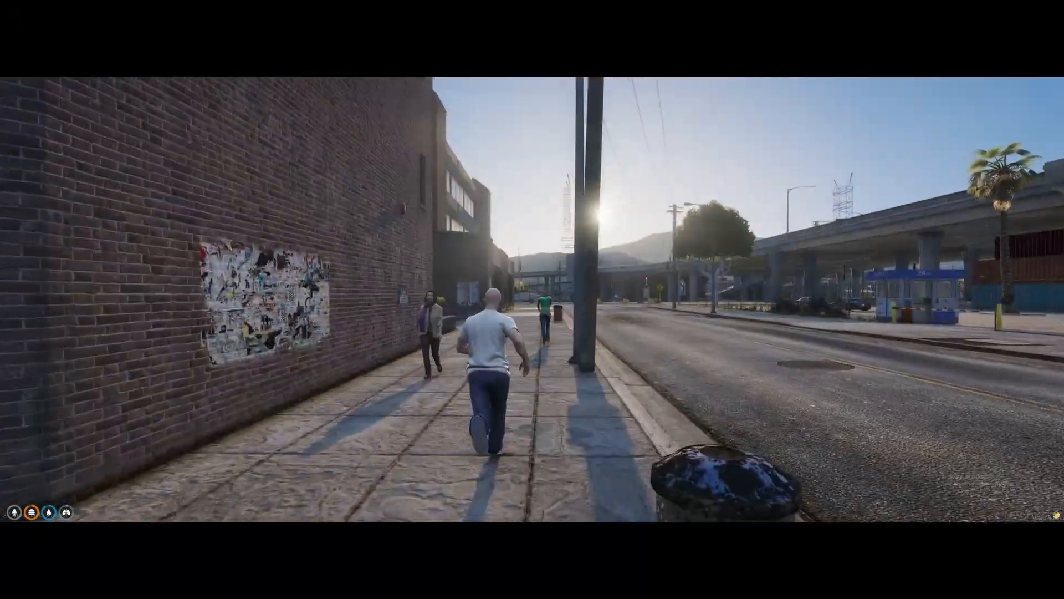
{"action": "key", "text": "w"}
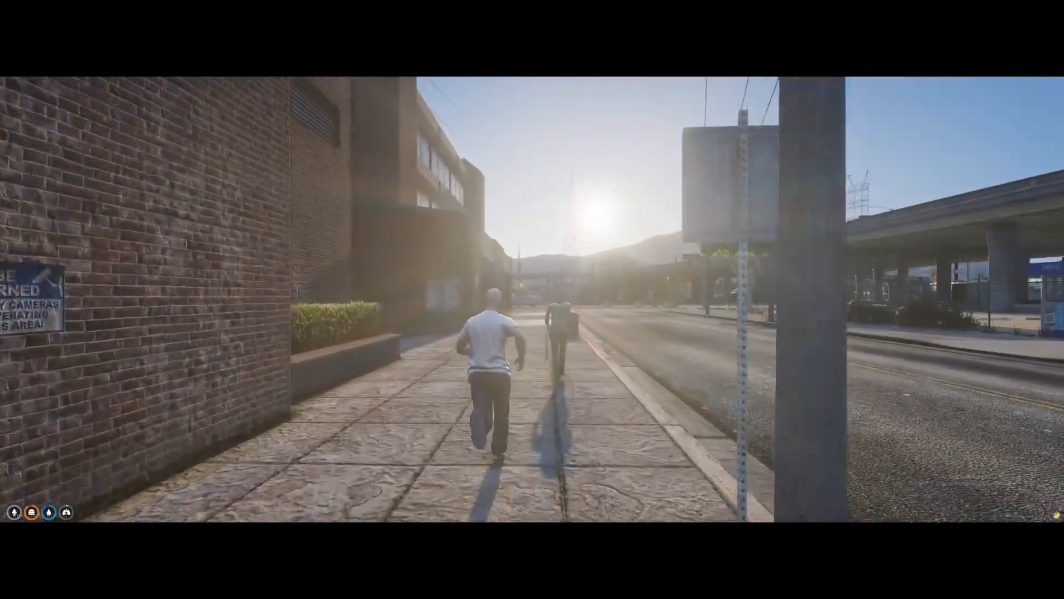